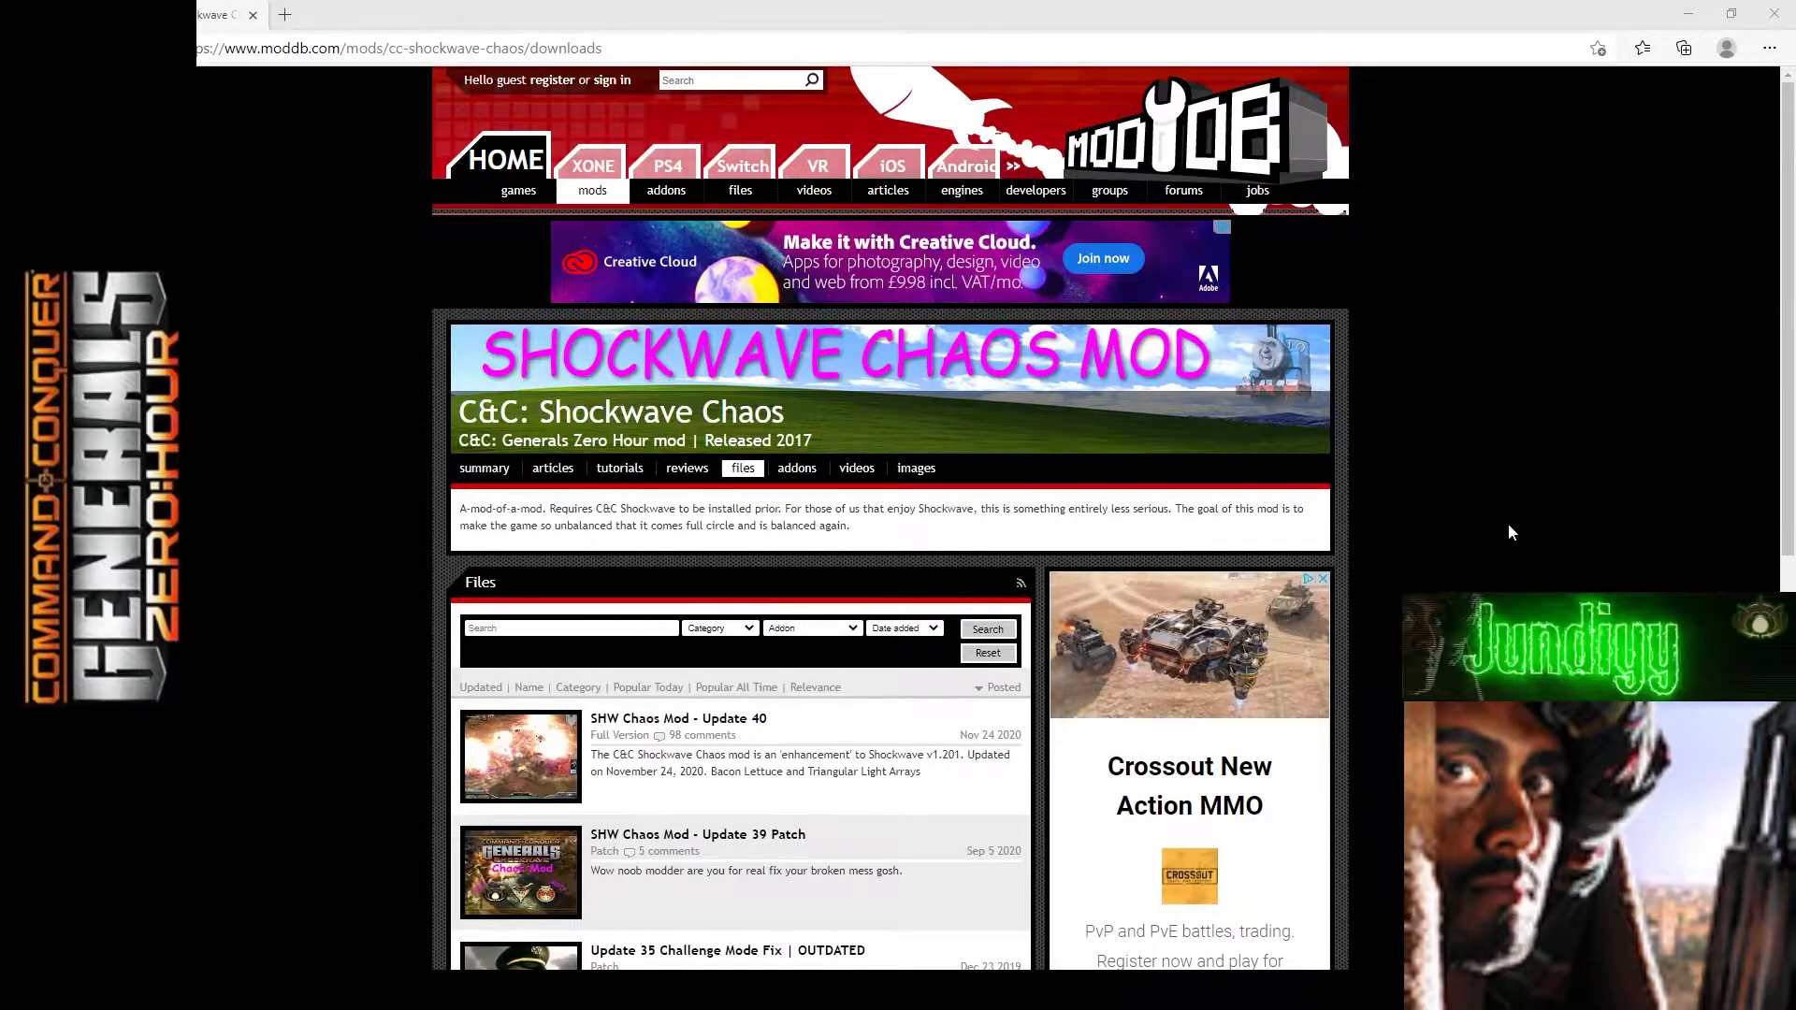
pyautogui.moveTo(1553, 541)
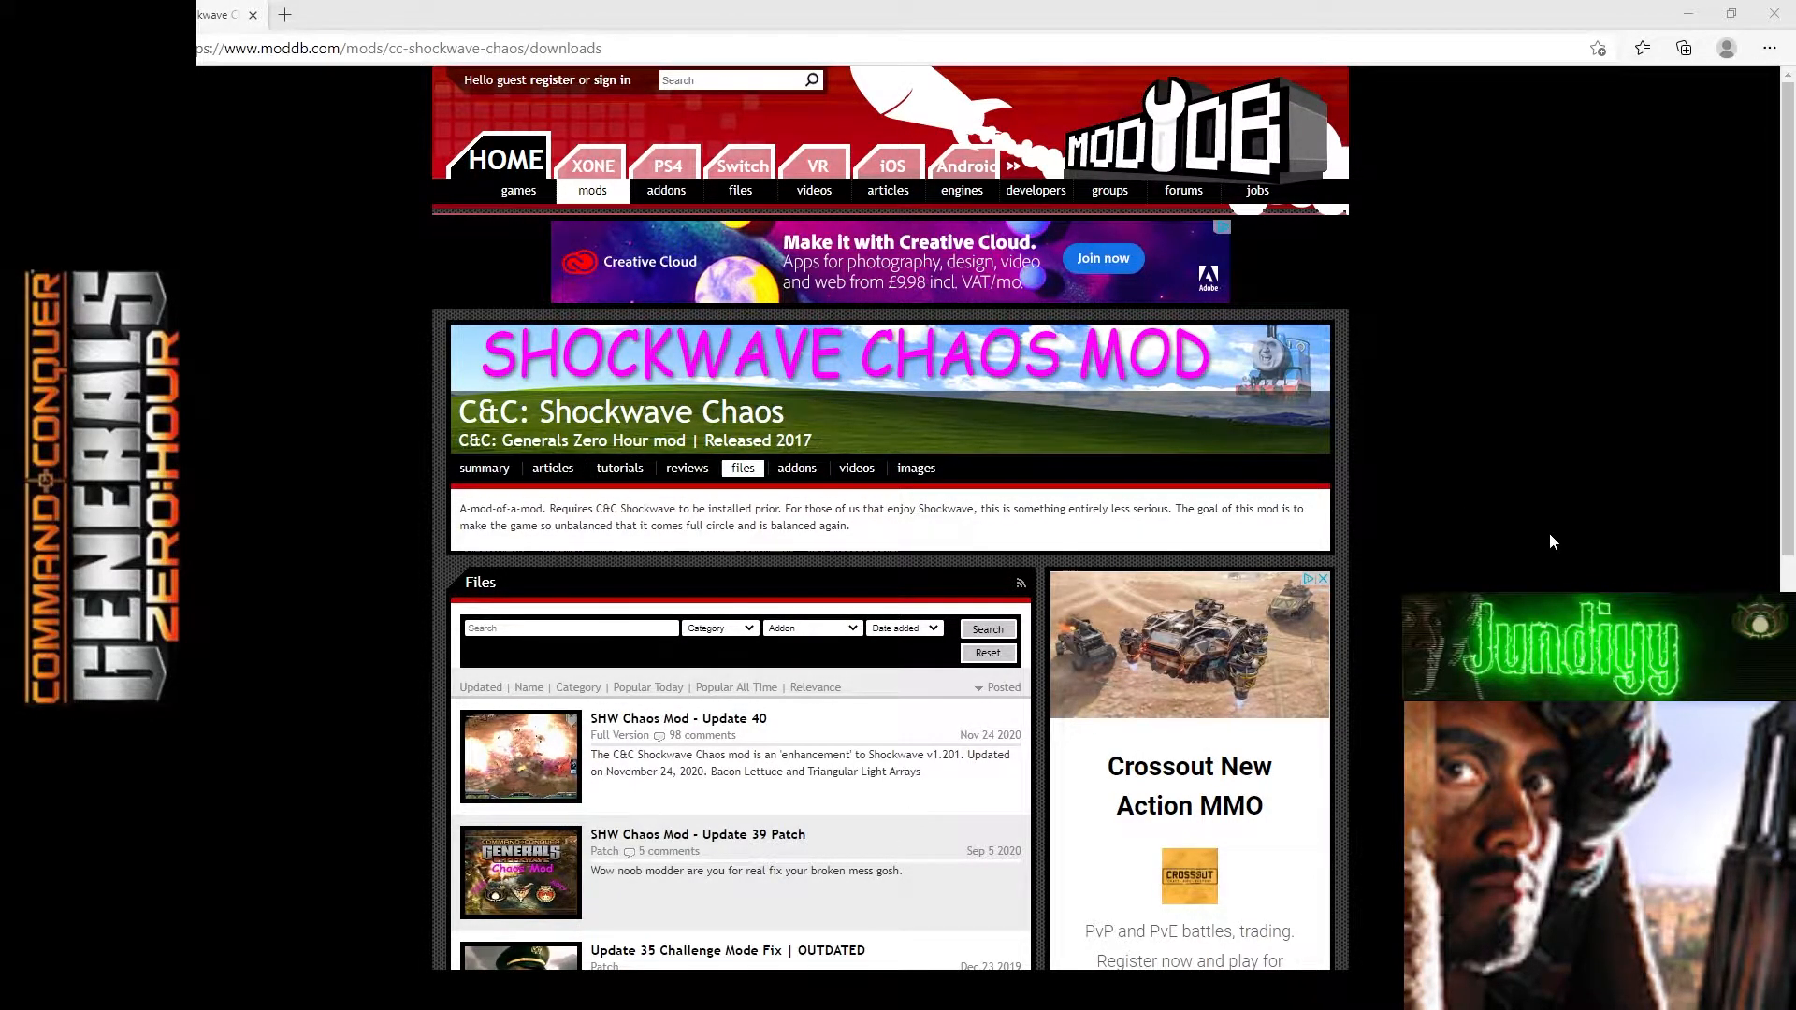
pyautogui.moveTo(787, 489)
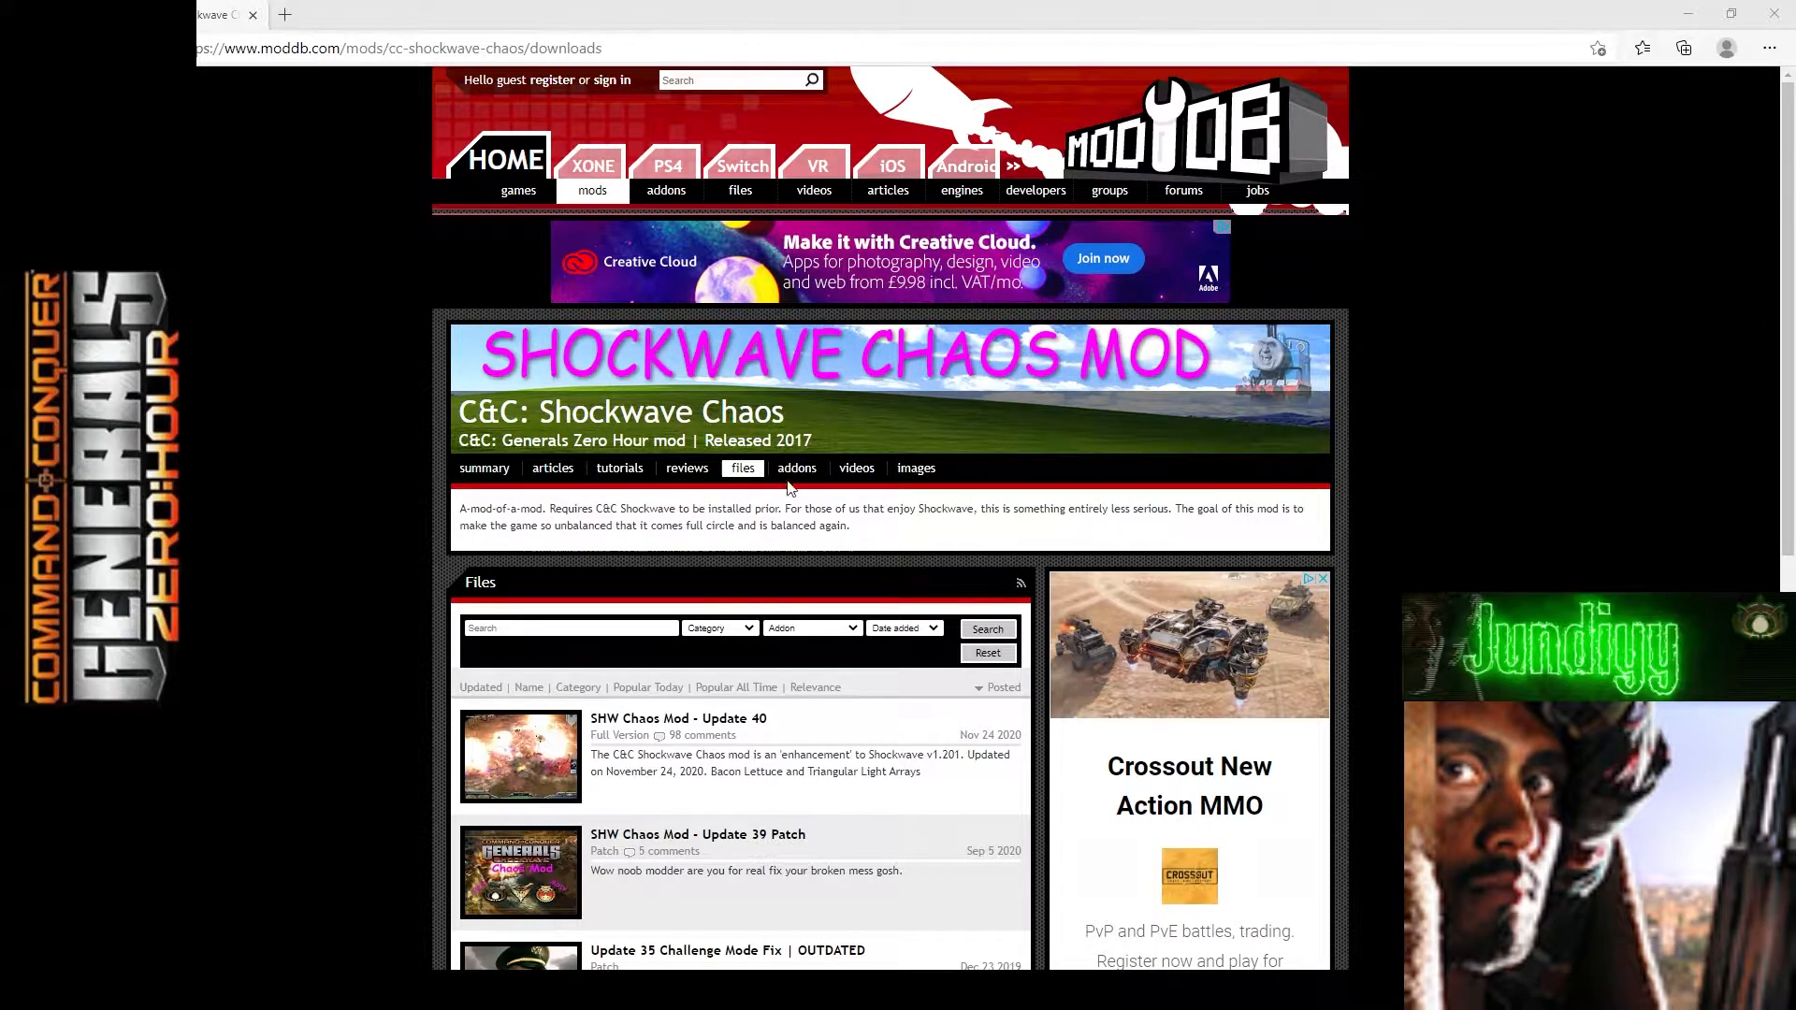
pyautogui.moveTo(905, 363)
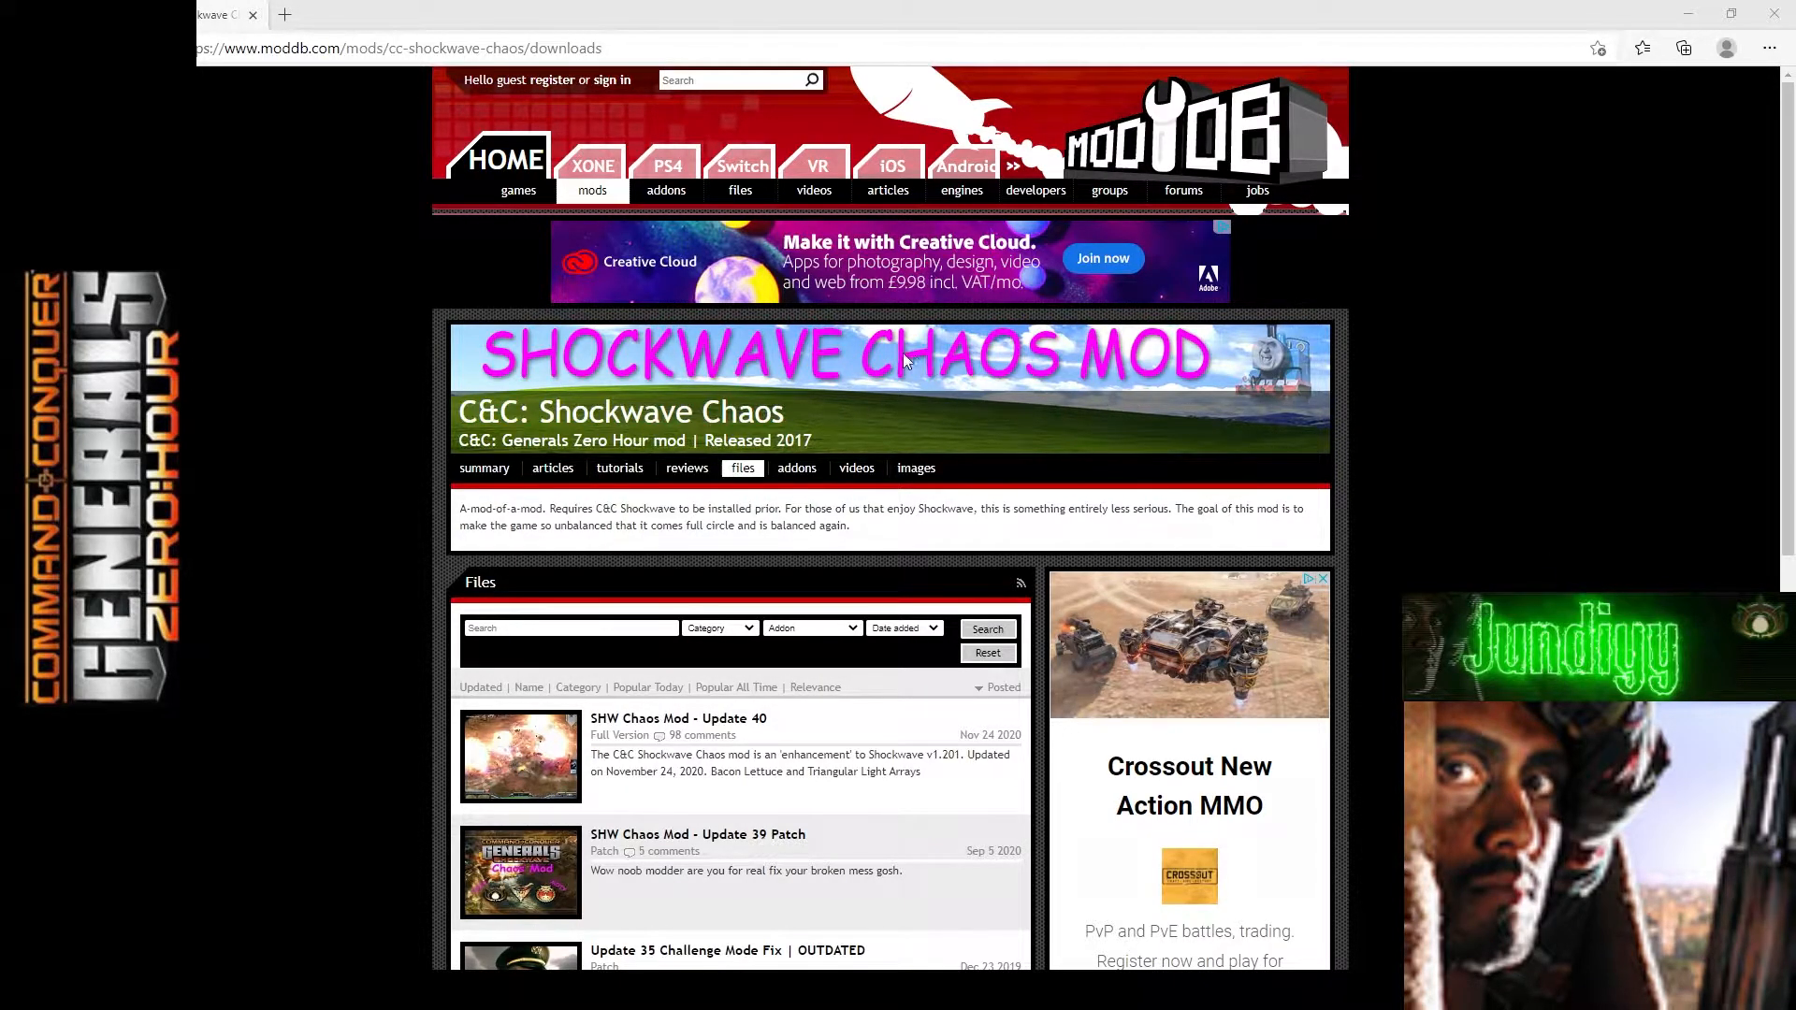
pyautogui.moveTo(825, 439)
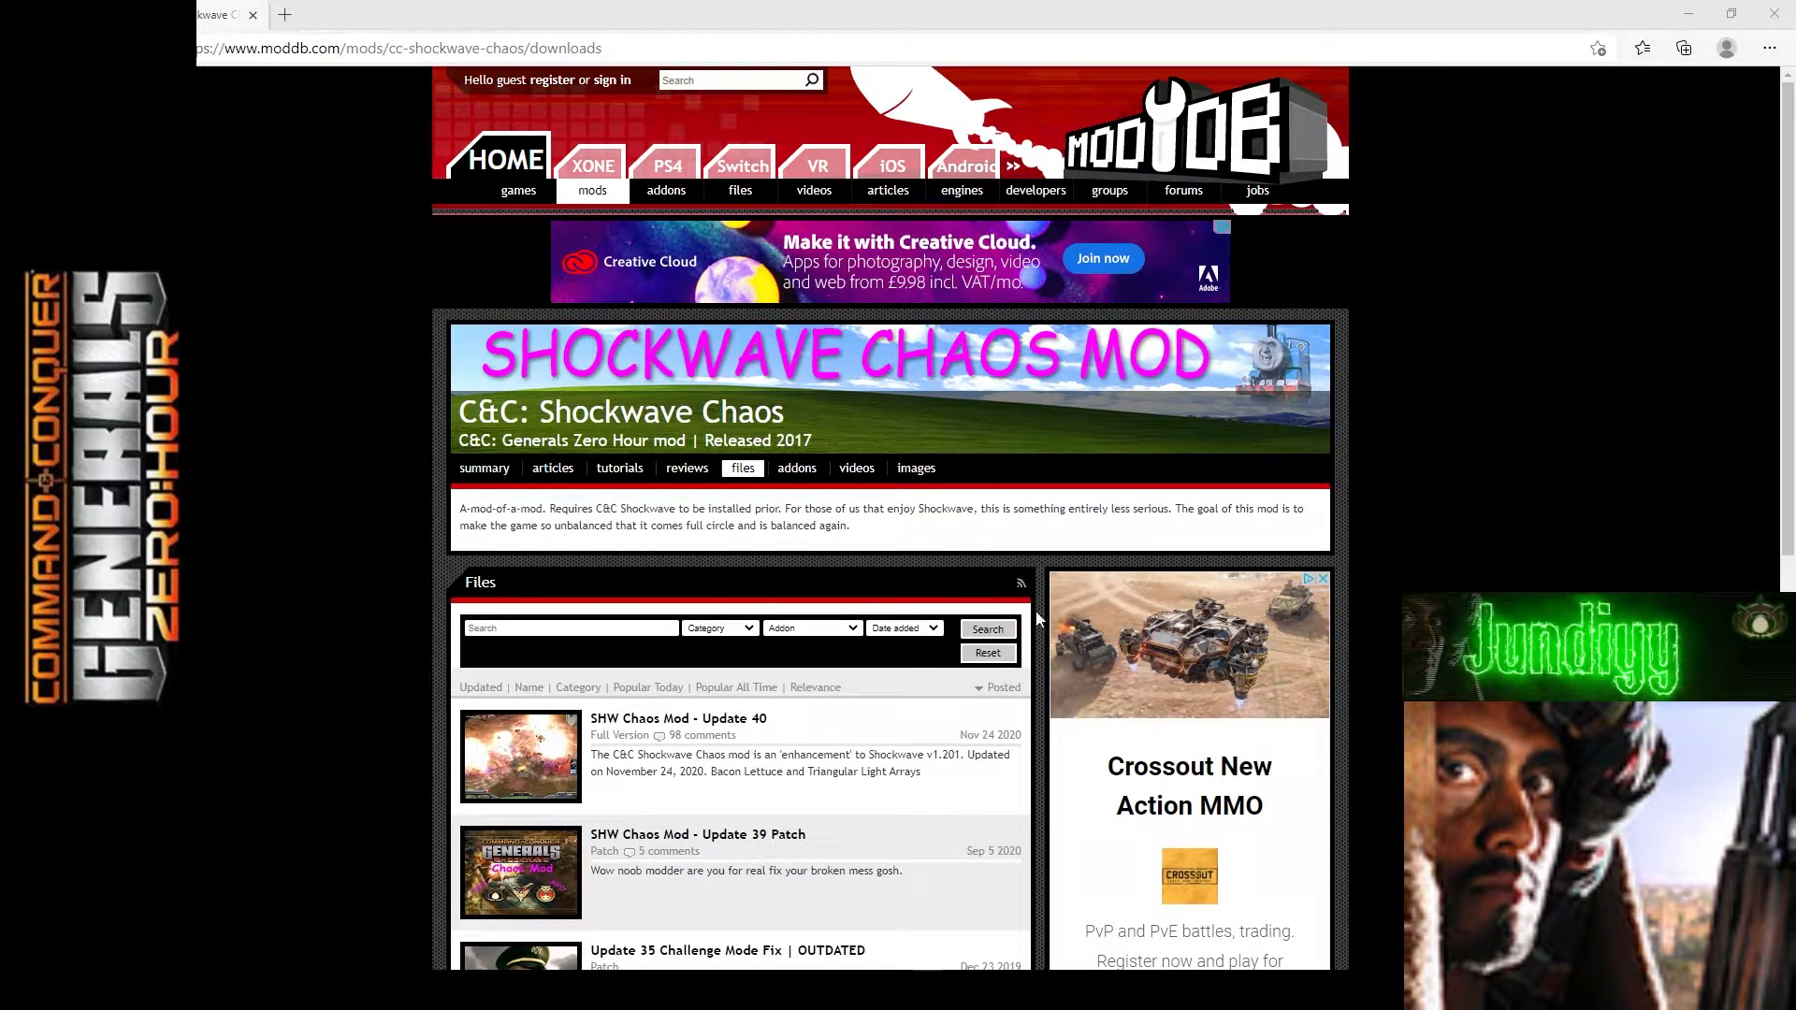
pyautogui.moveTo(1295, 376)
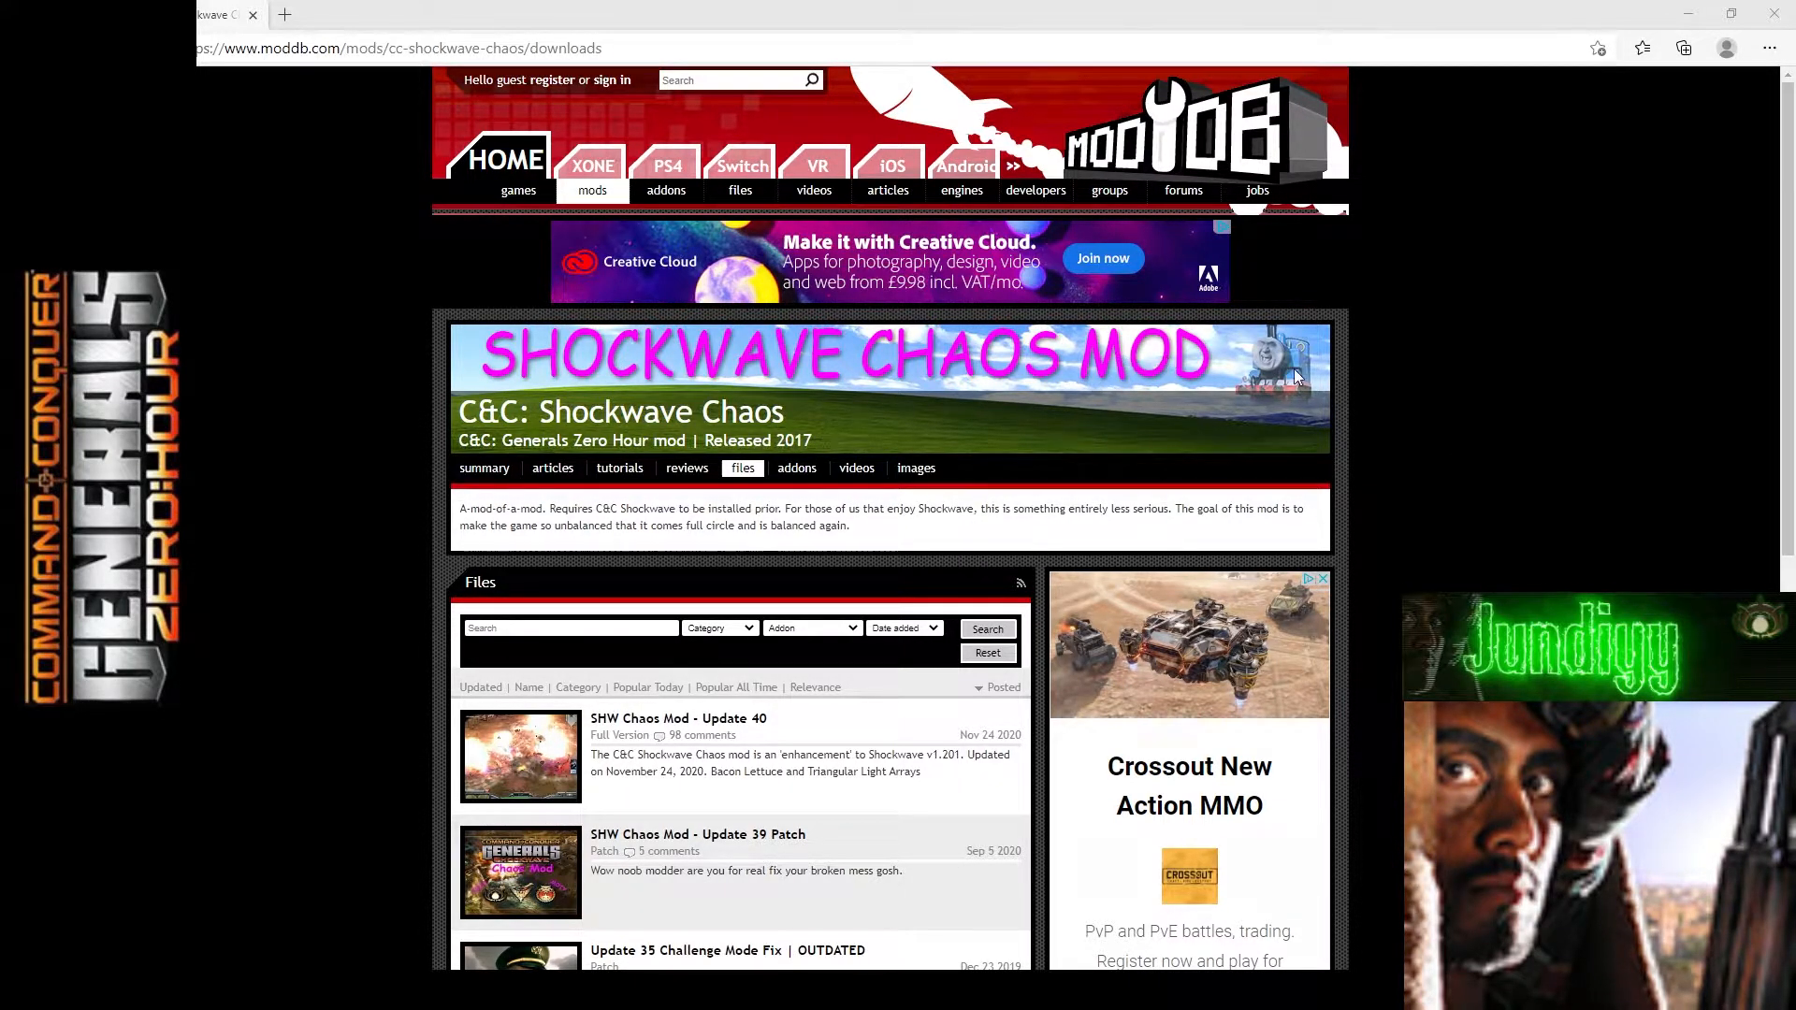
pyautogui.moveTo(1395, 667)
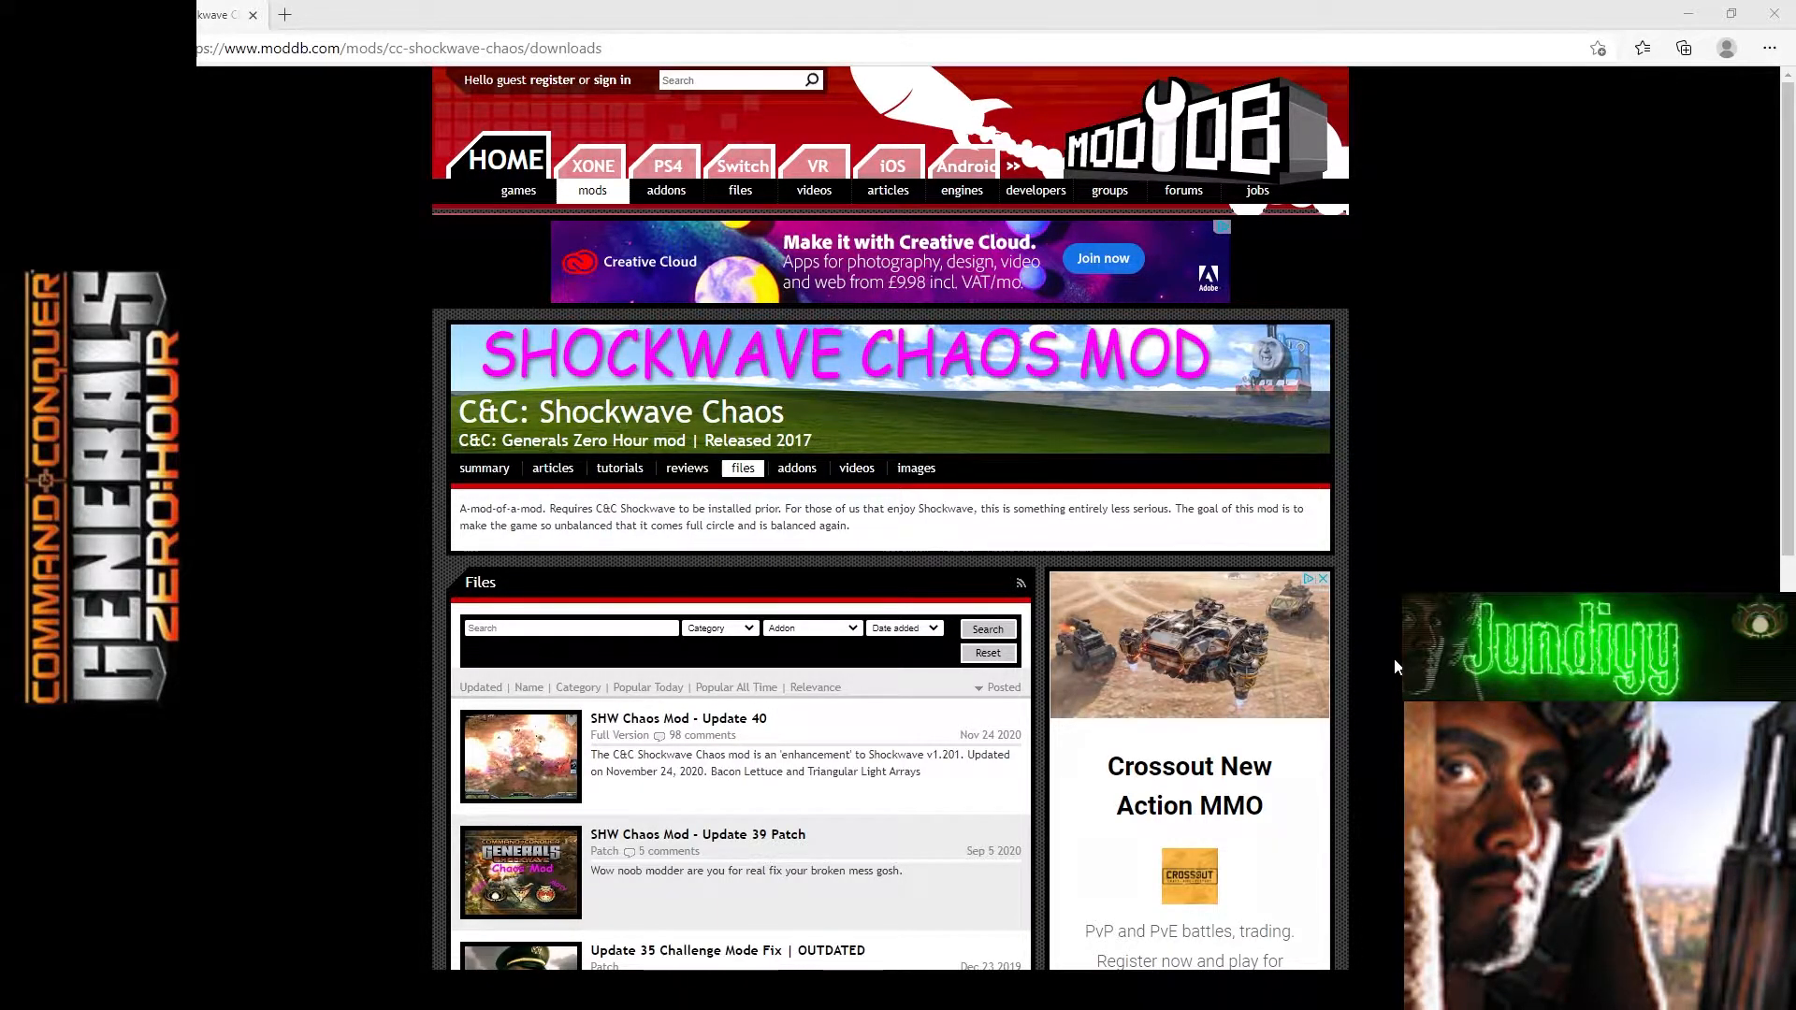
pyautogui.moveTo(888, 408)
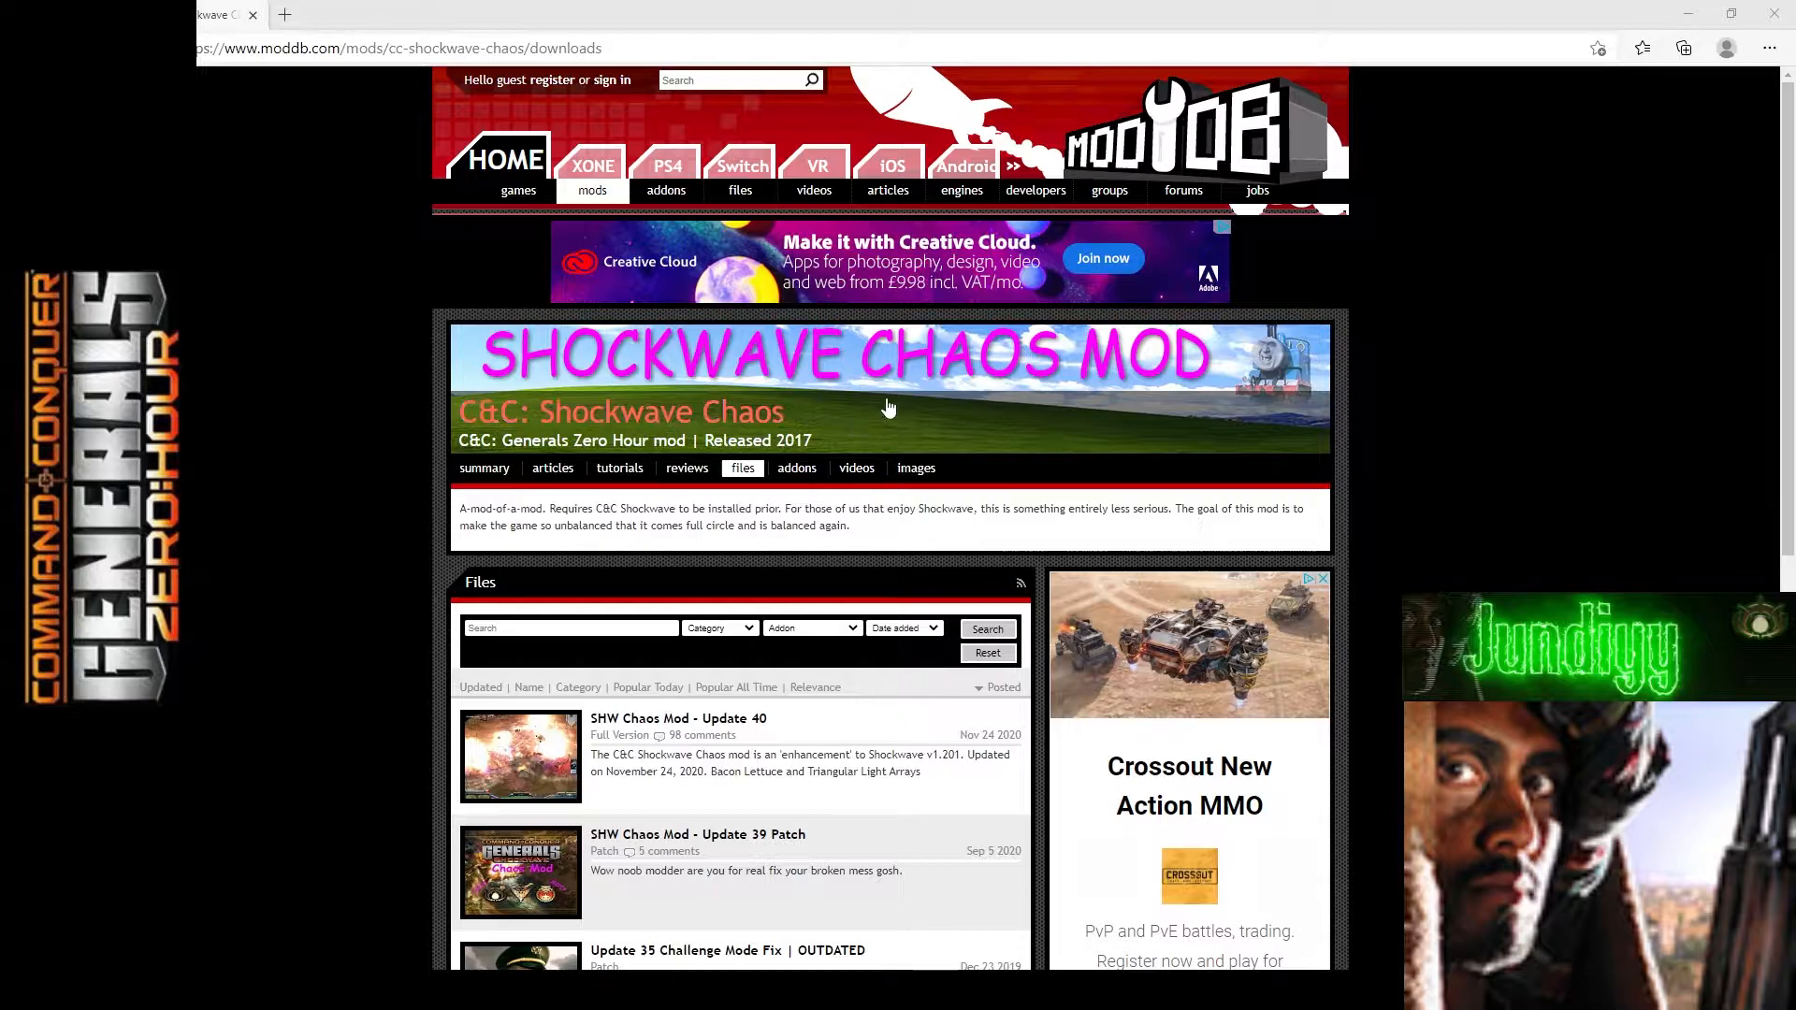
pyautogui.moveTo(1185, 340)
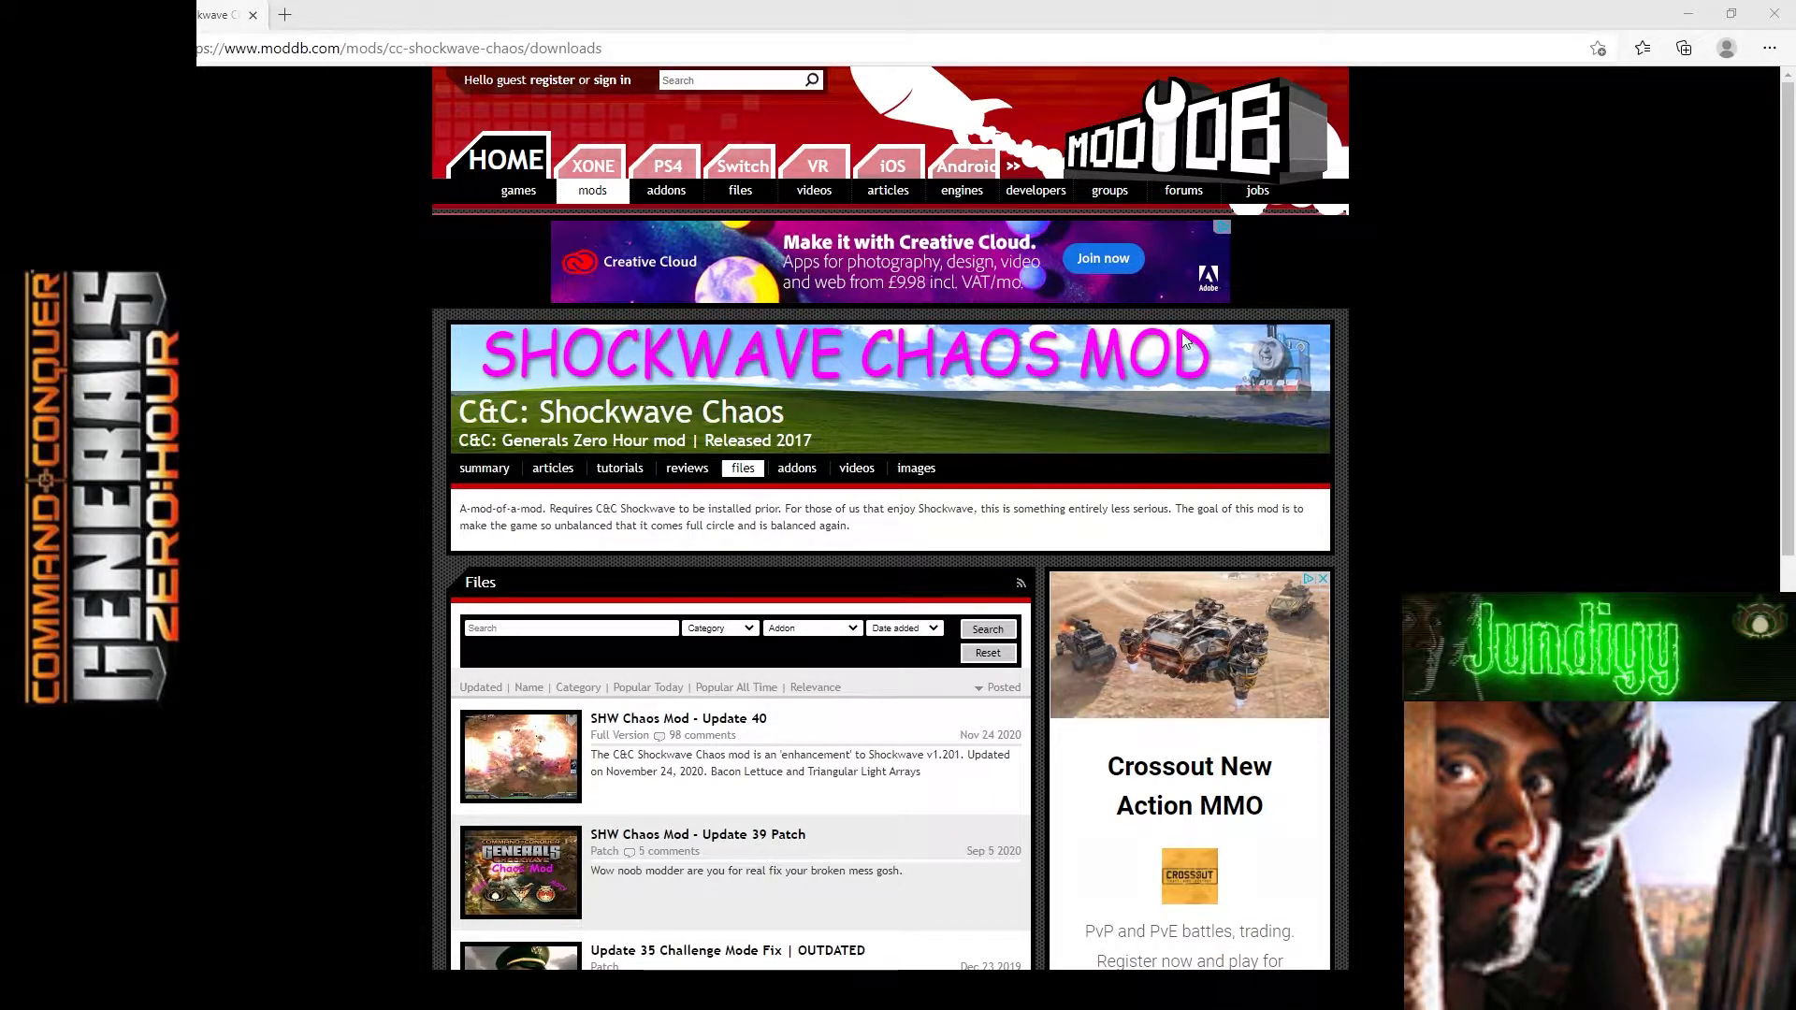
pyautogui.moveTo(802, 412)
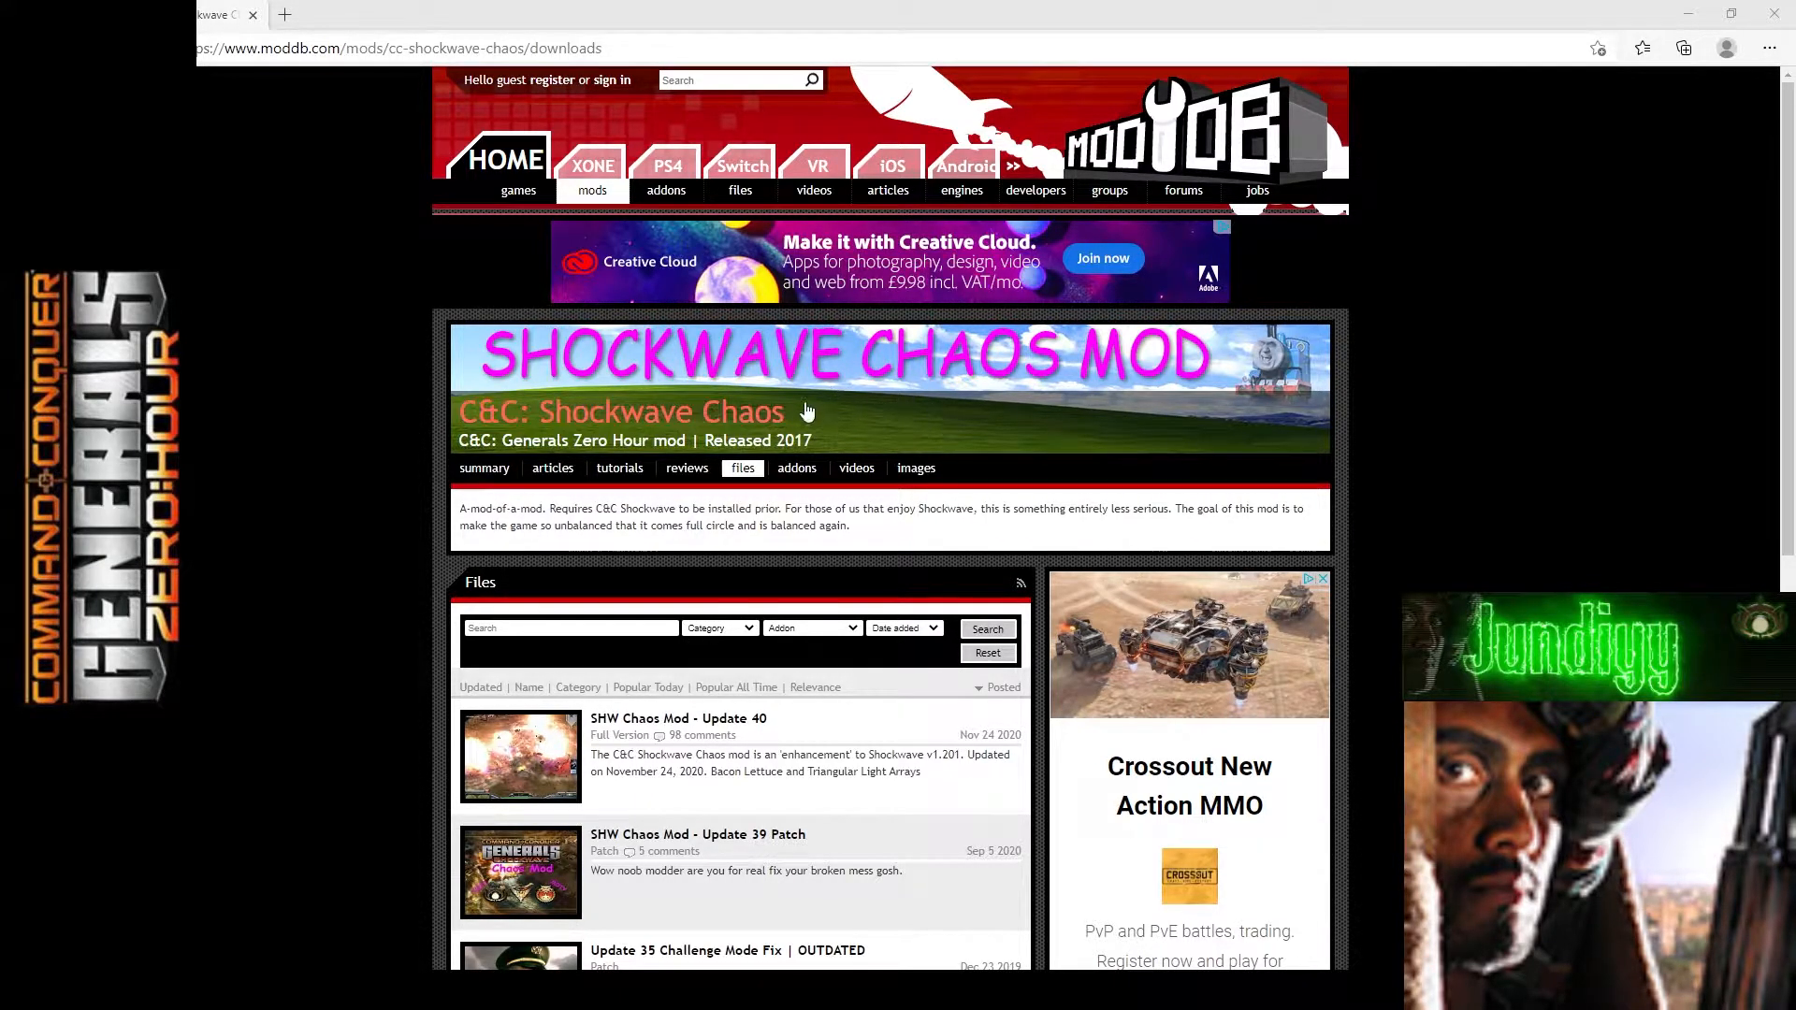
pyautogui.moveTo(1432, 491)
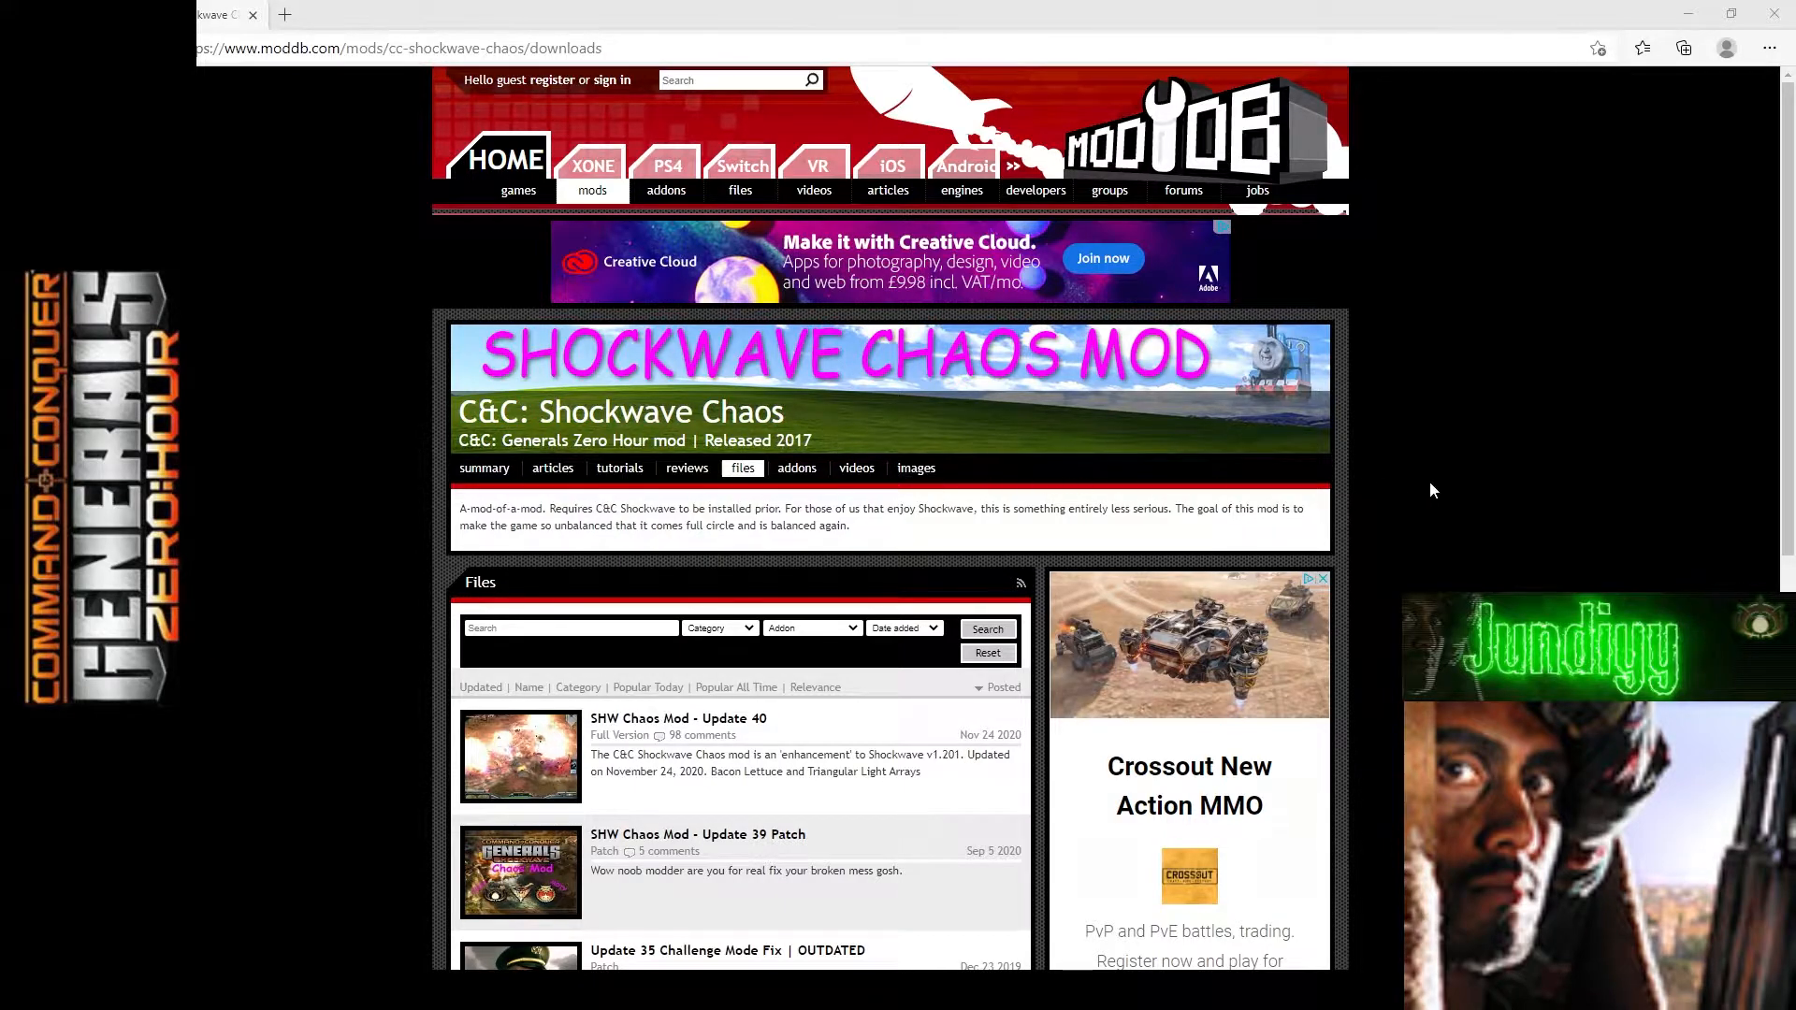
pyautogui.moveTo(1504, 481)
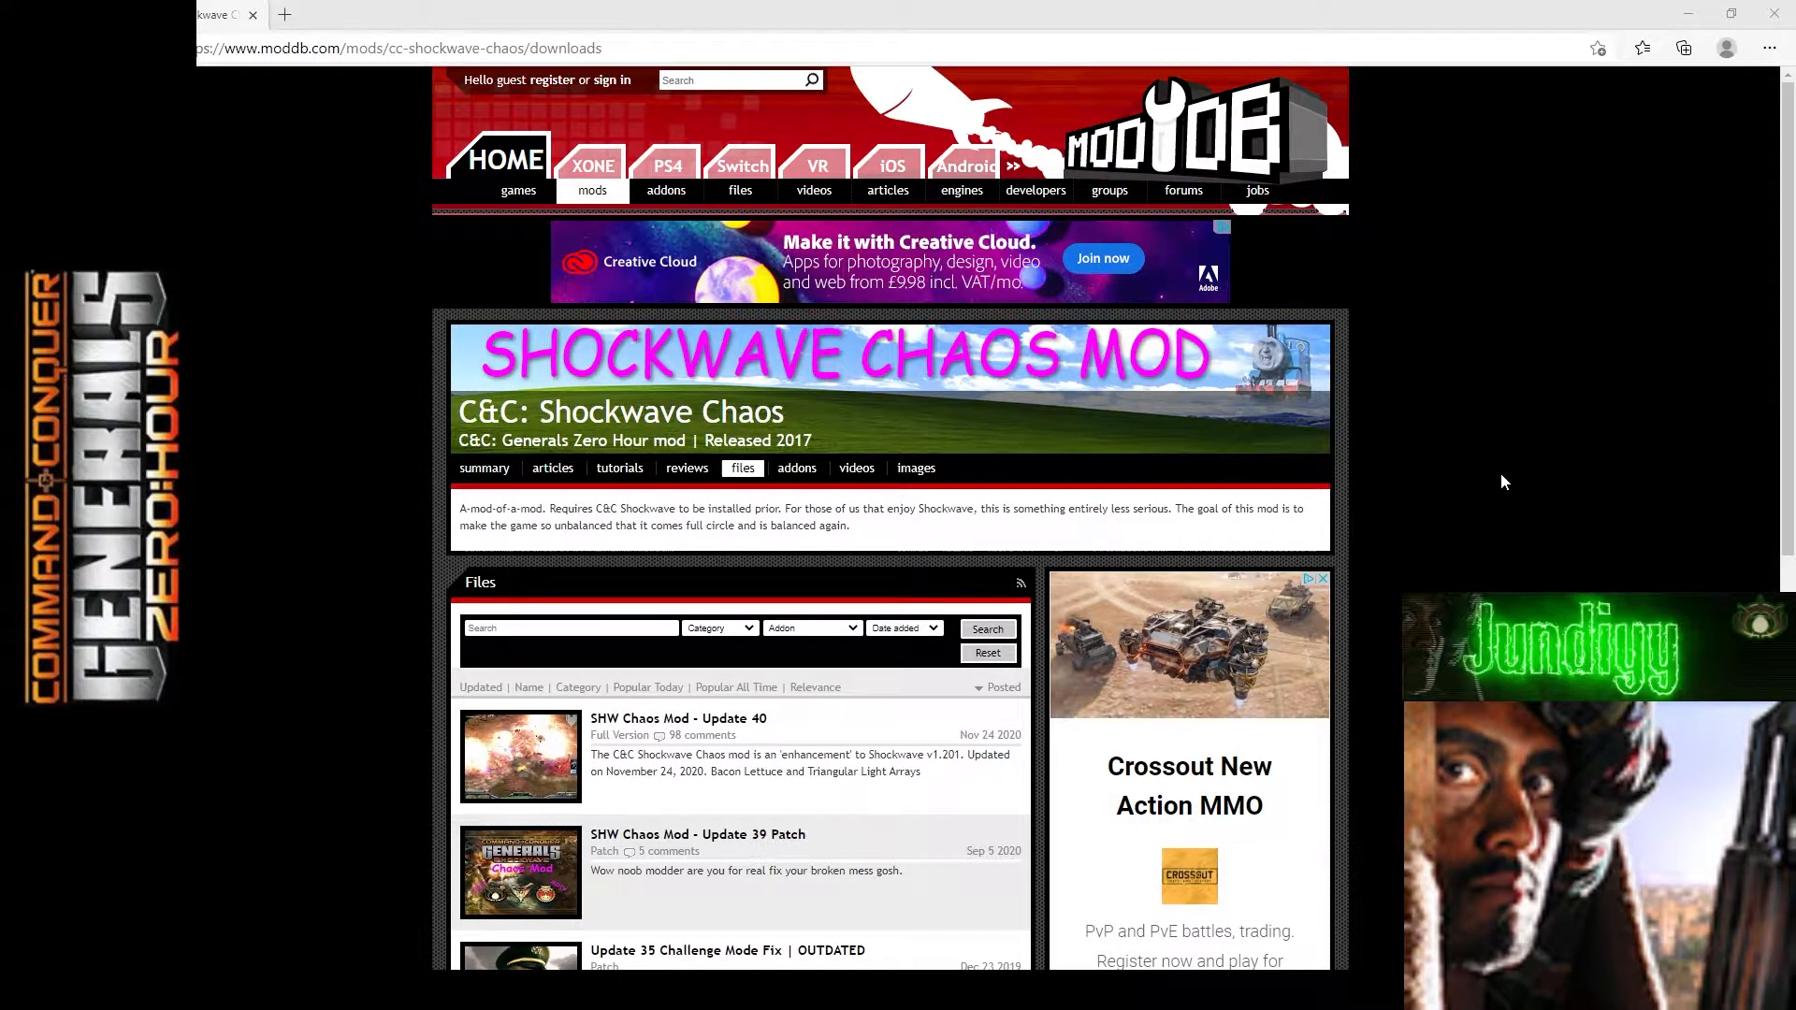
pyautogui.moveTo(877, 496)
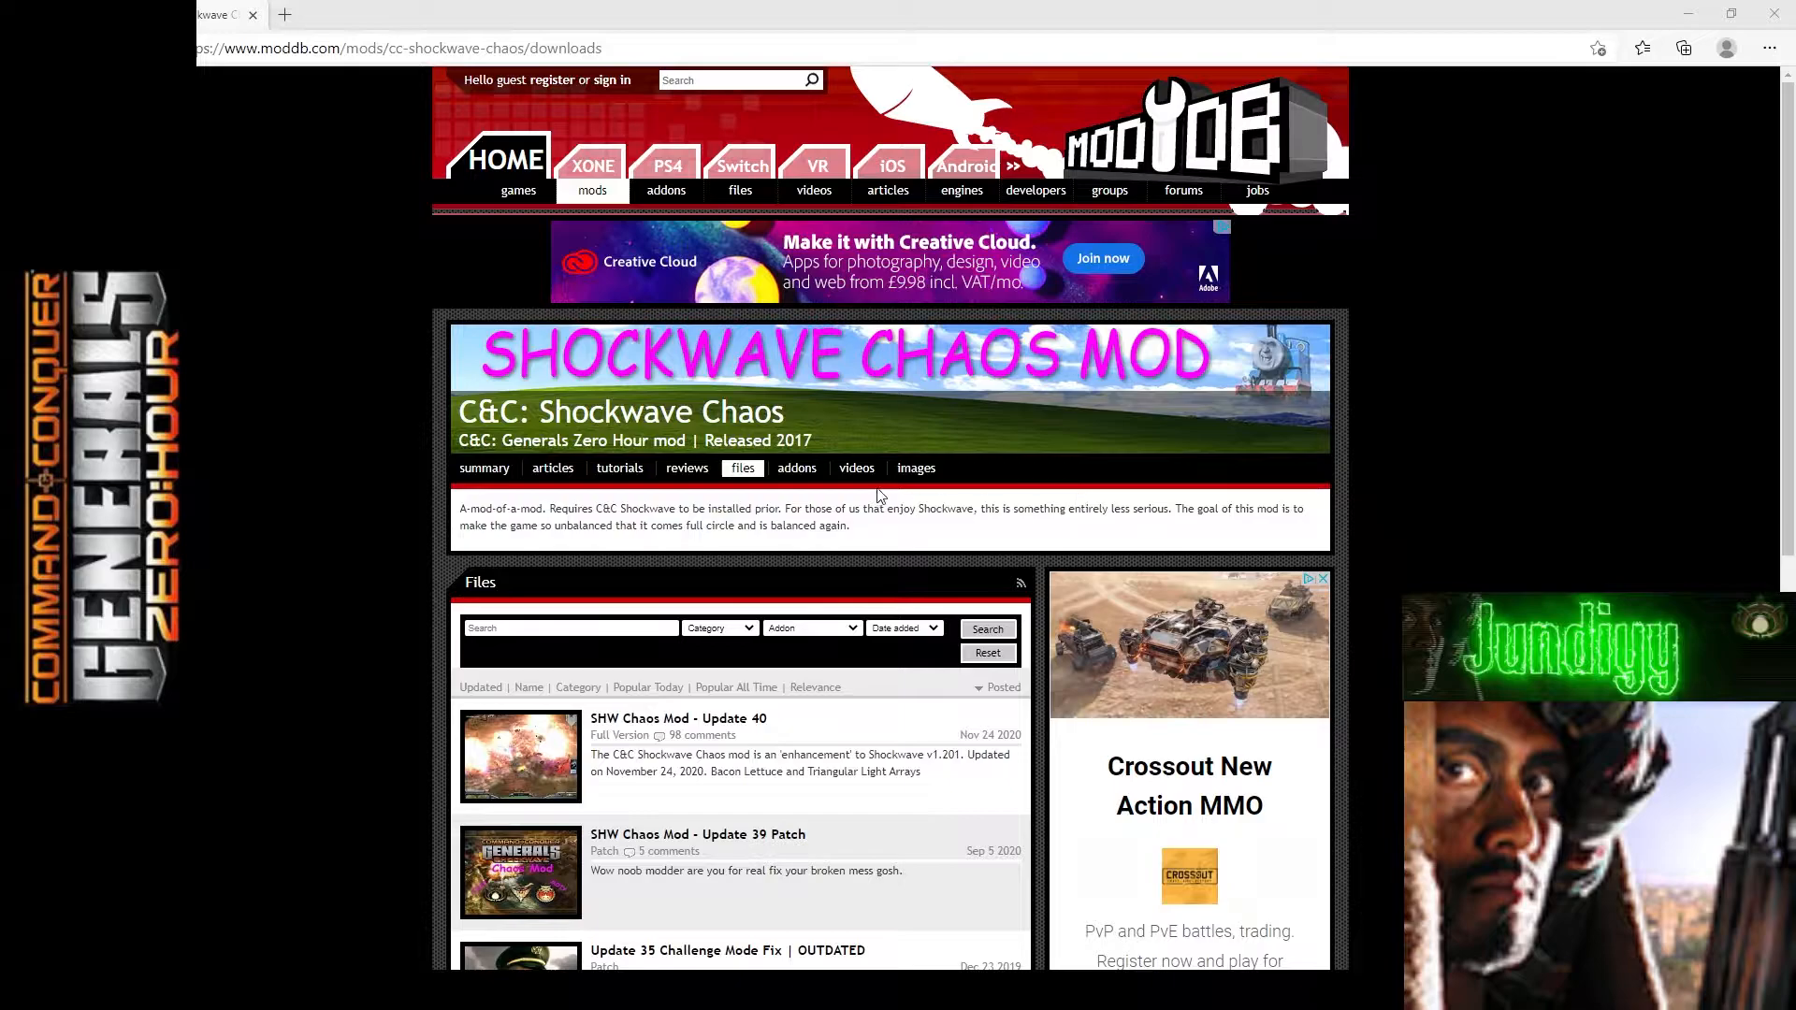
pyautogui.moveTo(708, 338)
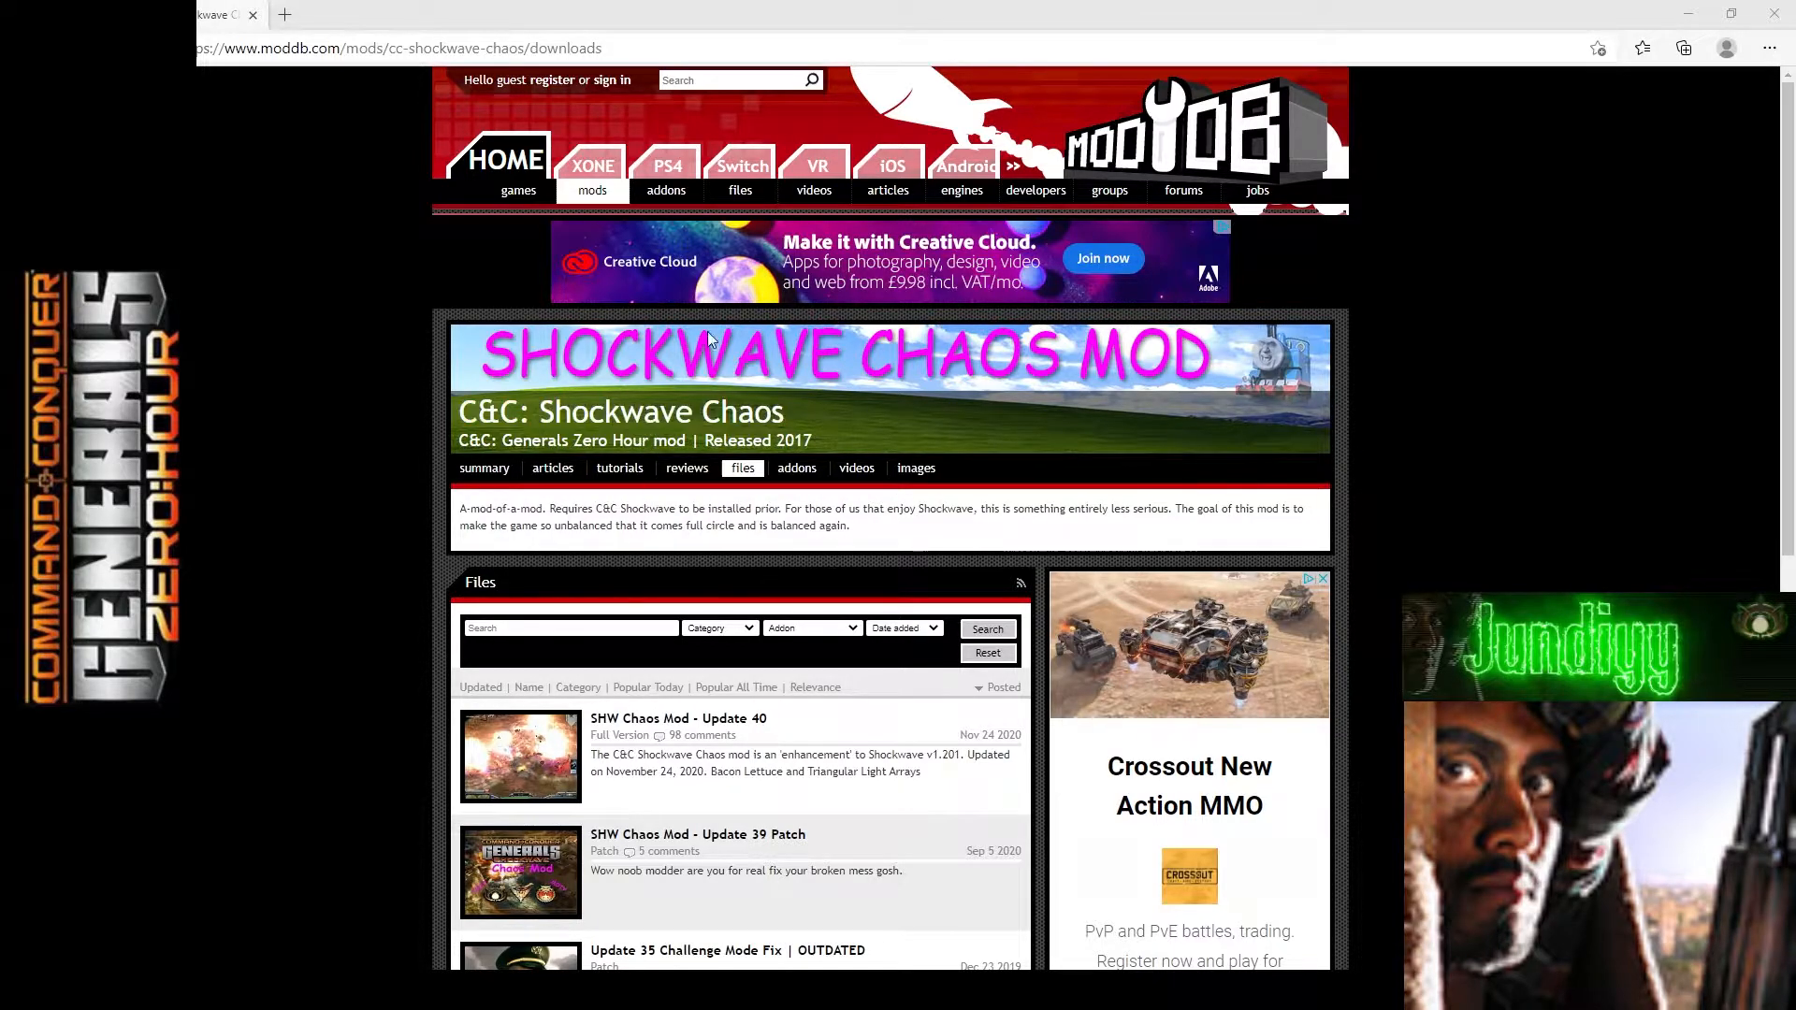
pyautogui.moveTo(1029, 560)
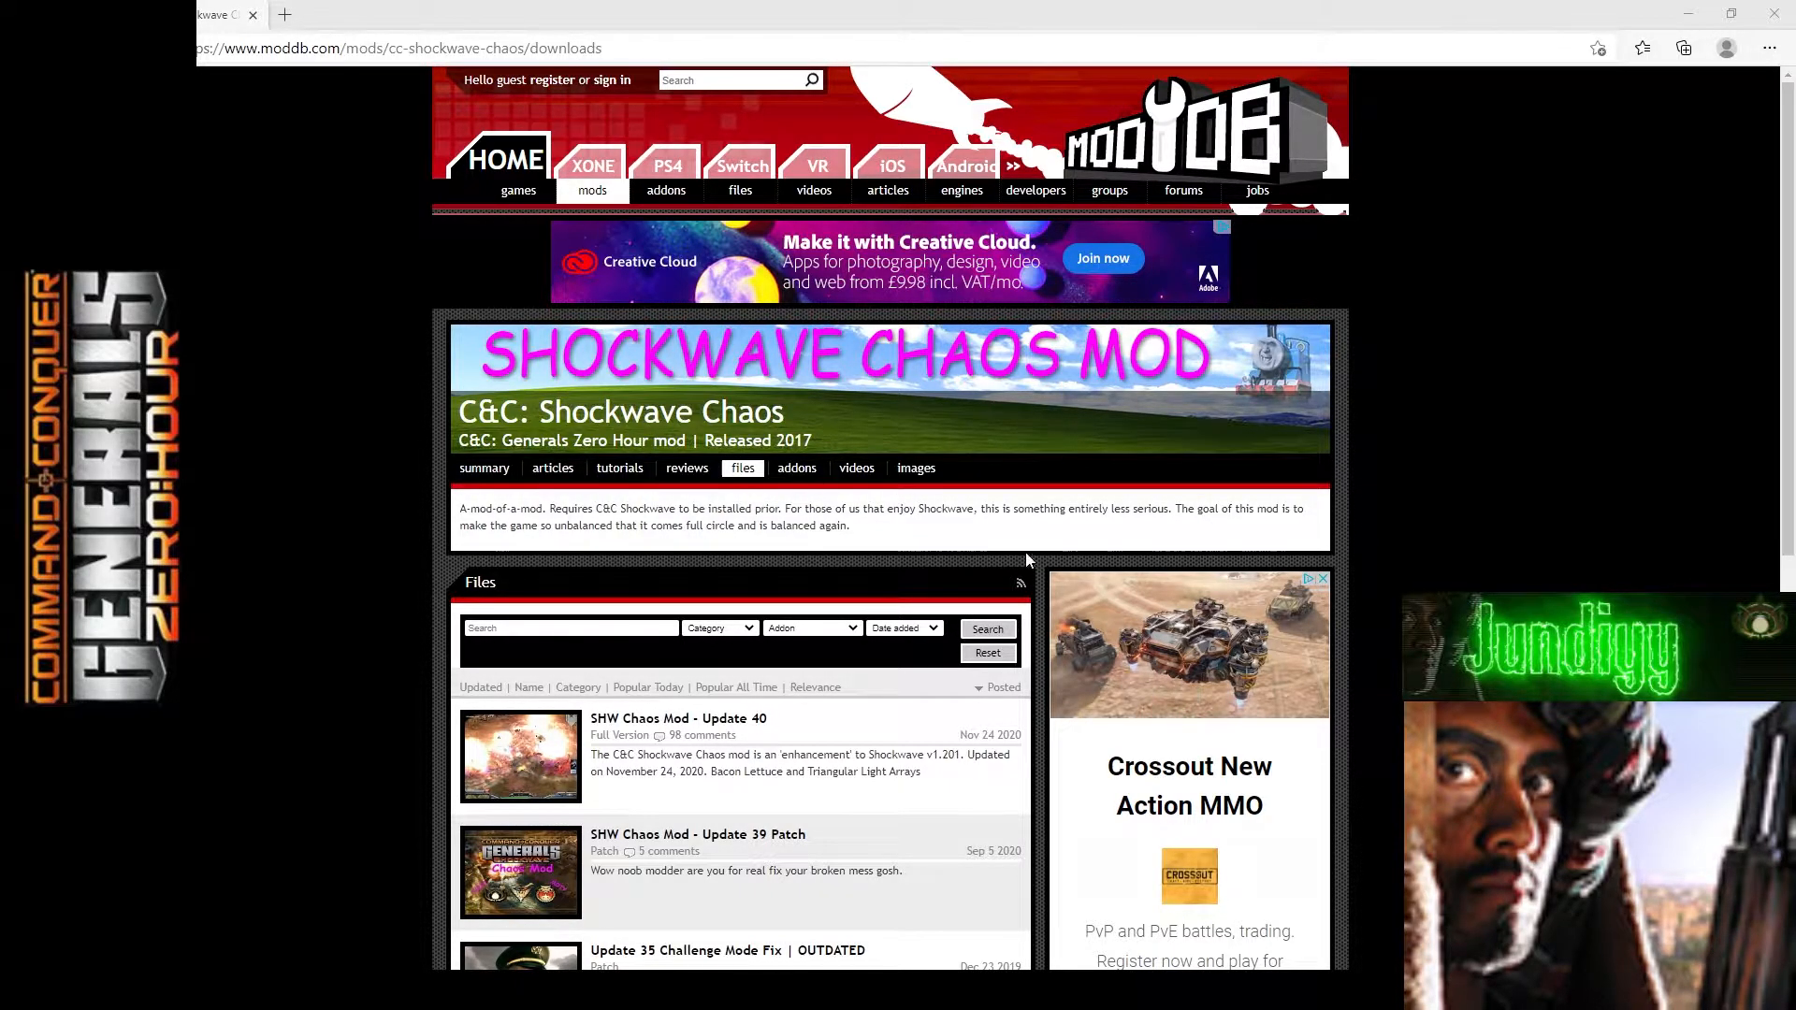
pyautogui.moveTo(1484, 586)
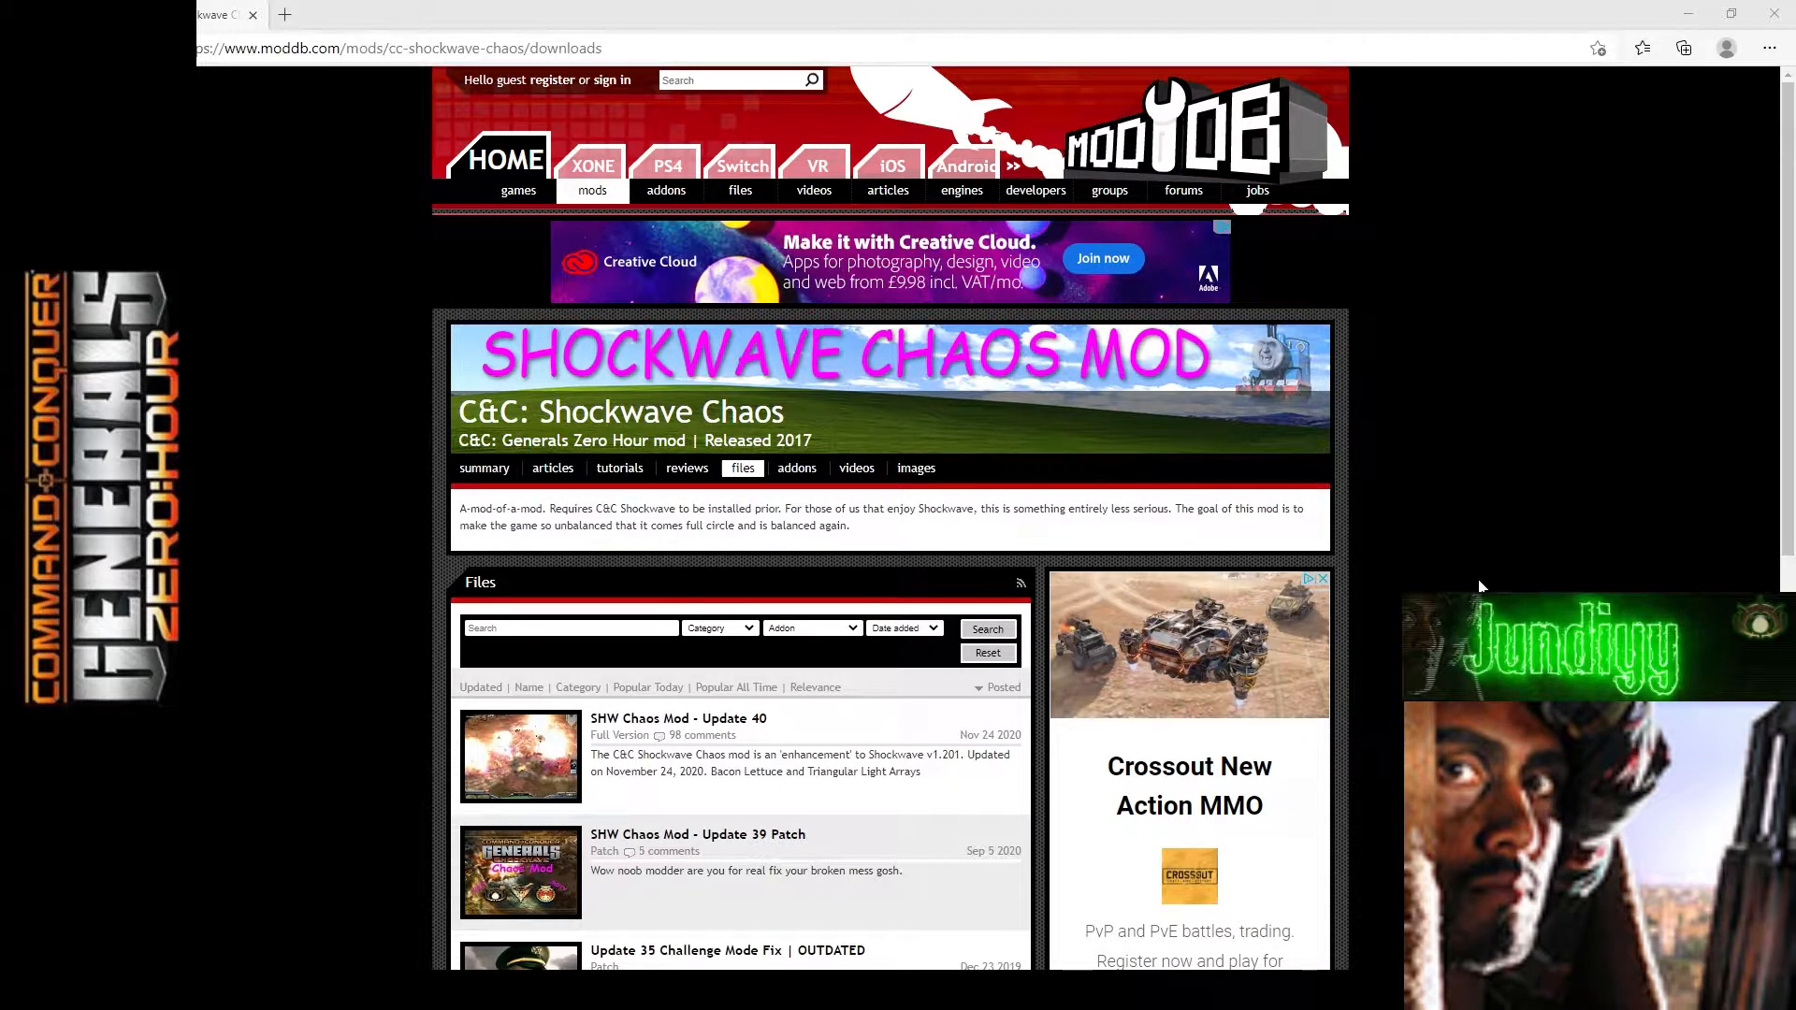
pyautogui.moveTo(677, 719)
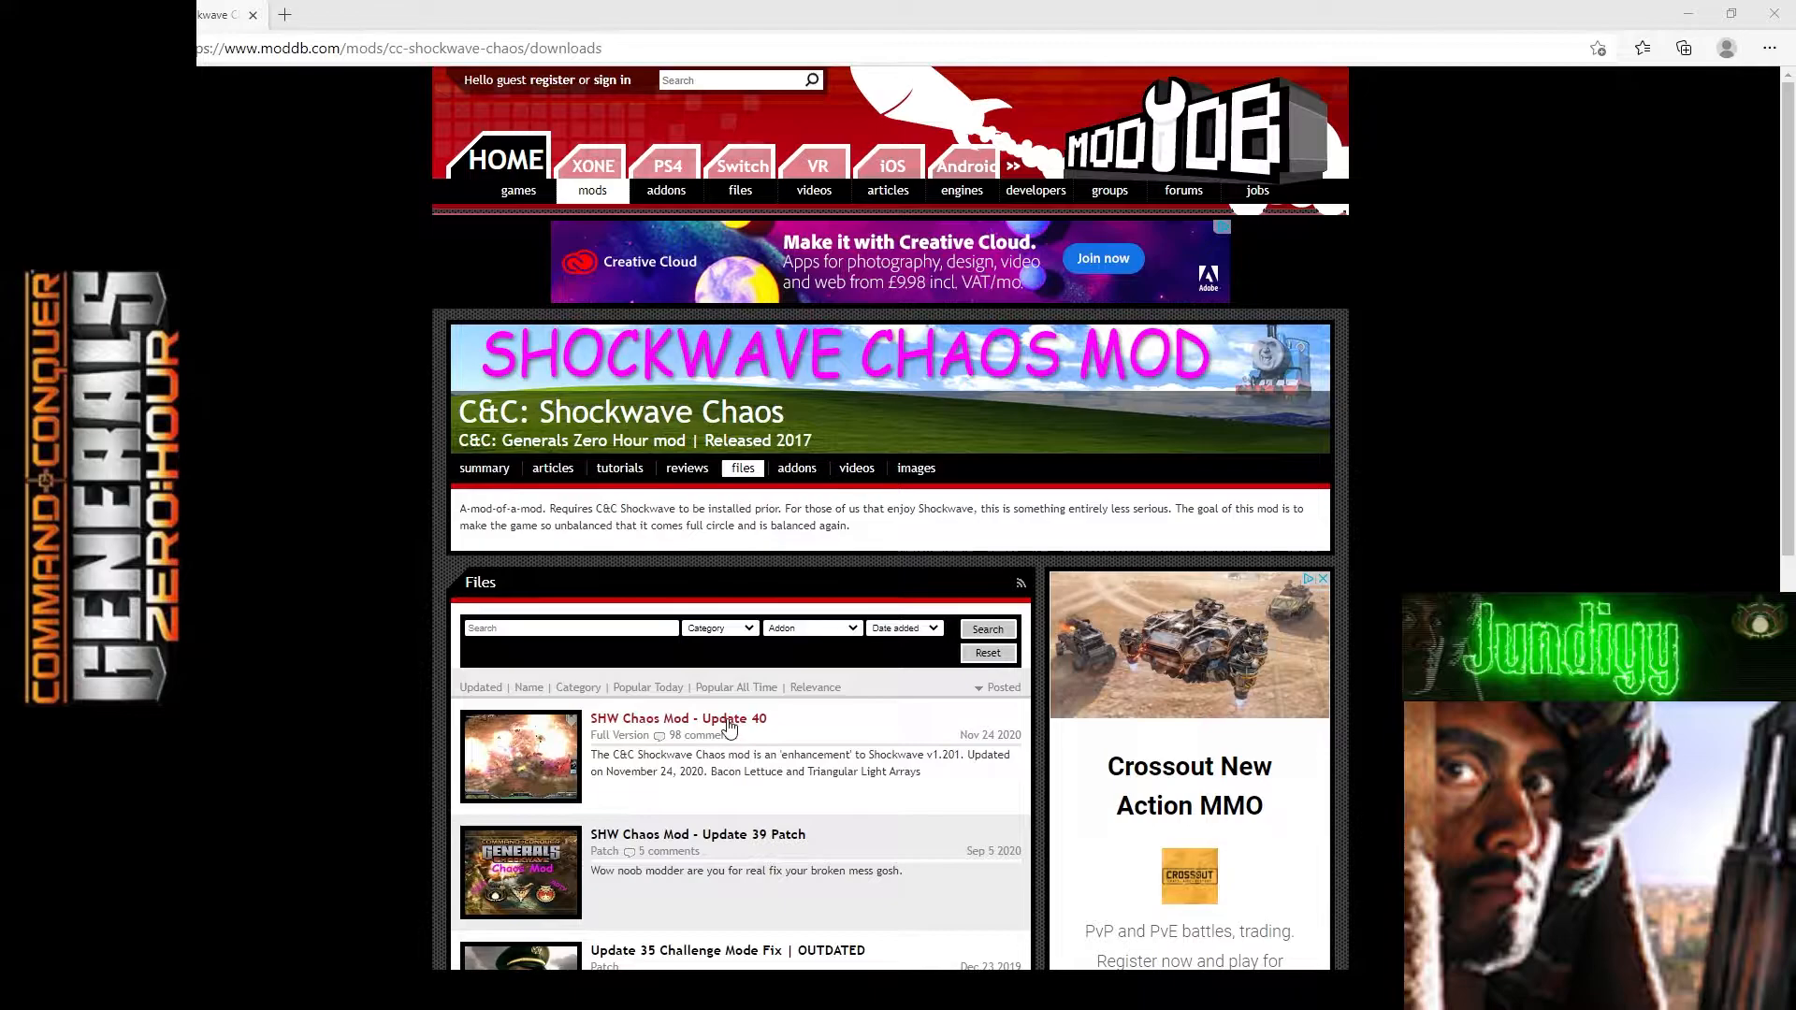
# Download SHW Chaos Mod - Update 40 from its ModDB file page and close the browser.
pyautogui.click(677, 718)
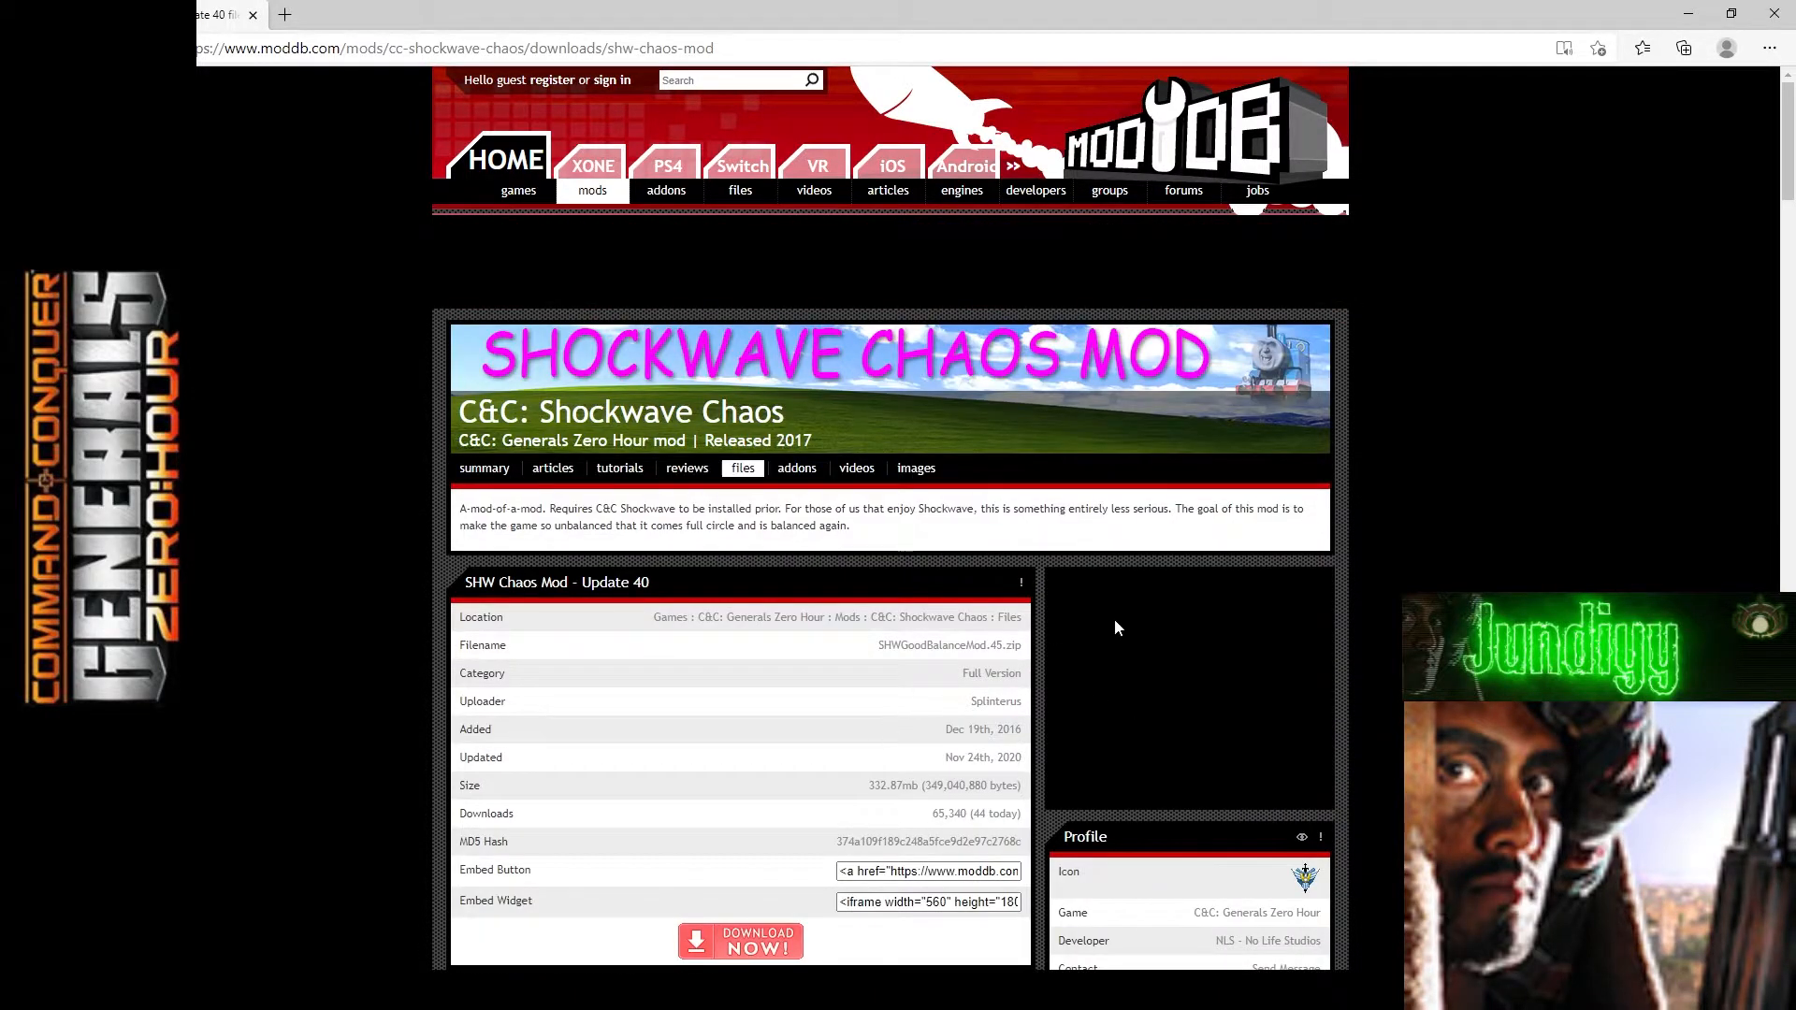
pyautogui.scroll(-3)
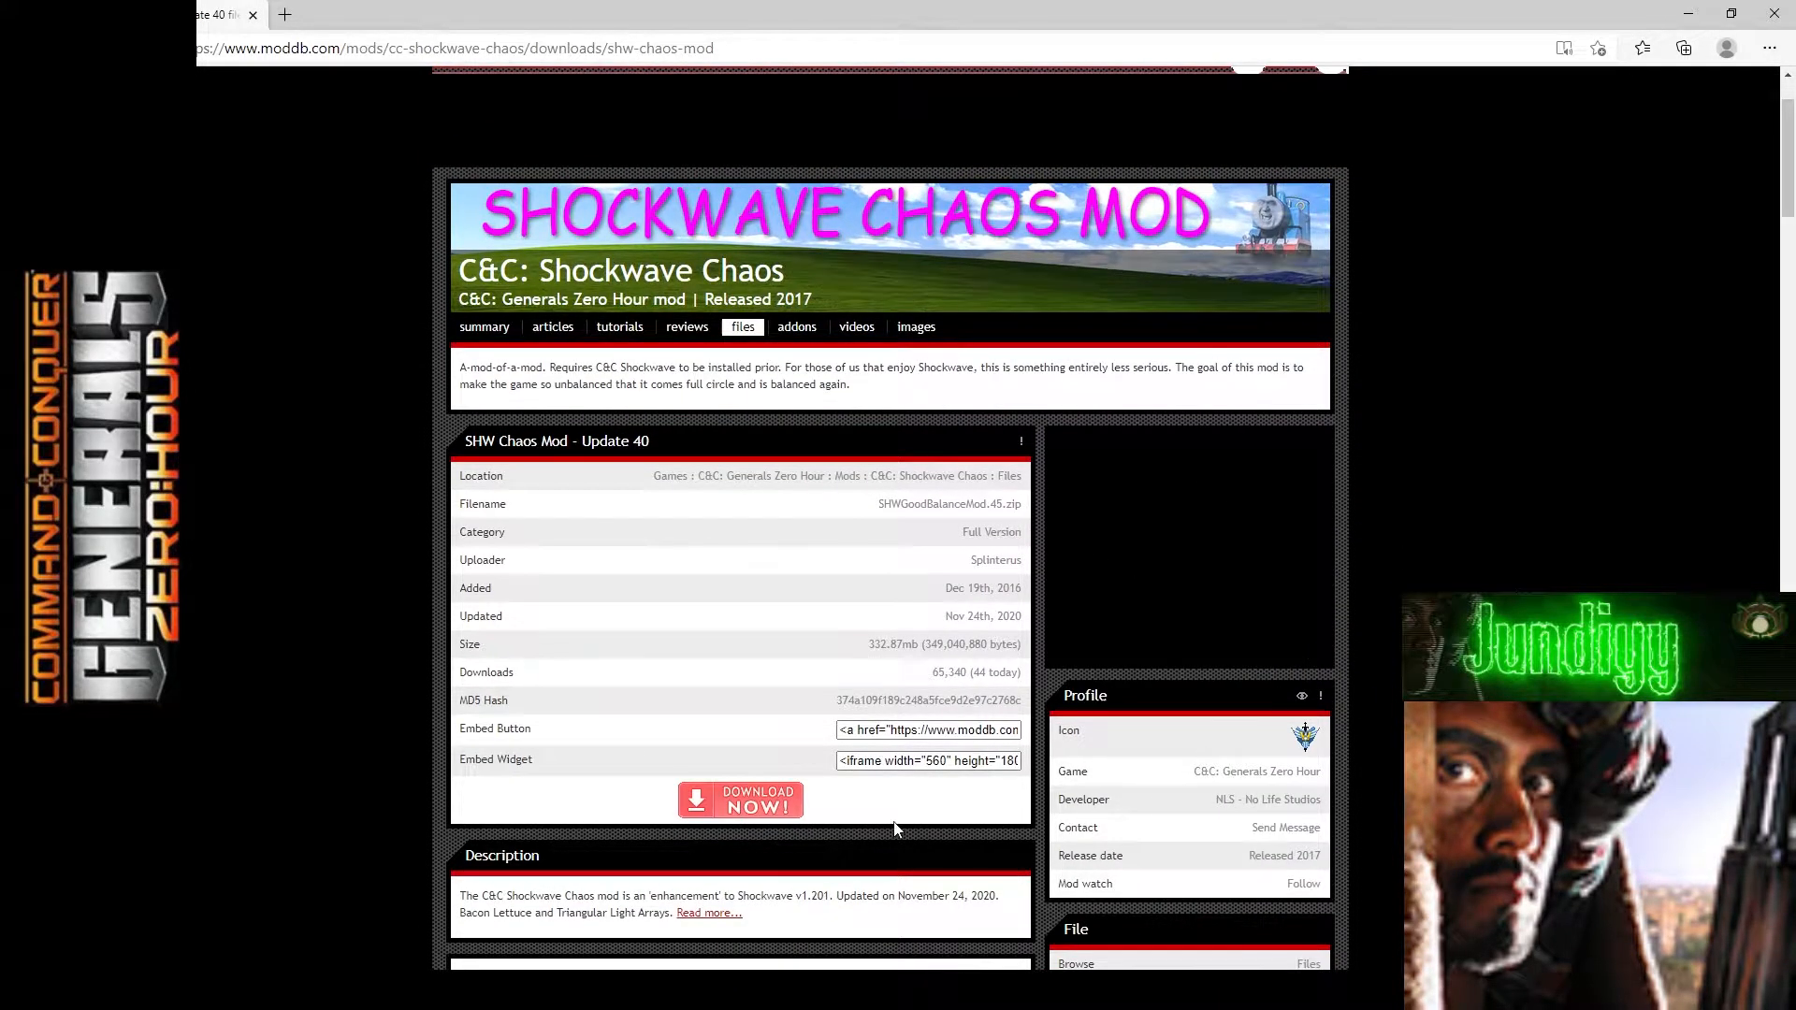
pyautogui.click(740, 799)
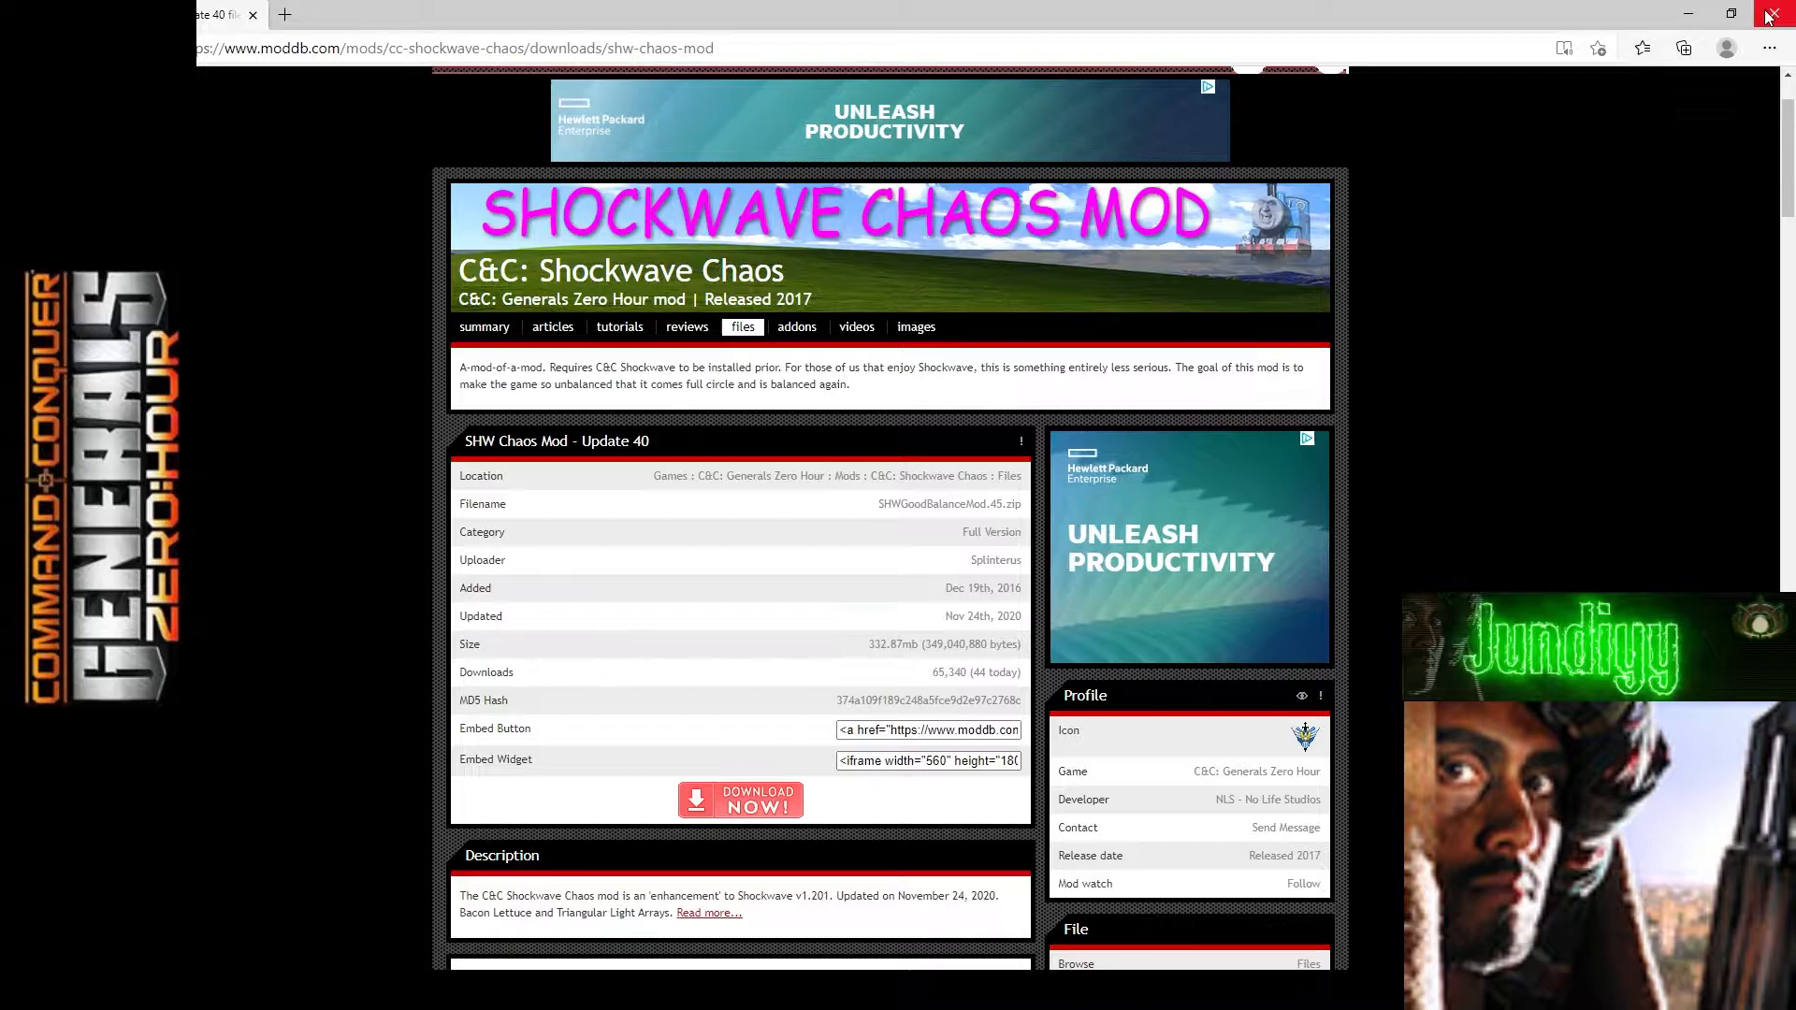
pyautogui.click(1767, 14)
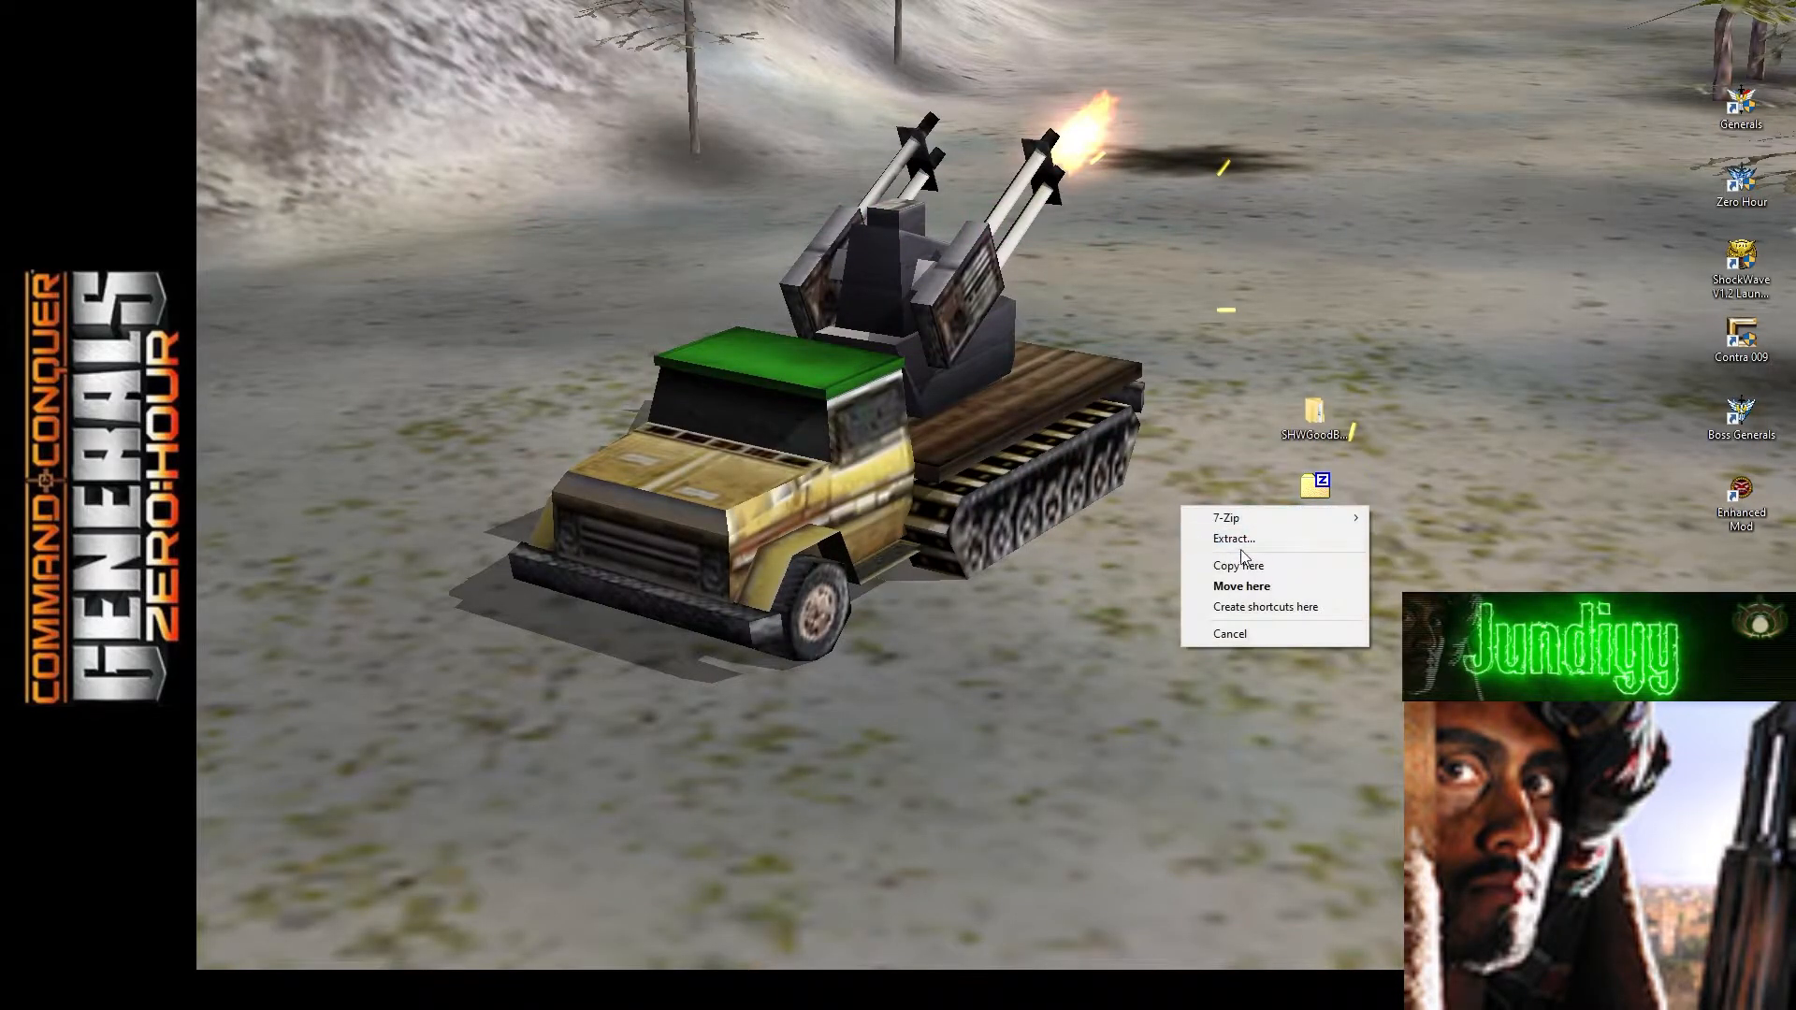
# Extract the downloaded mod zip on the desktop and enter the Zero Hour install folder.
pyautogui.click(1240, 586)
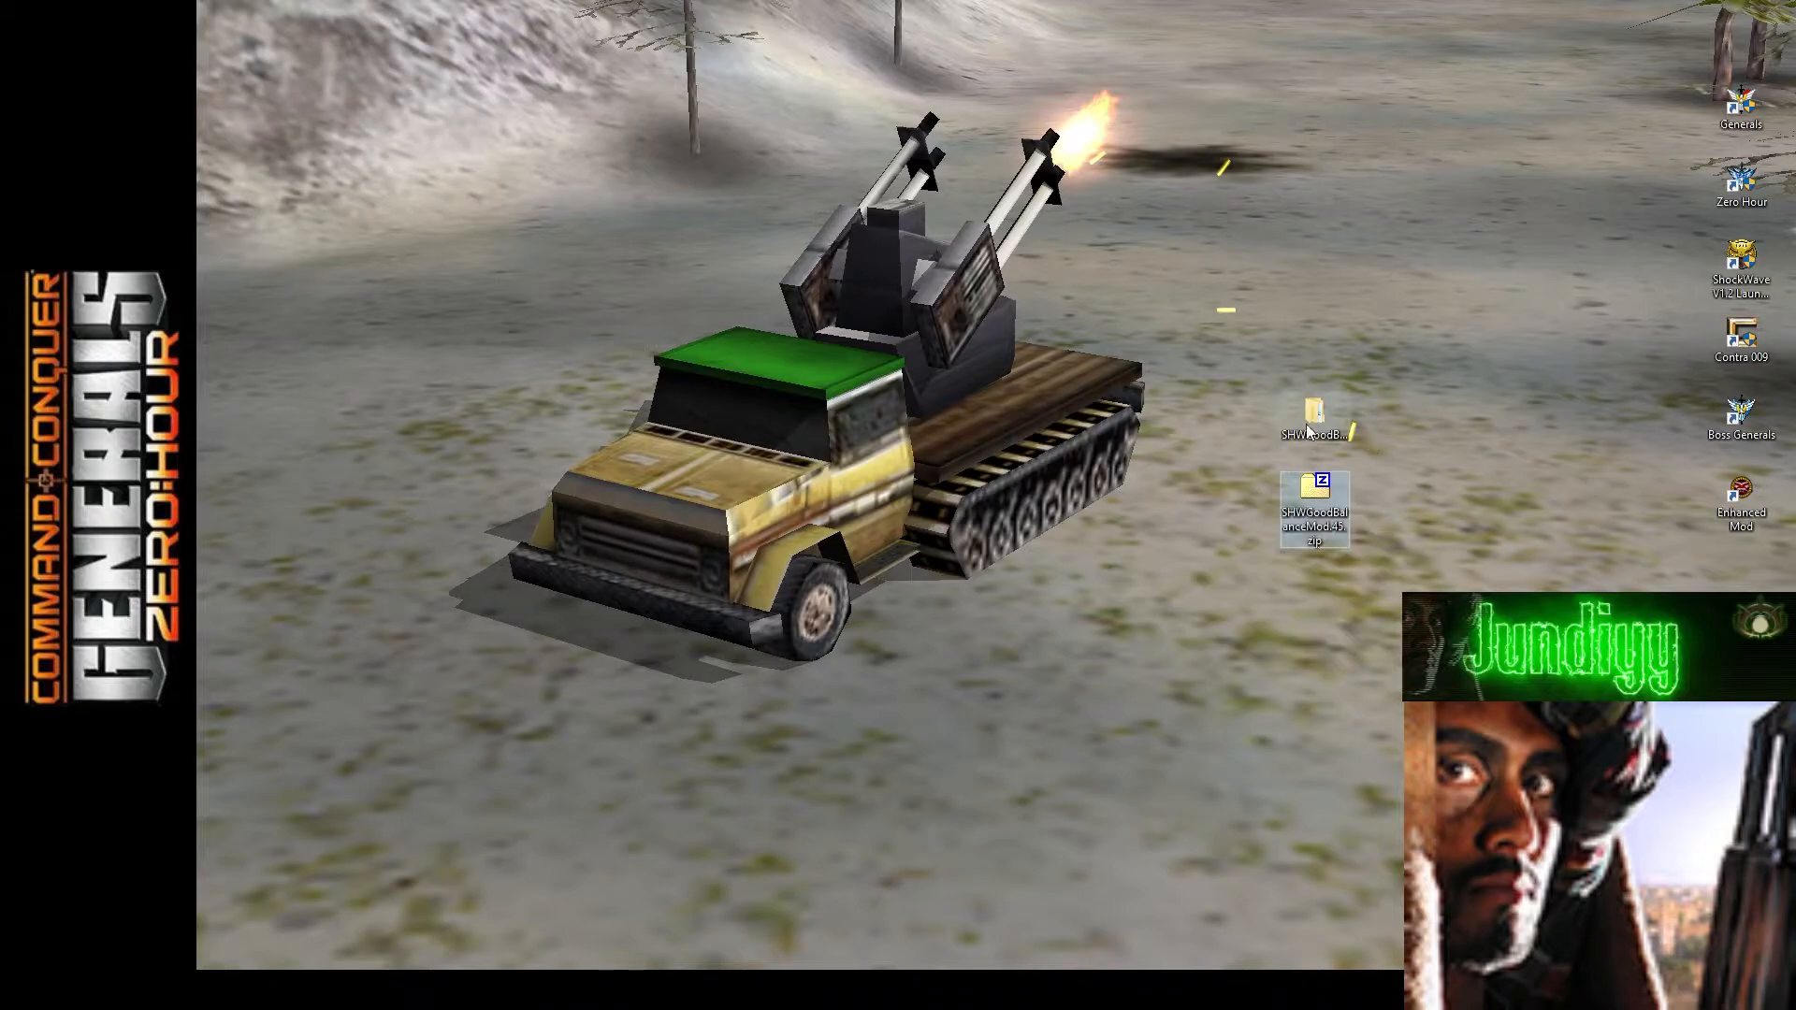
pyautogui.doubleClick(1312, 415)
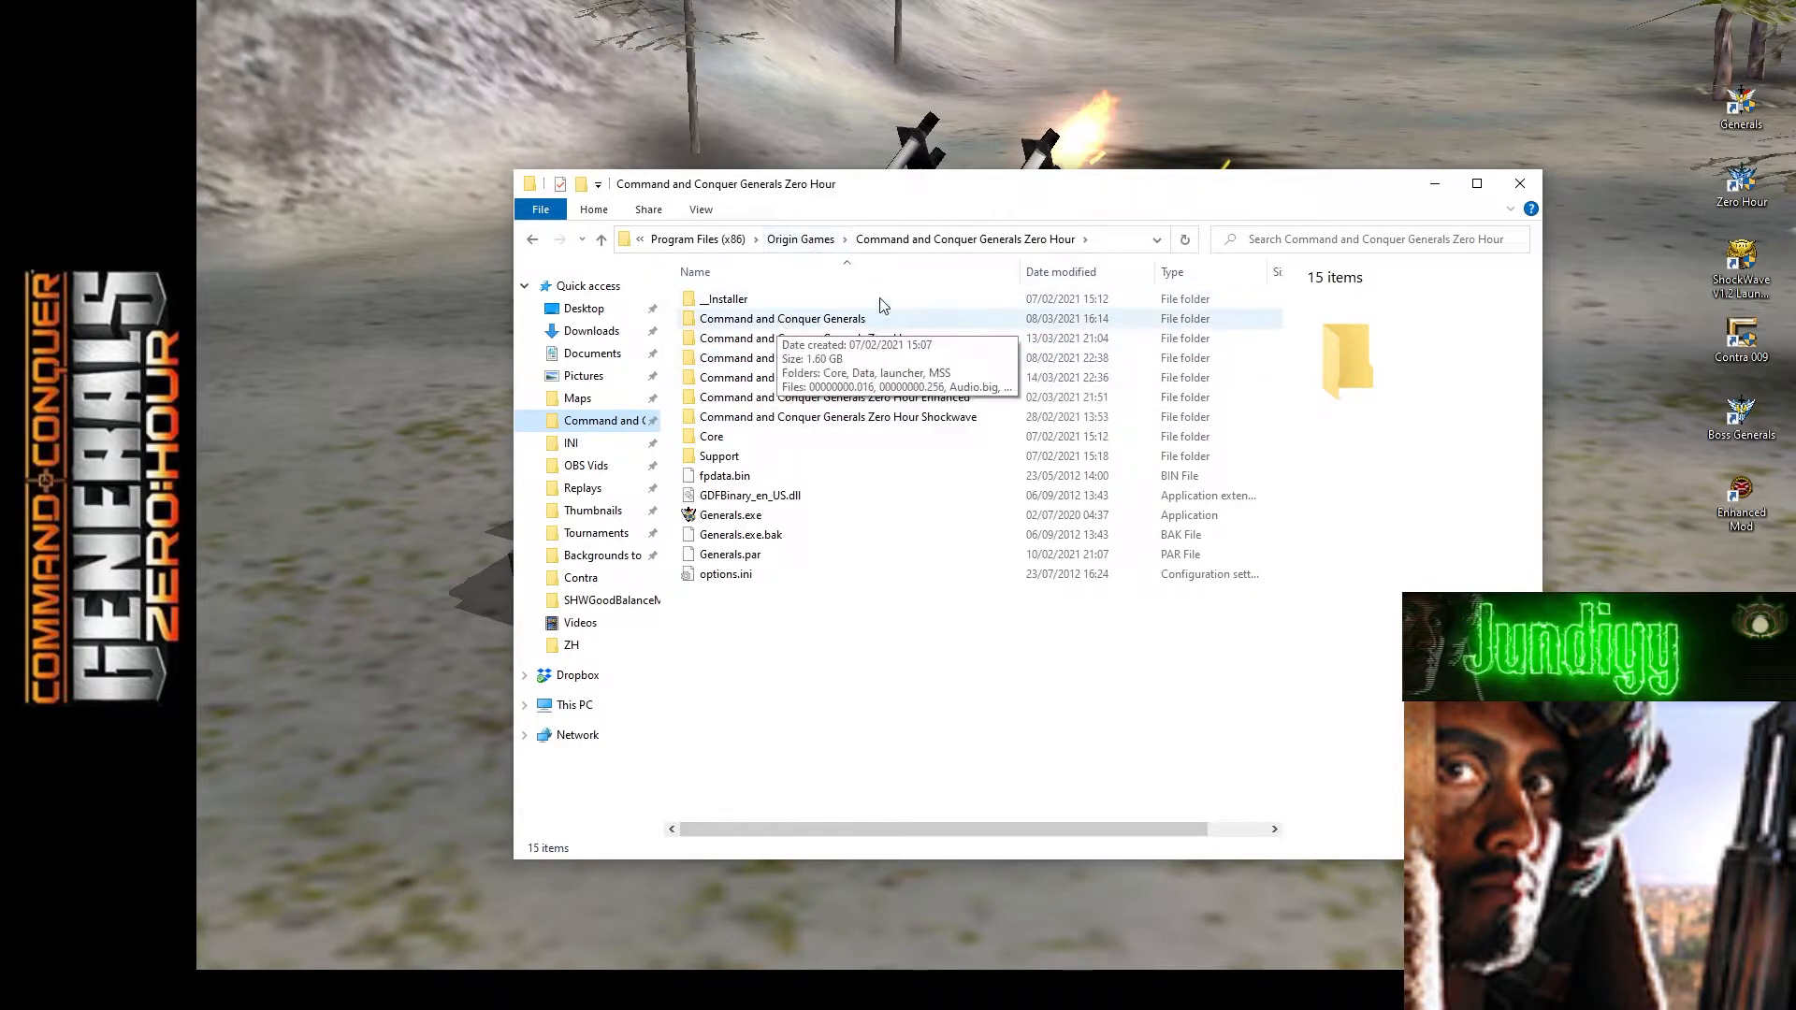
# Copy the Zero Hour game folder in place as 'Command and Conquer Generals Zero Hour Chaos'.
pyautogui.click(600, 239)
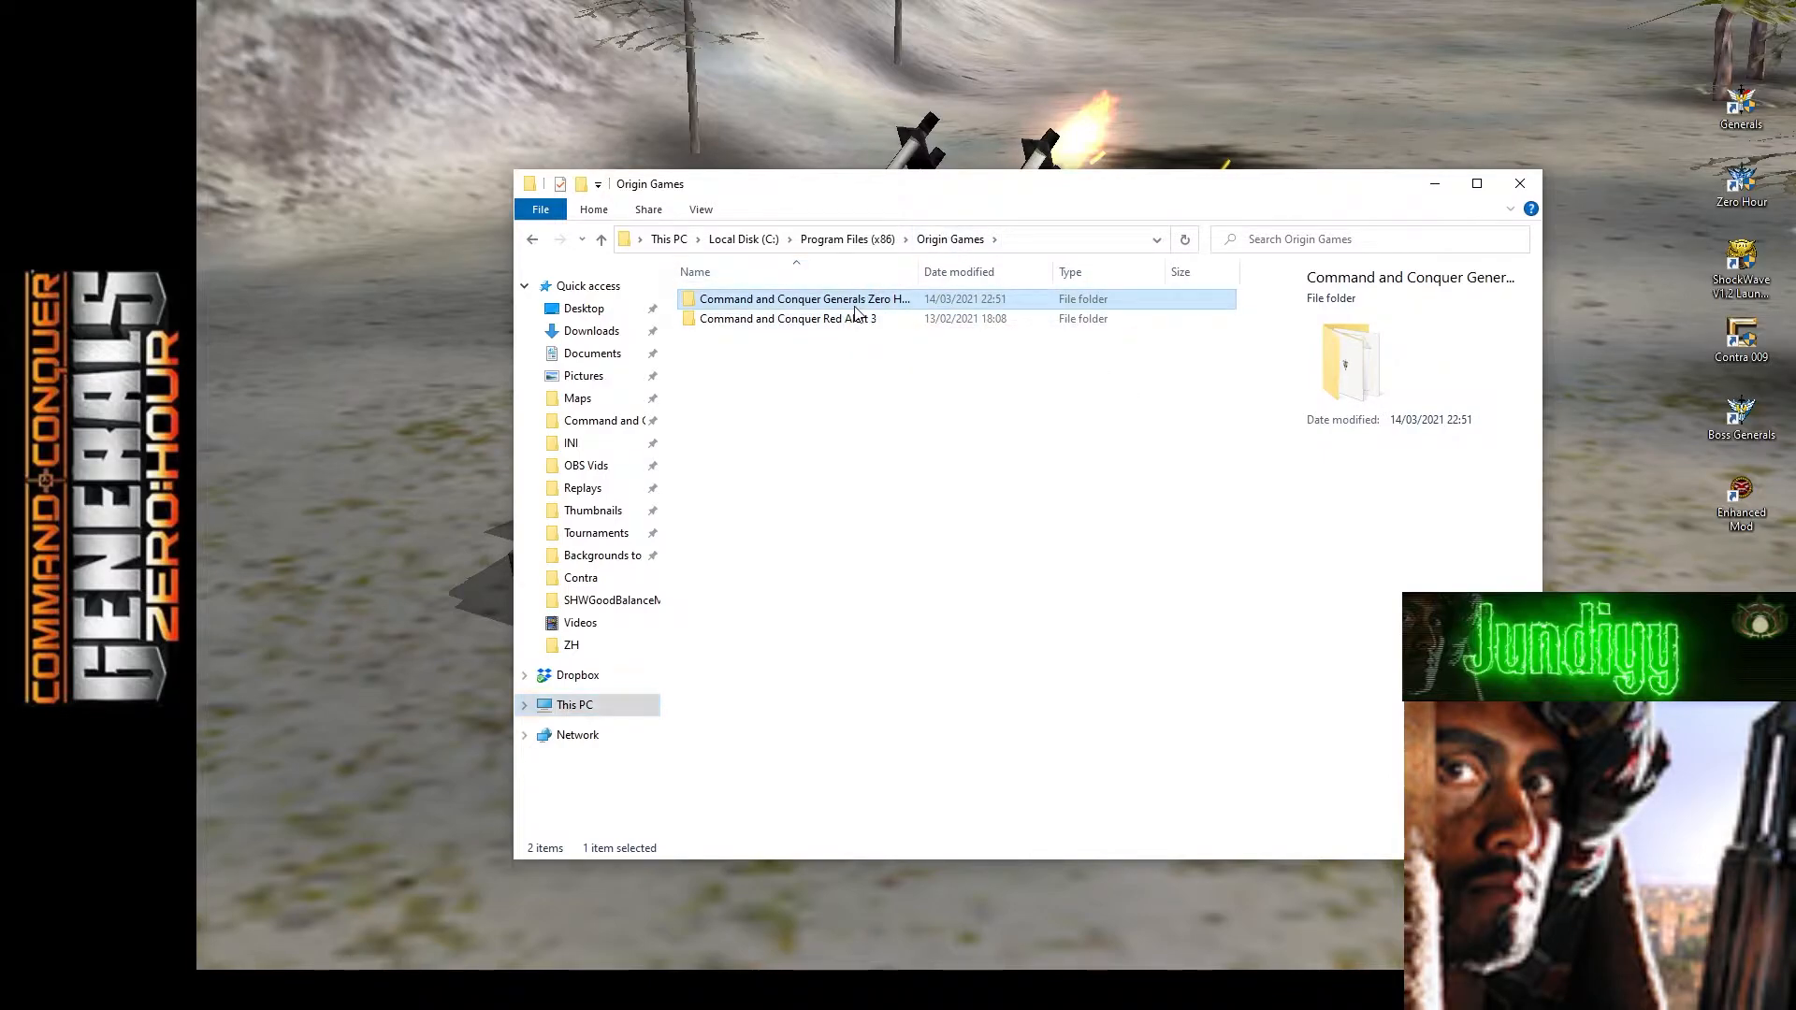
pyautogui.doubleClick(805, 299)
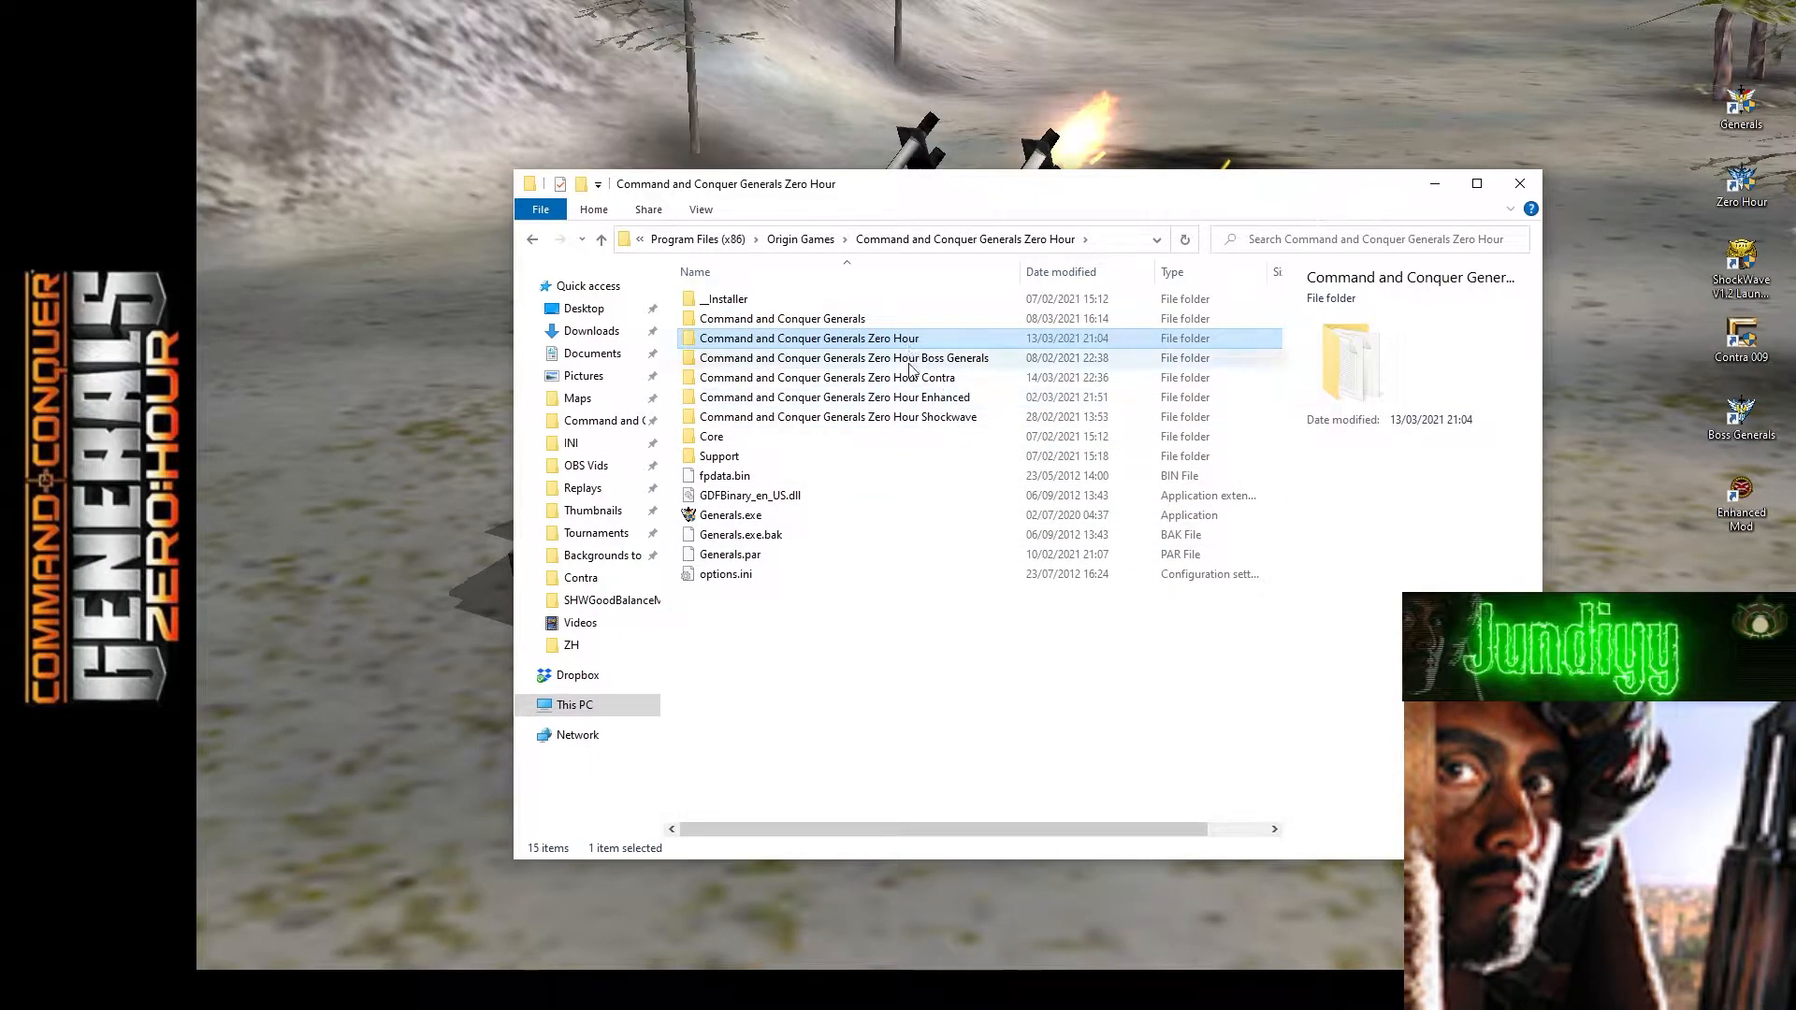
pyautogui.click(837, 415)
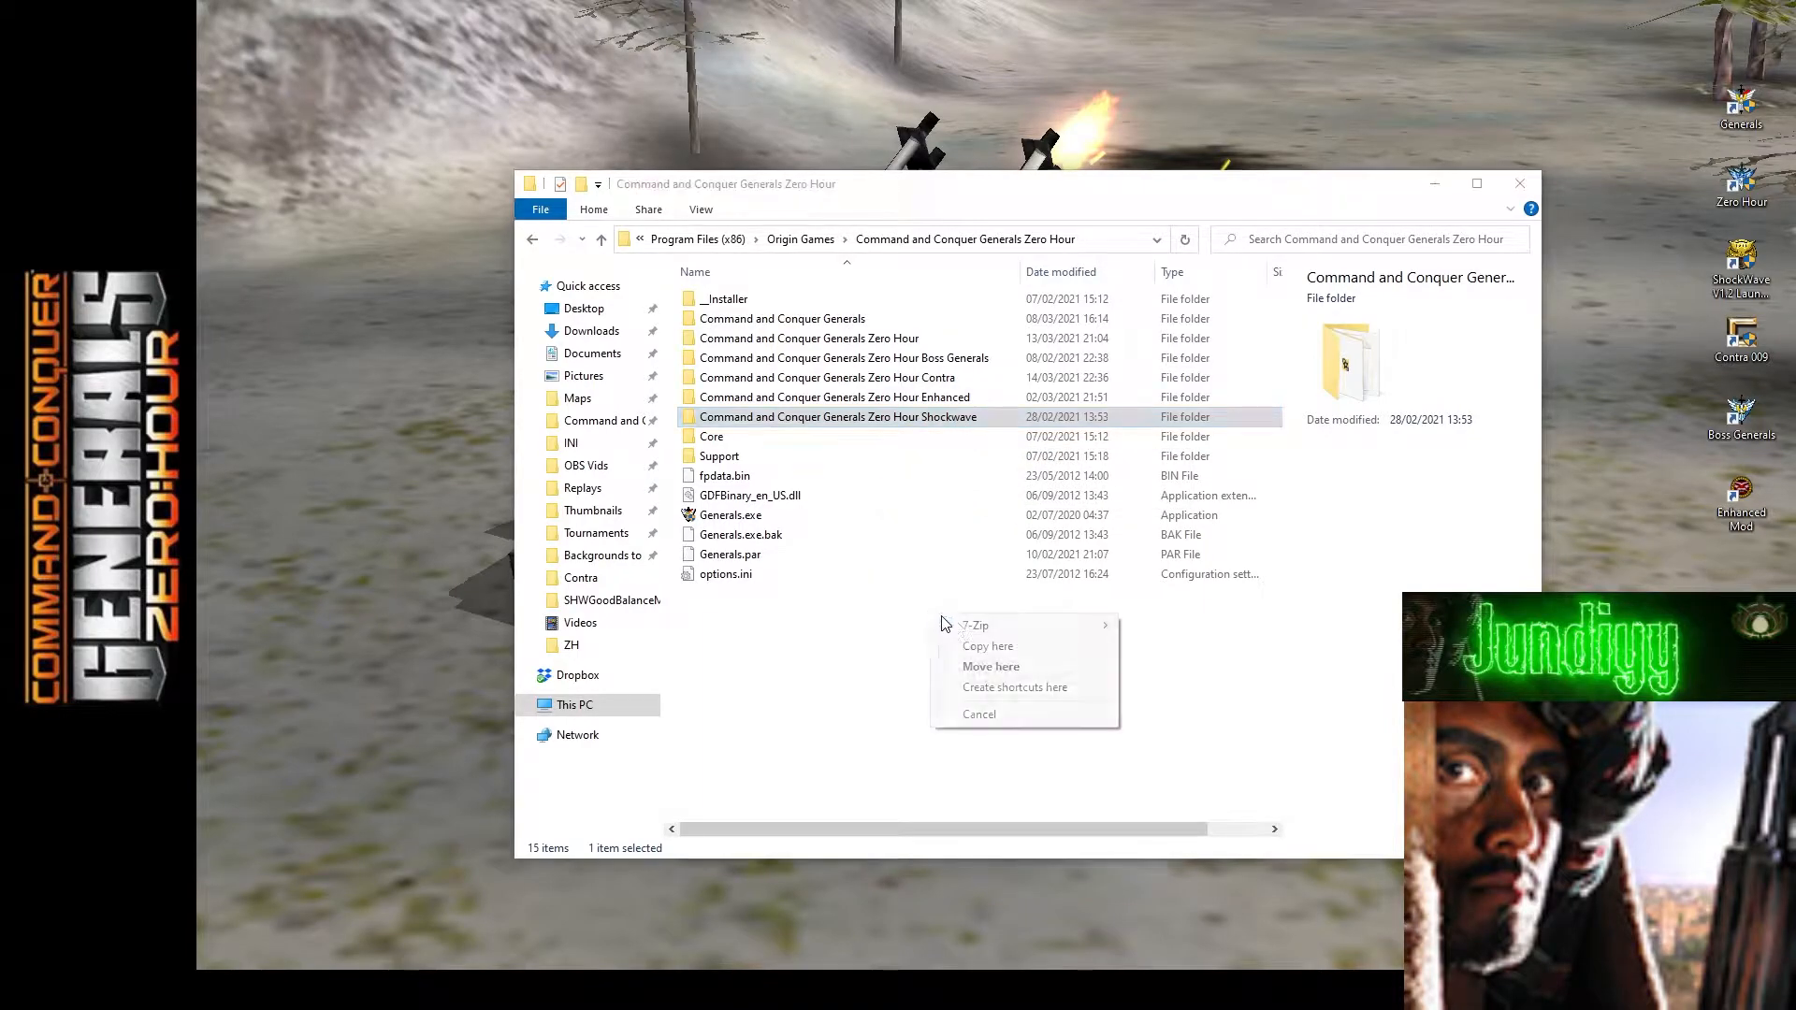
pyautogui.click(988, 645)
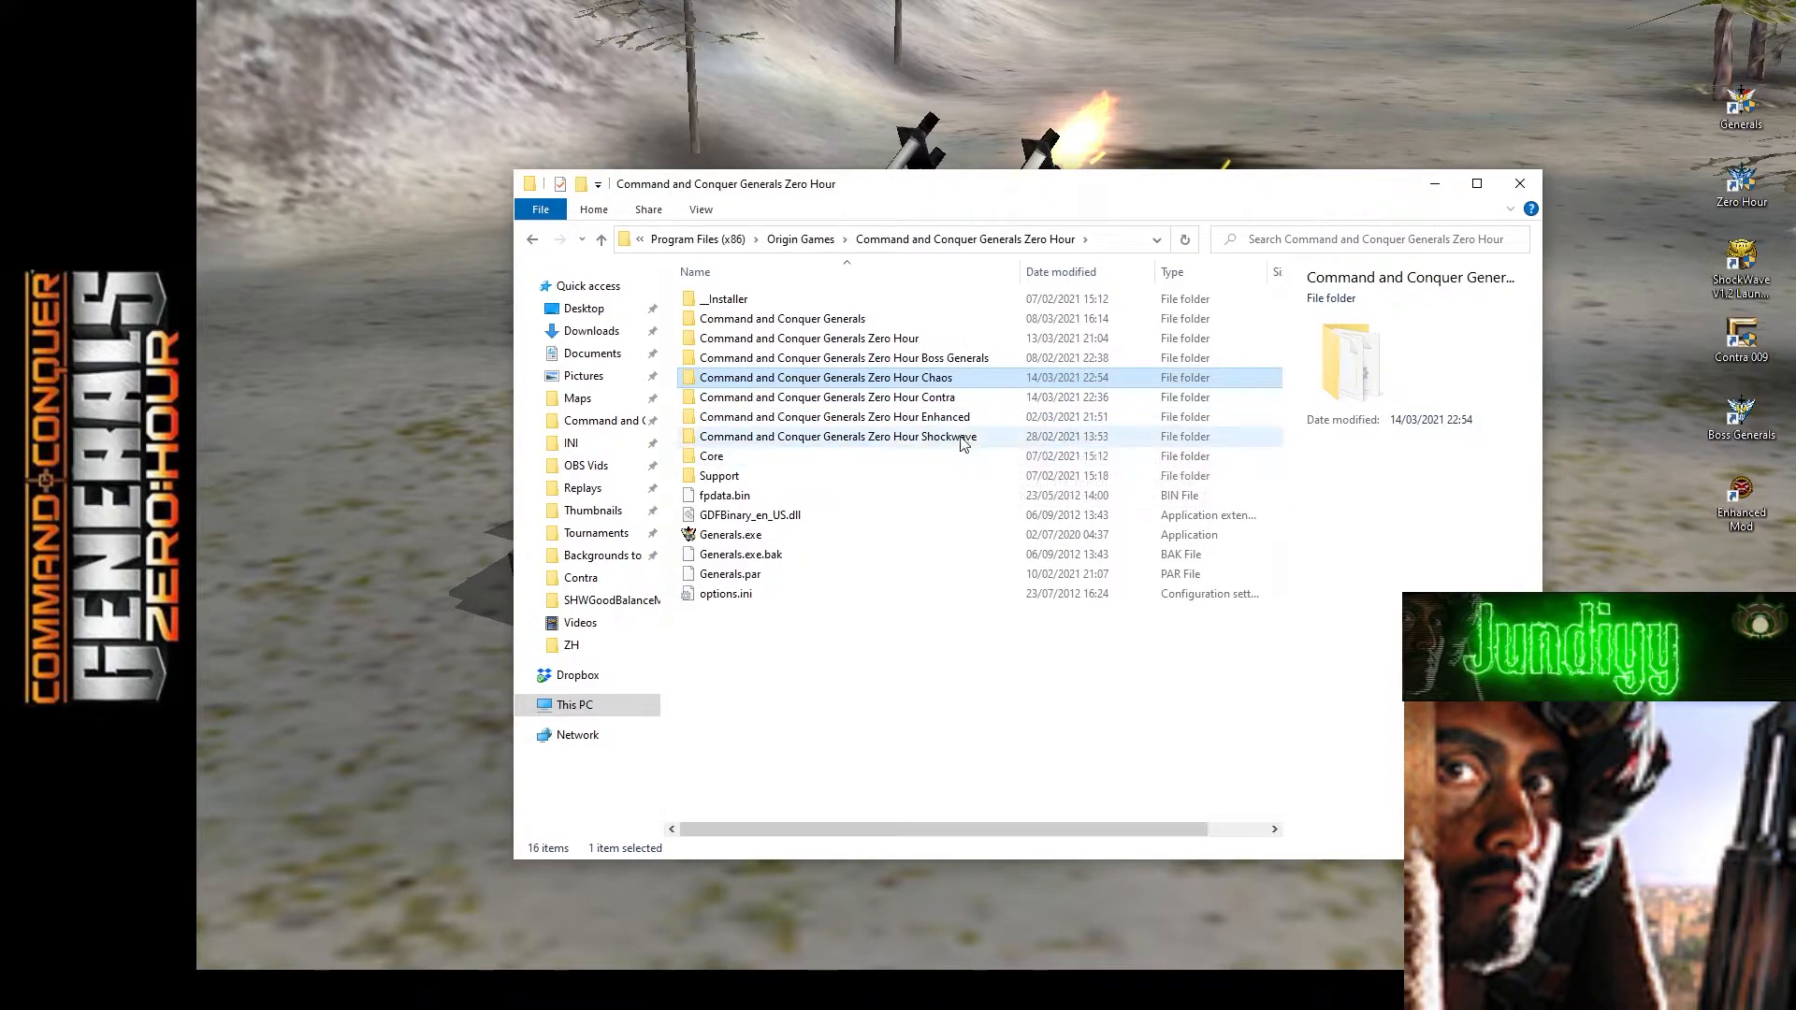
pyautogui.moveTo(963, 437)
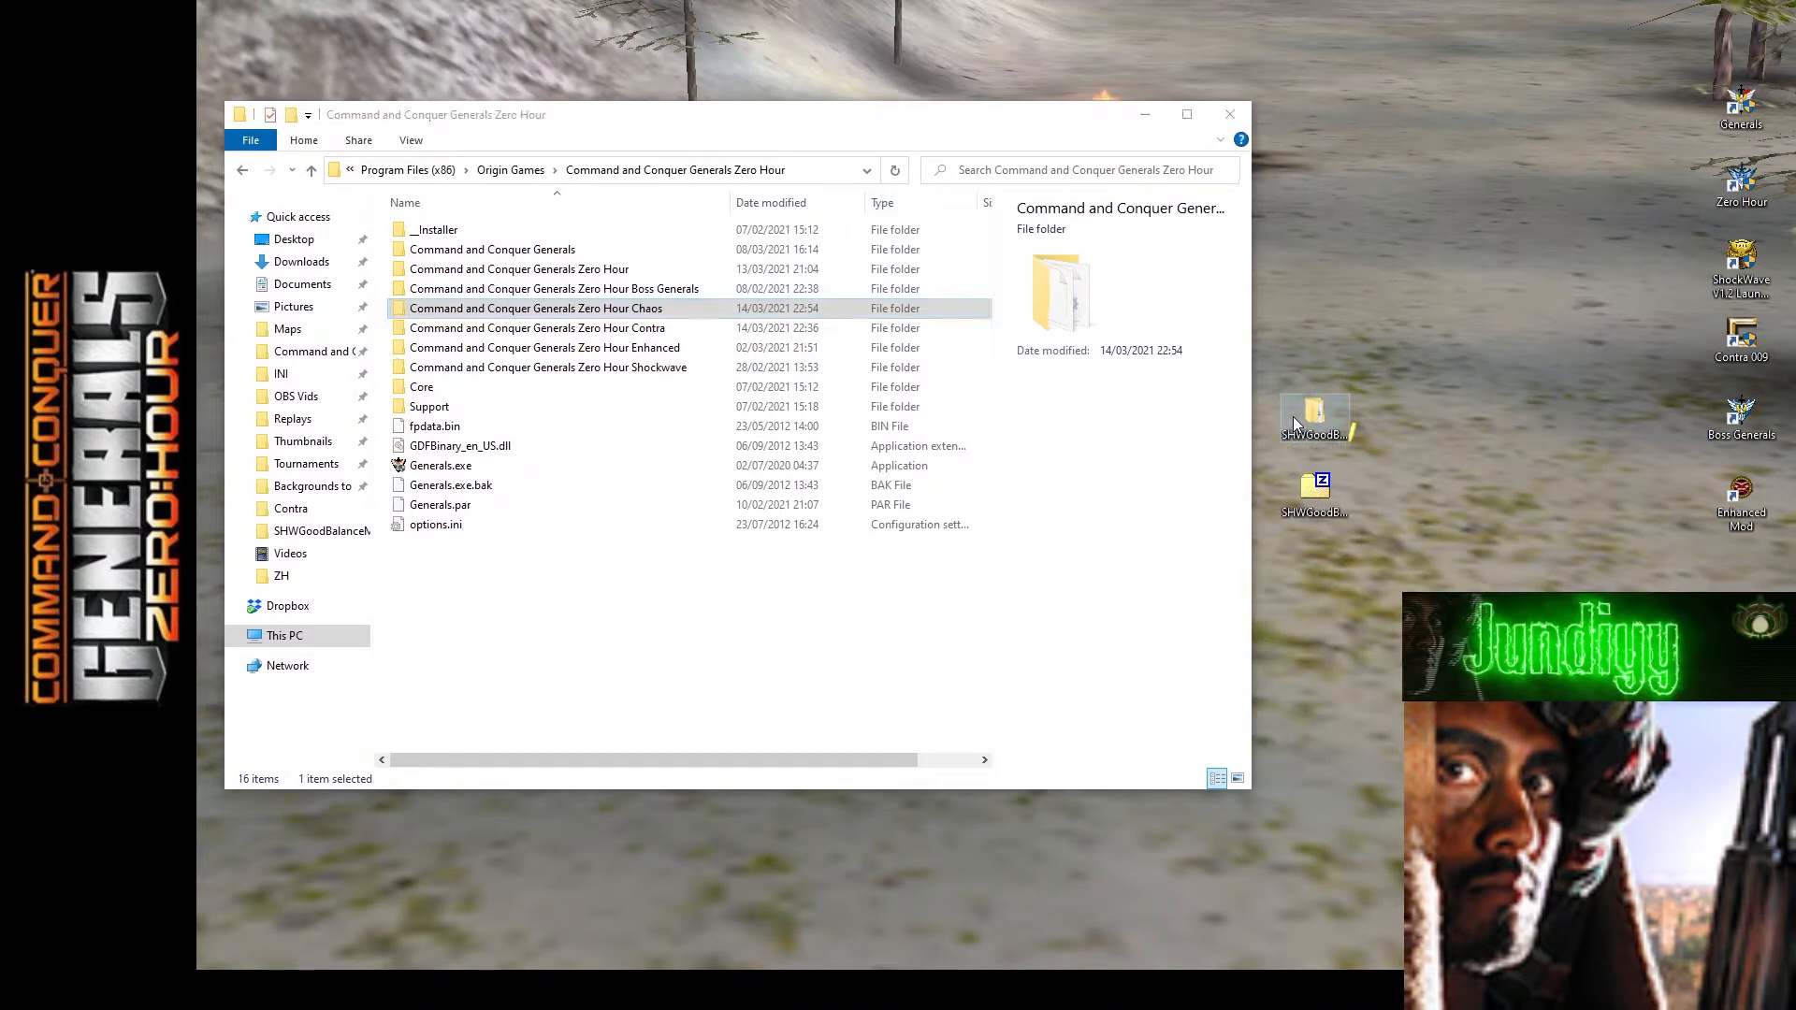
# Read the SHWGoodBalanceMod readMe.txt, close it, and start selecting the mod's game files.
pyautogui.doubleClick(1315, 416)
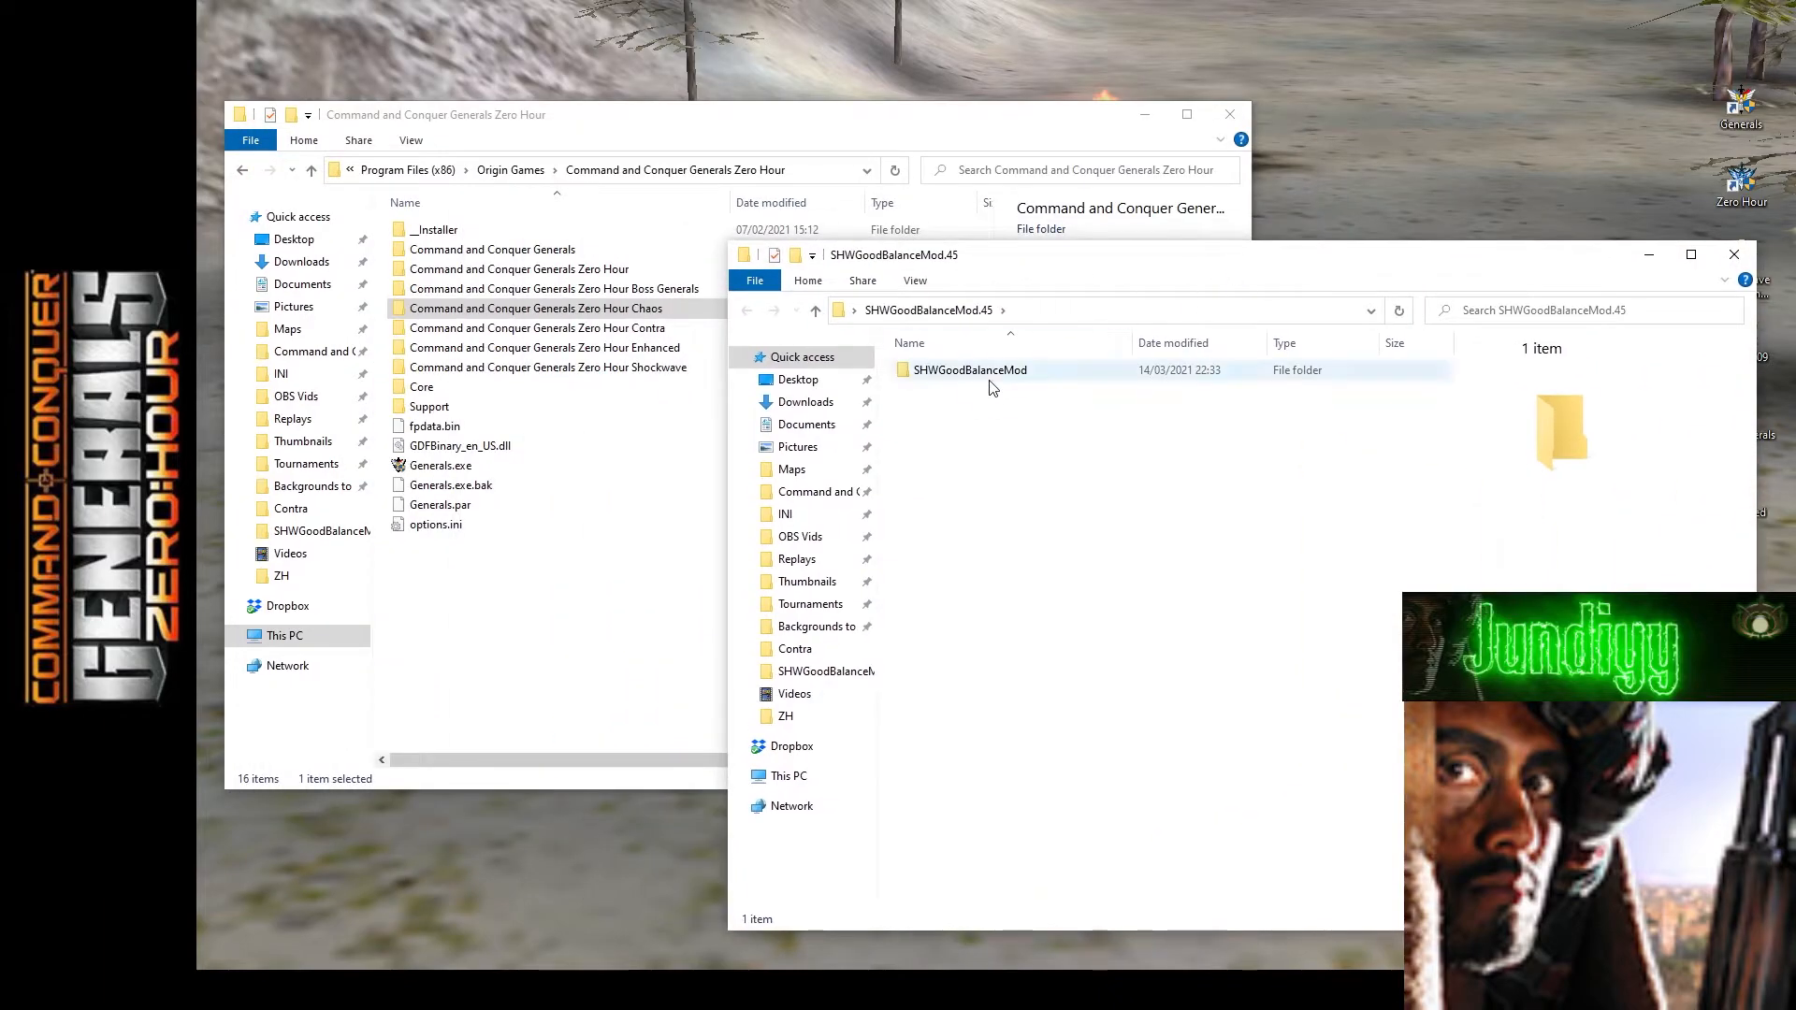
pyautogui.doubleClick(970, 368)
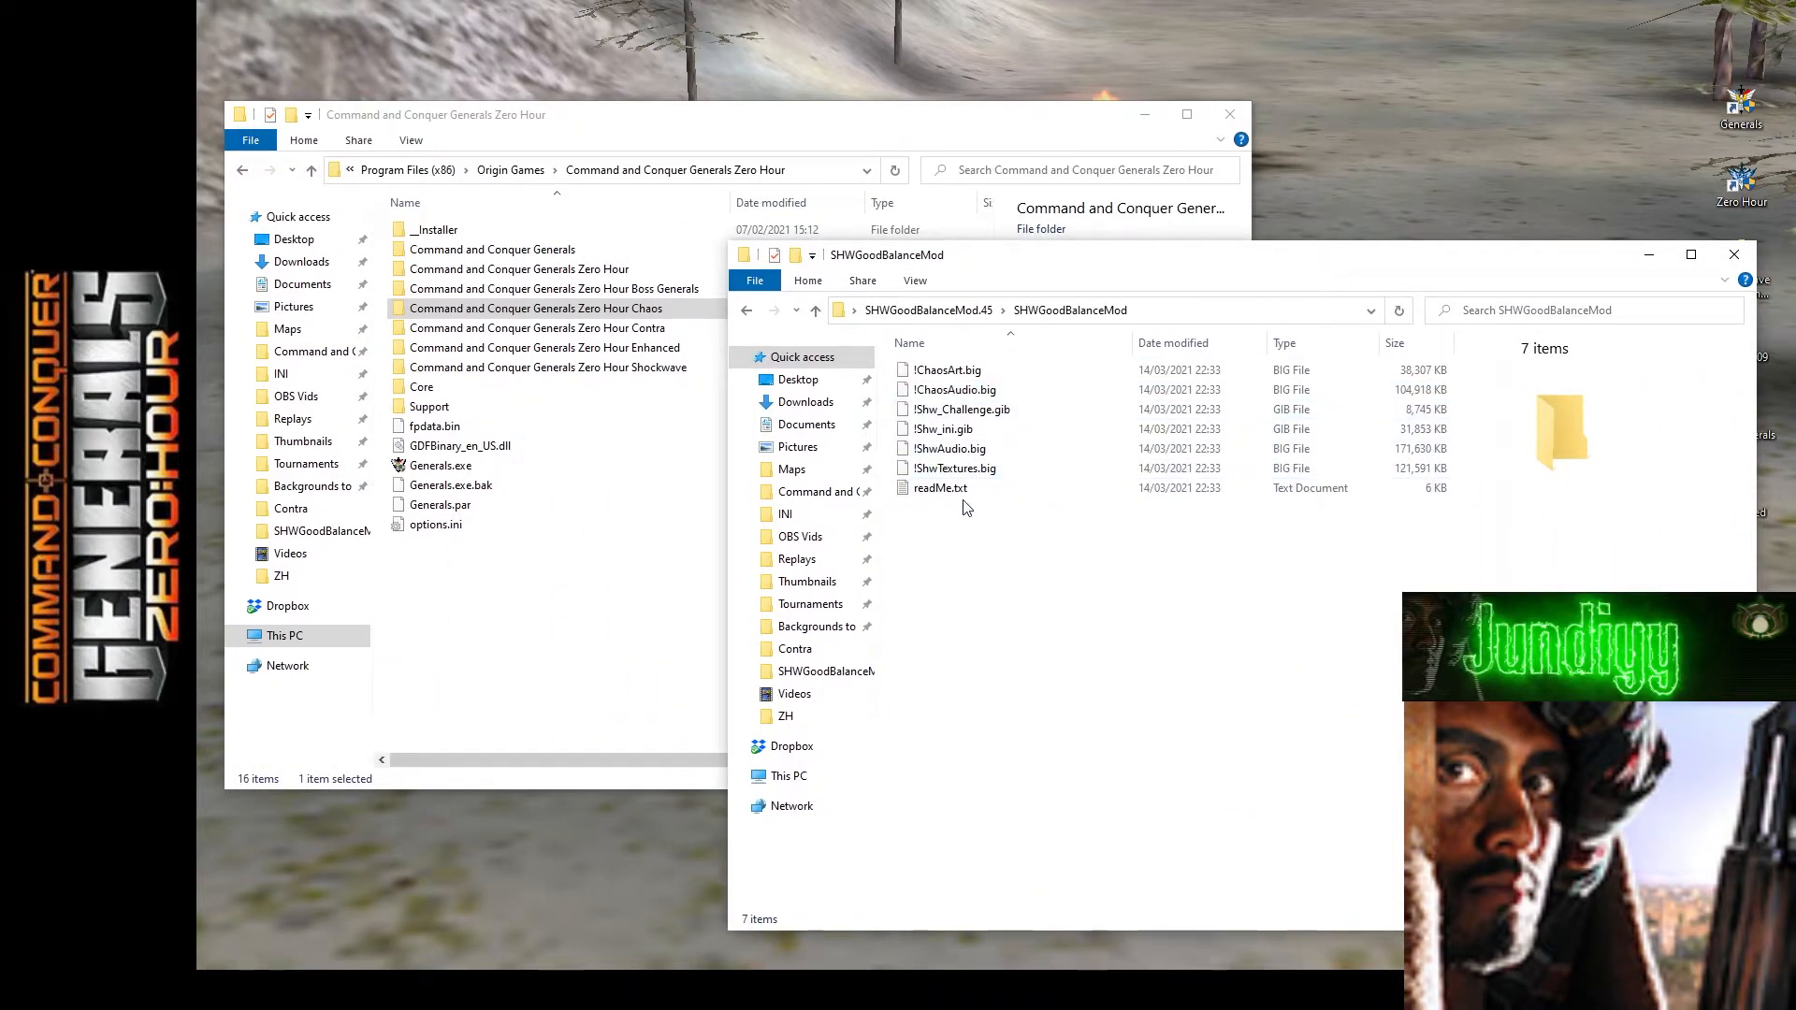
pyautogui.doubleClick(939, 488)
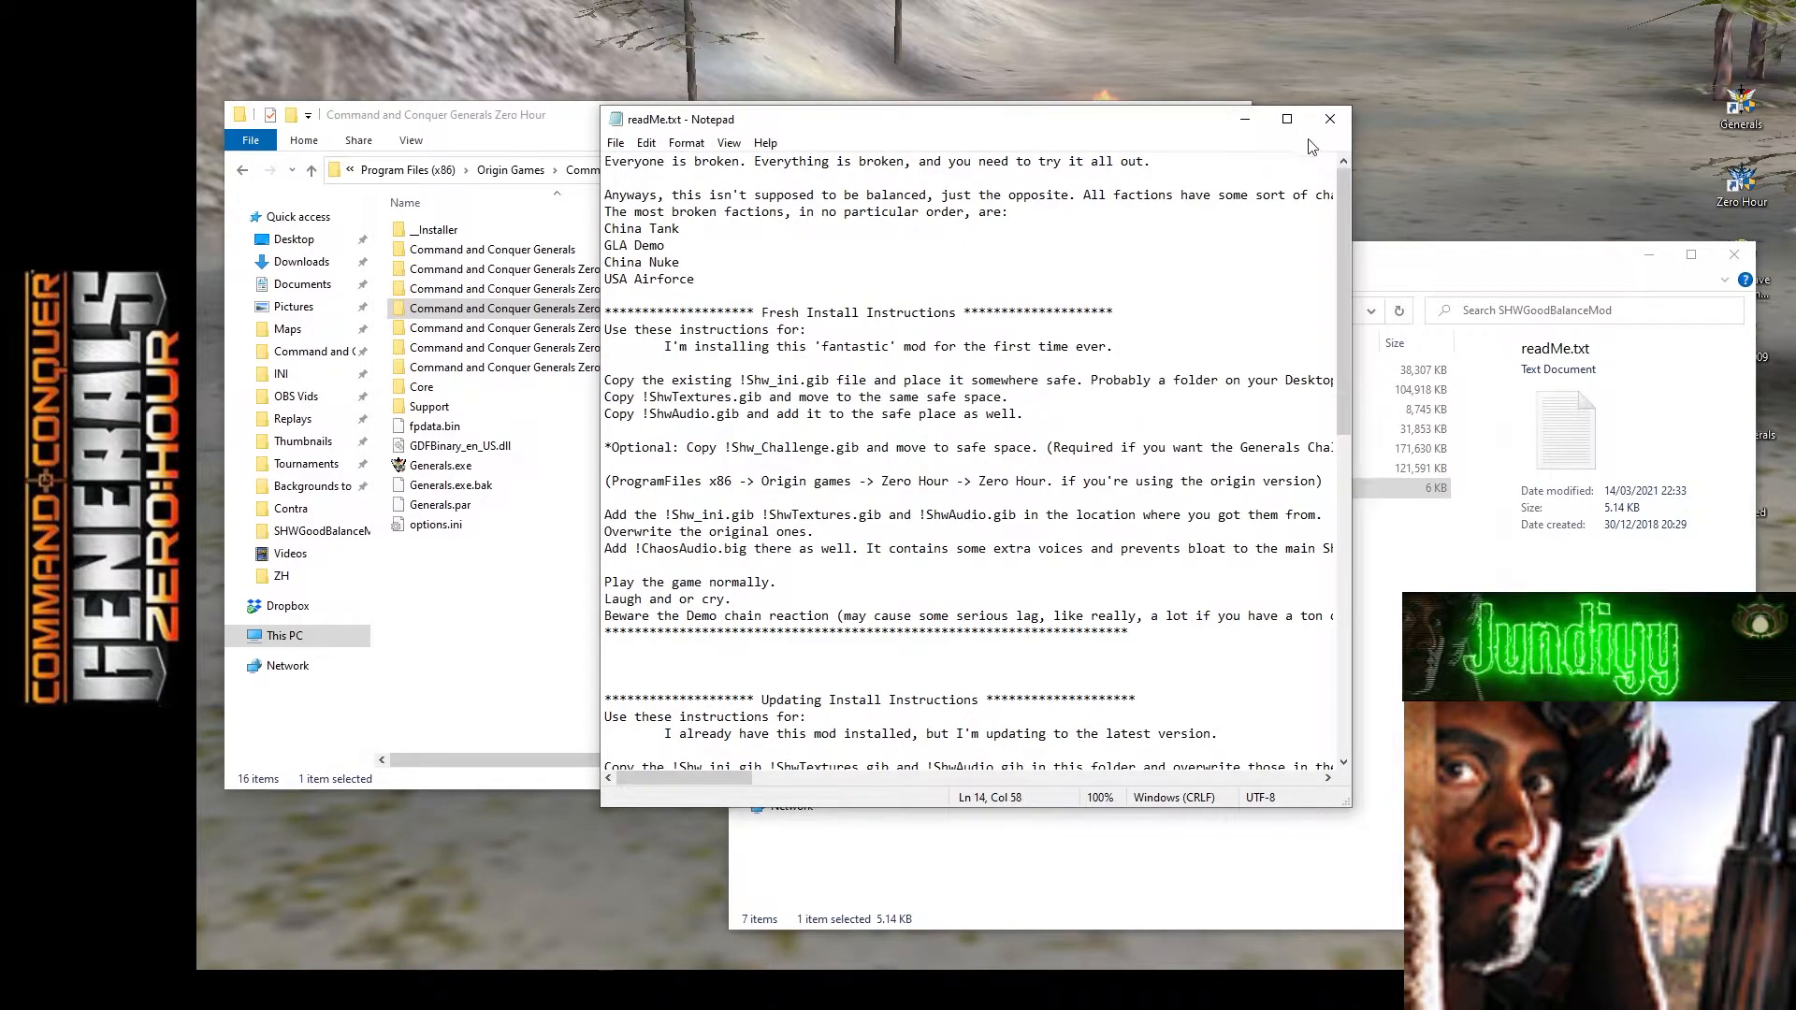
pyautogui.click(1330, 119)
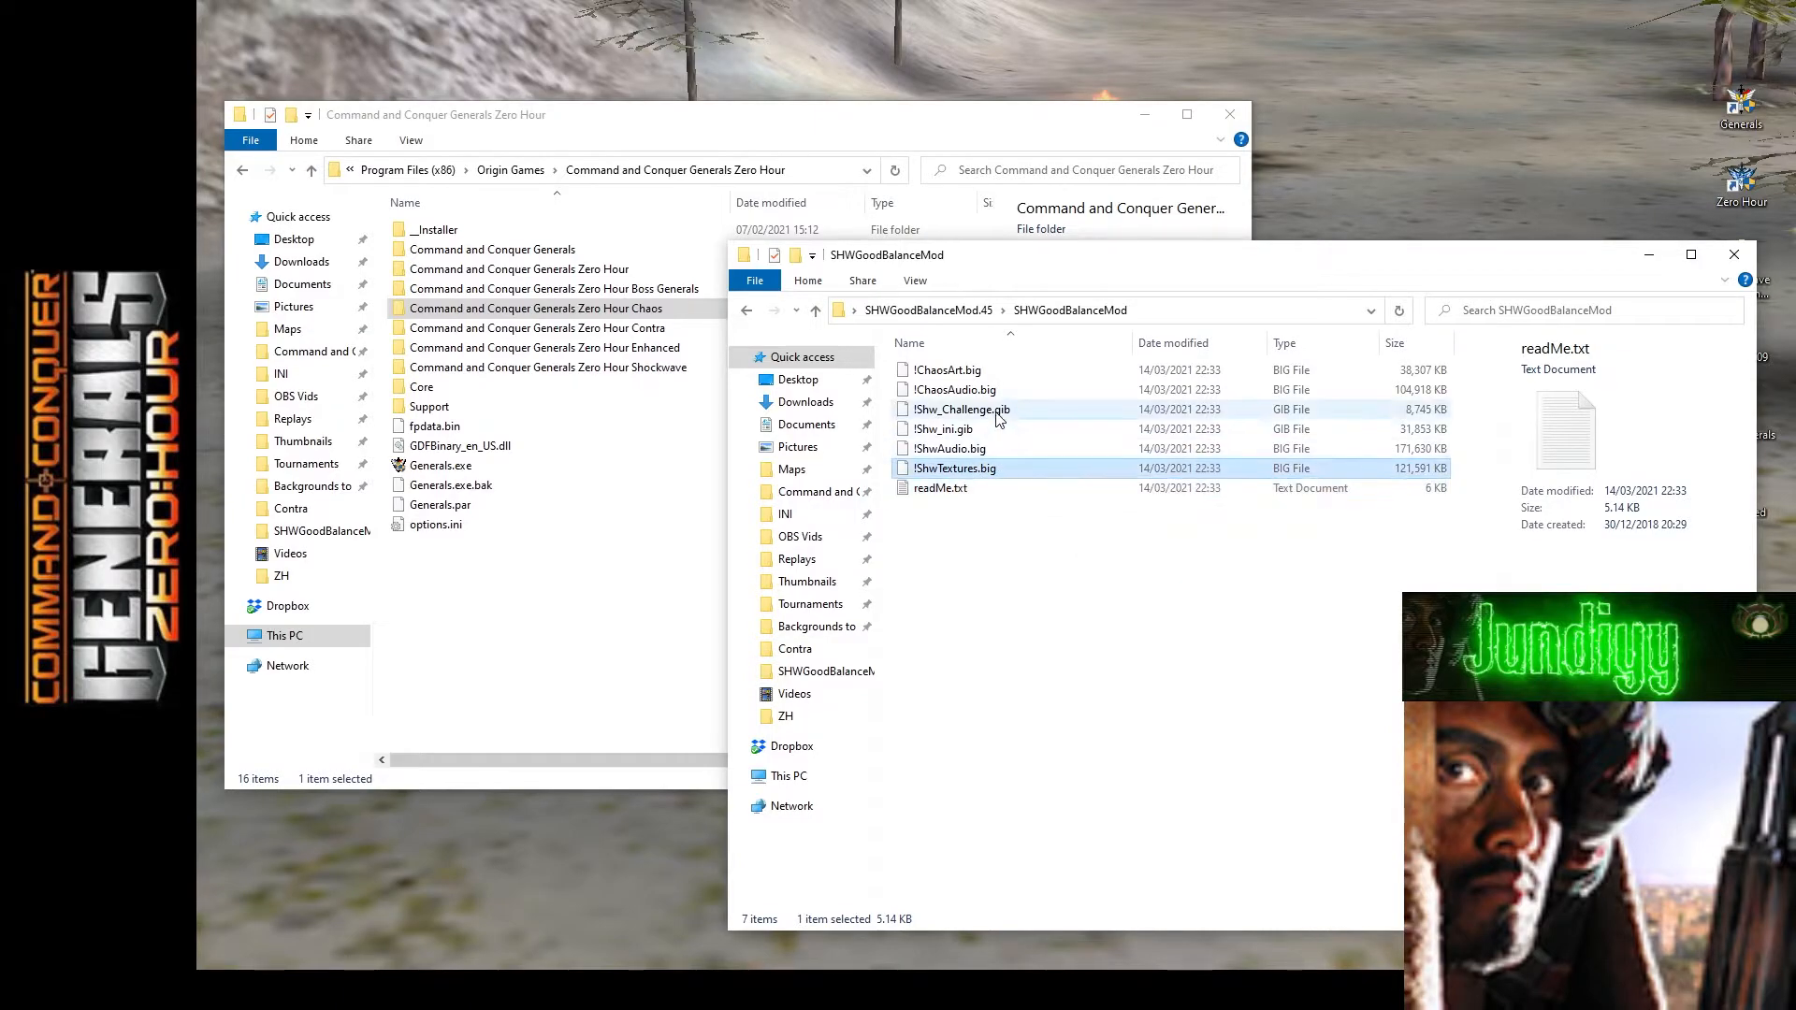
pyautogui.click(956, 468)
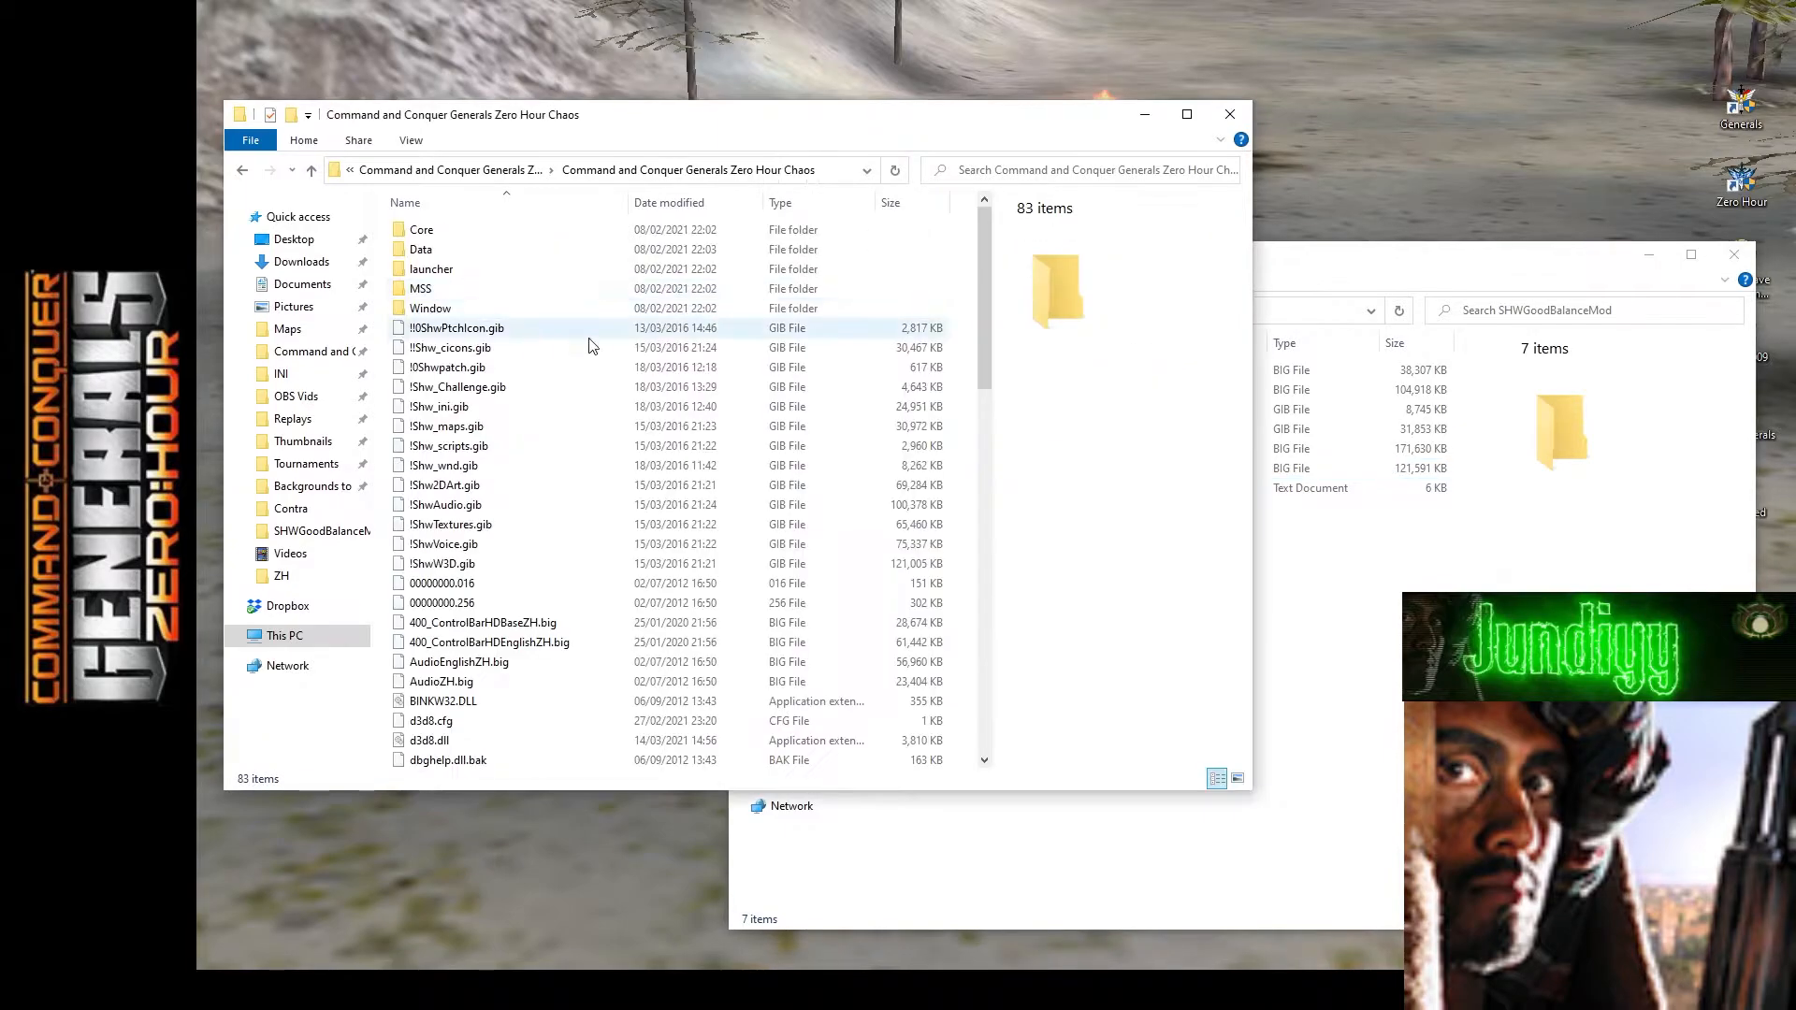
# Drop the six BIG/GIB mod files into the Chaos folder, replacing same-named files, and start the ShockWave launcher.
pyautogui.click(954, 469)
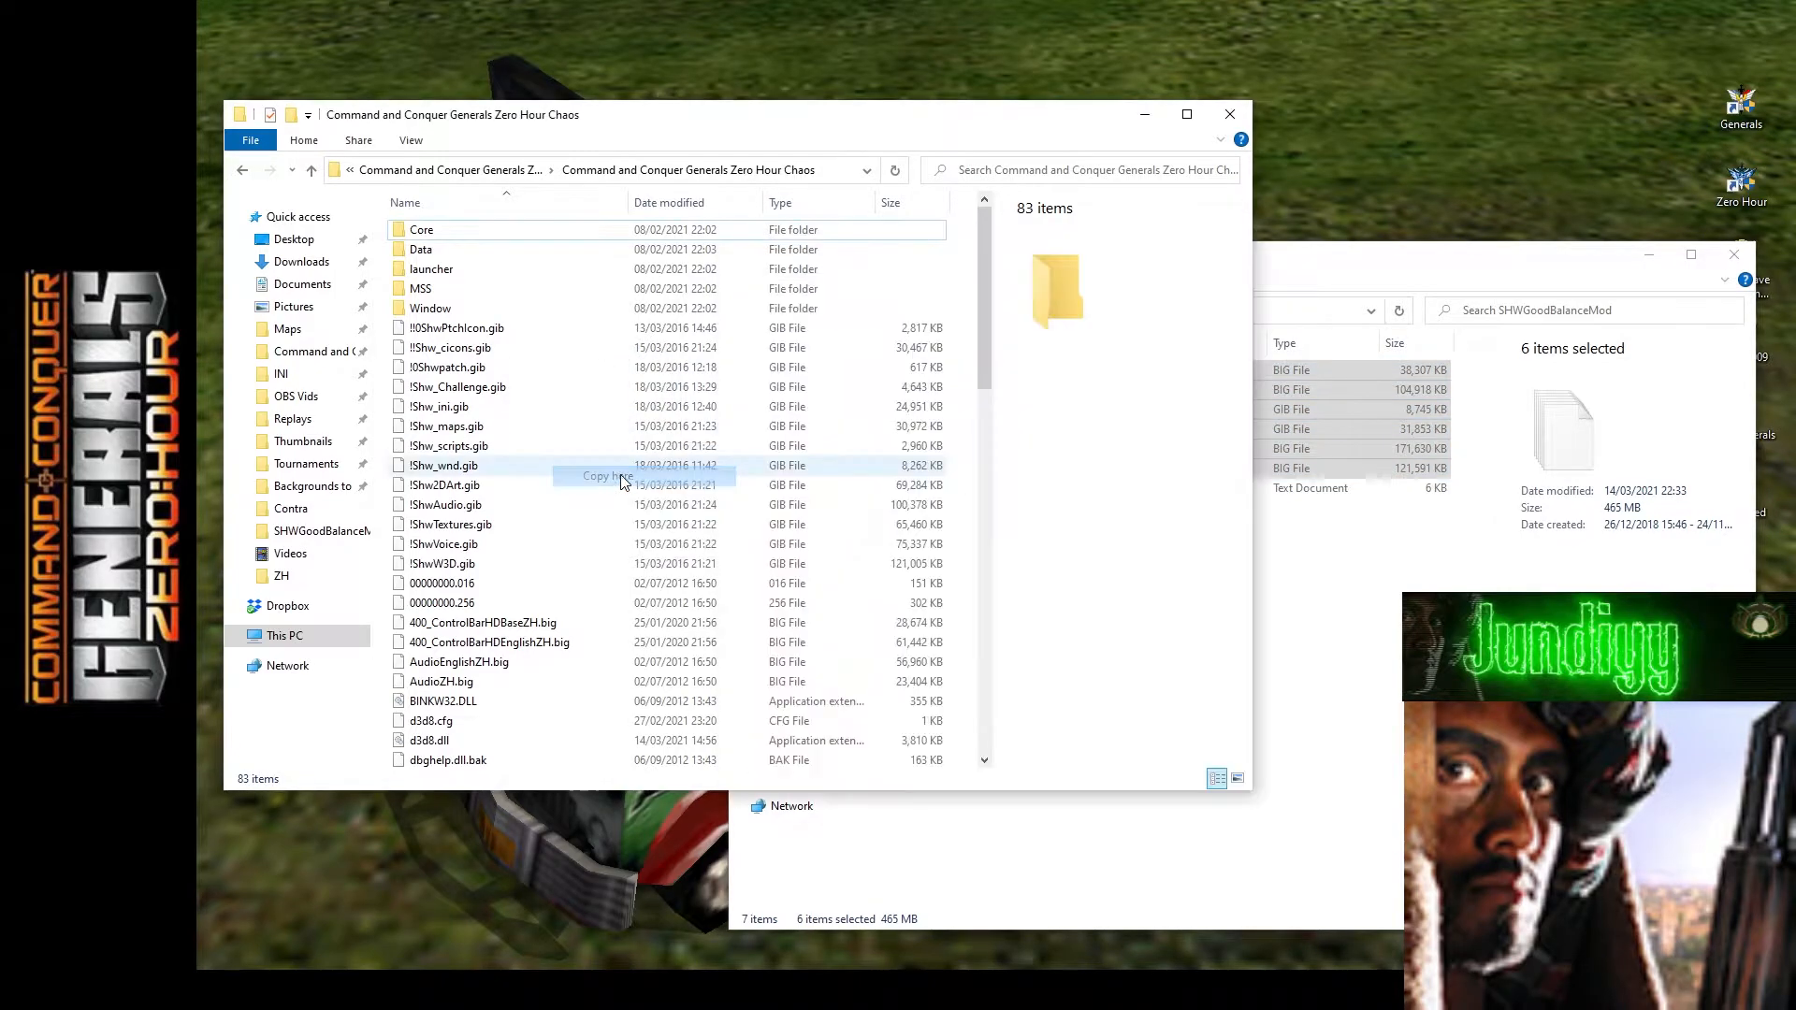
pyautogui.click(608, 476)
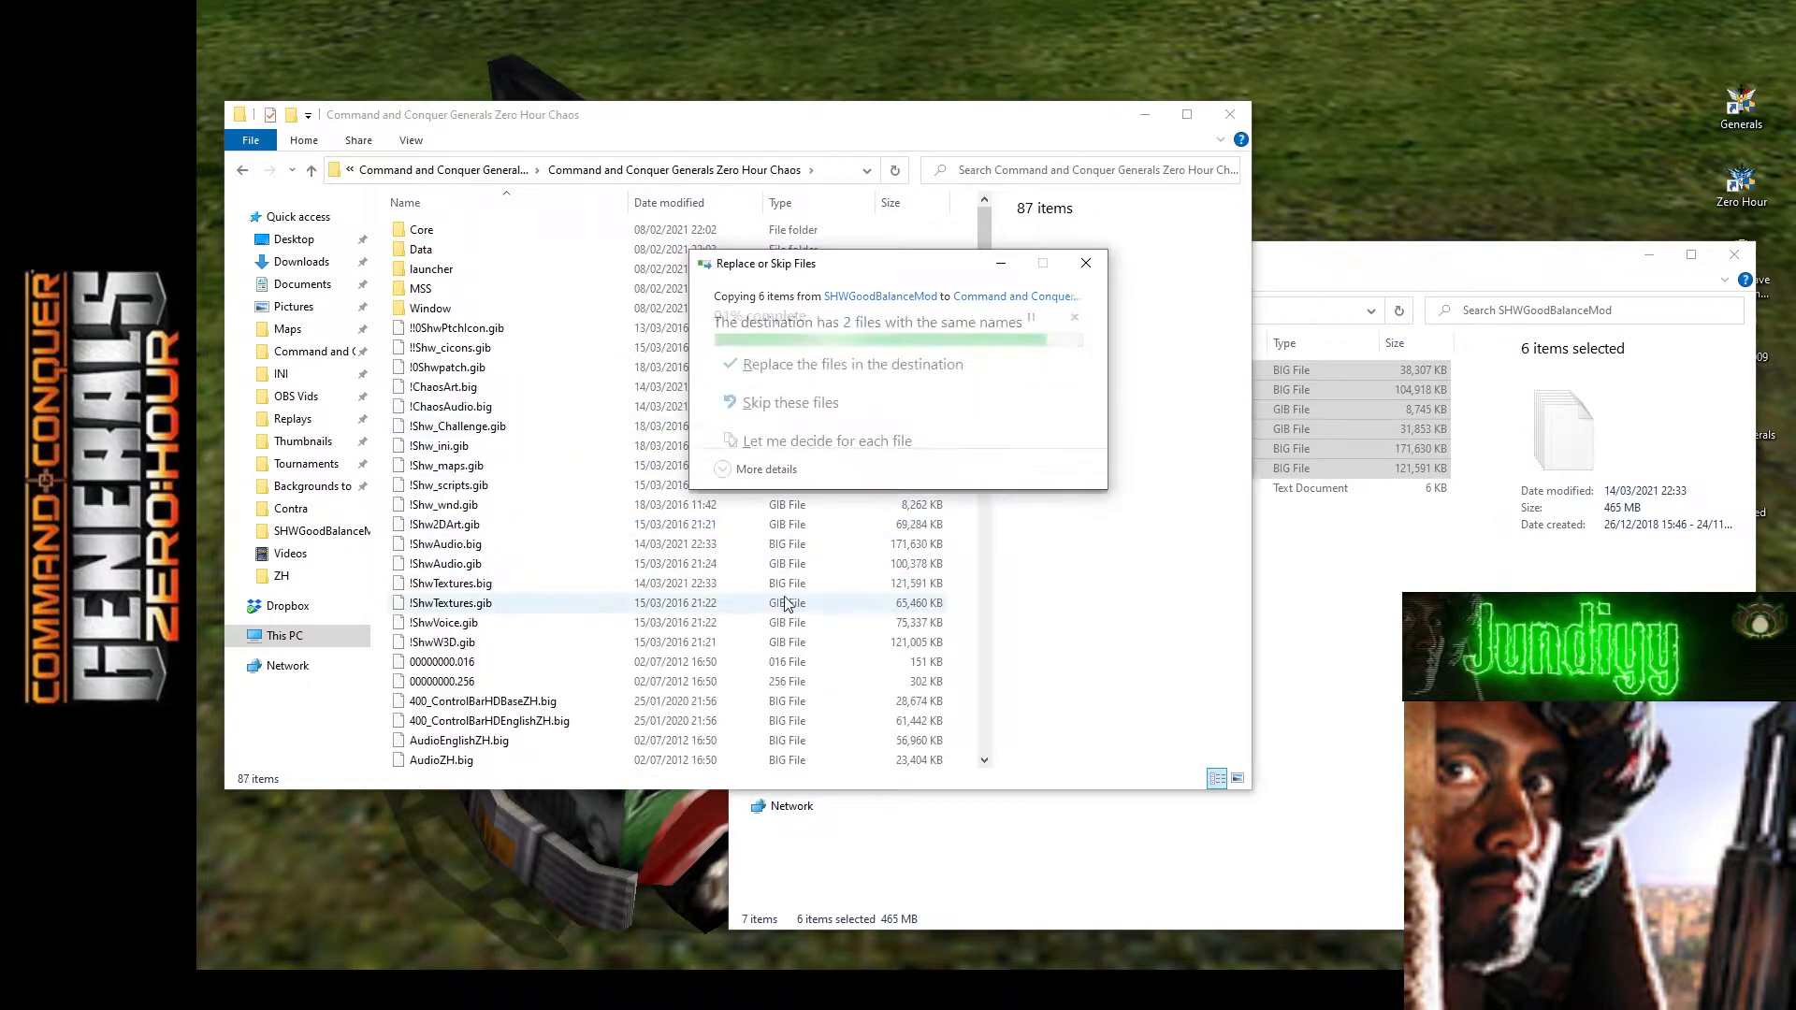
pyautogui.click(852, 364)
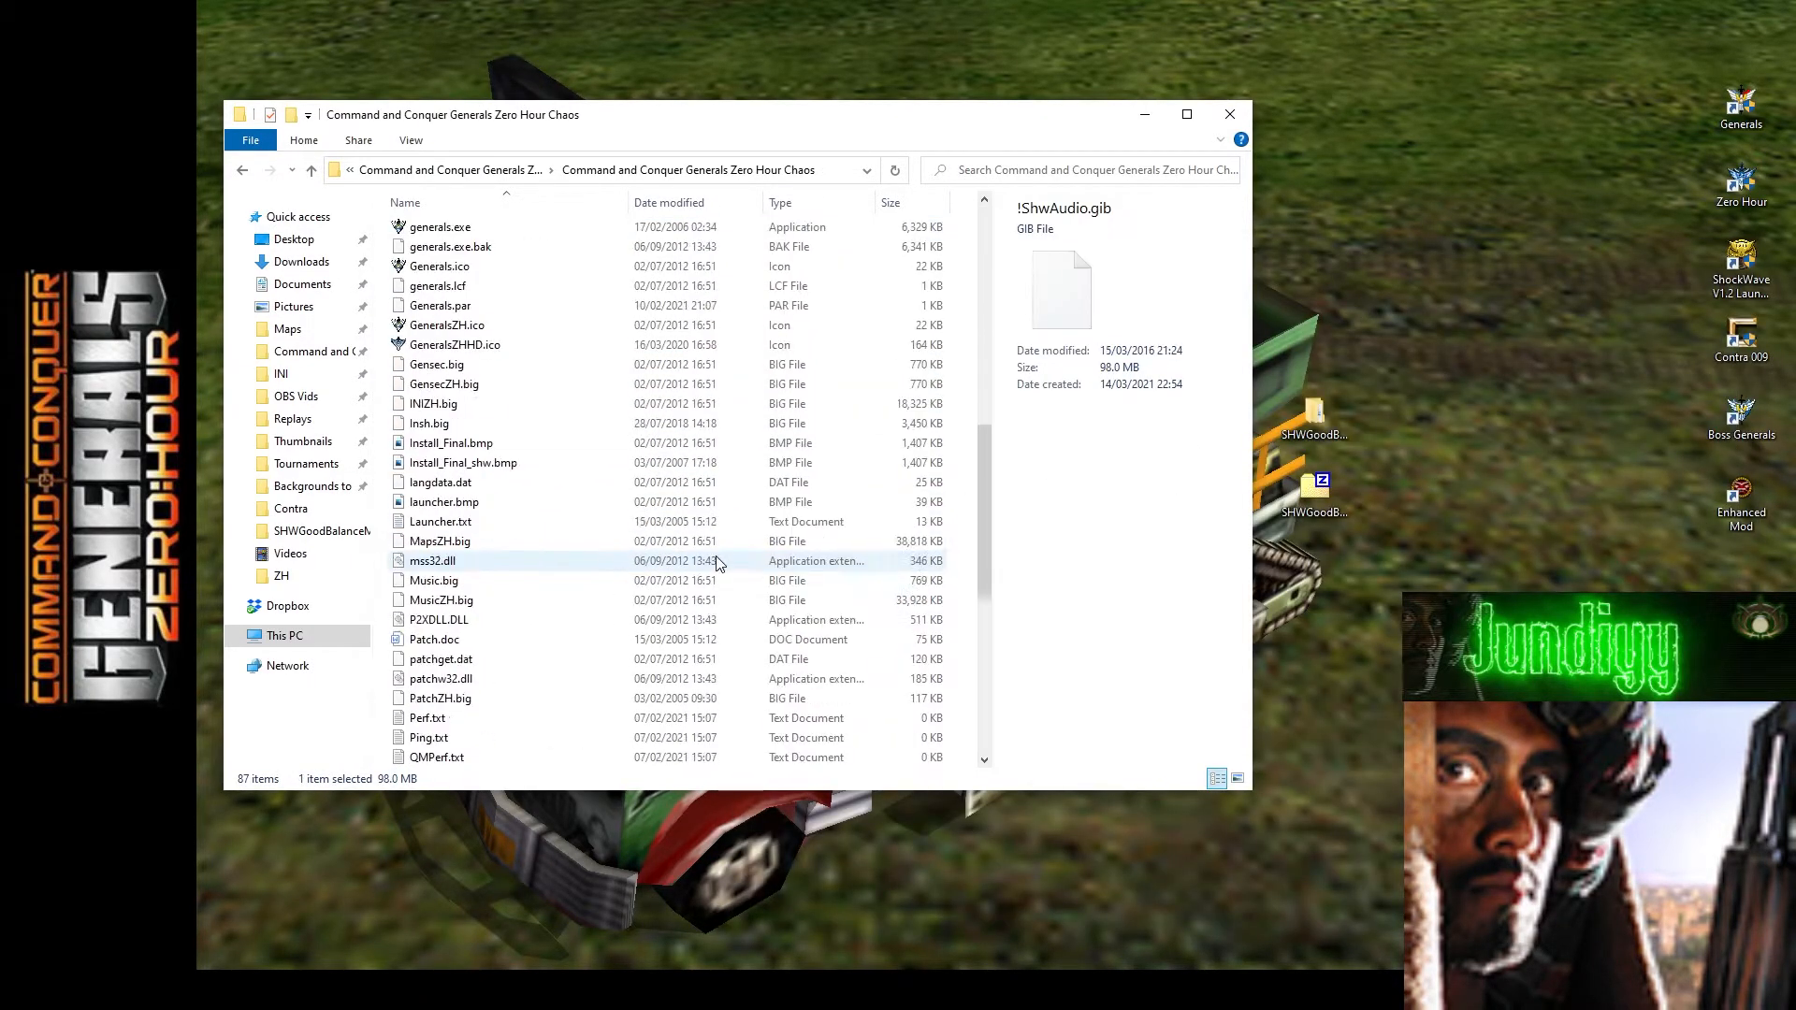
pyautogui.click(466, 639)
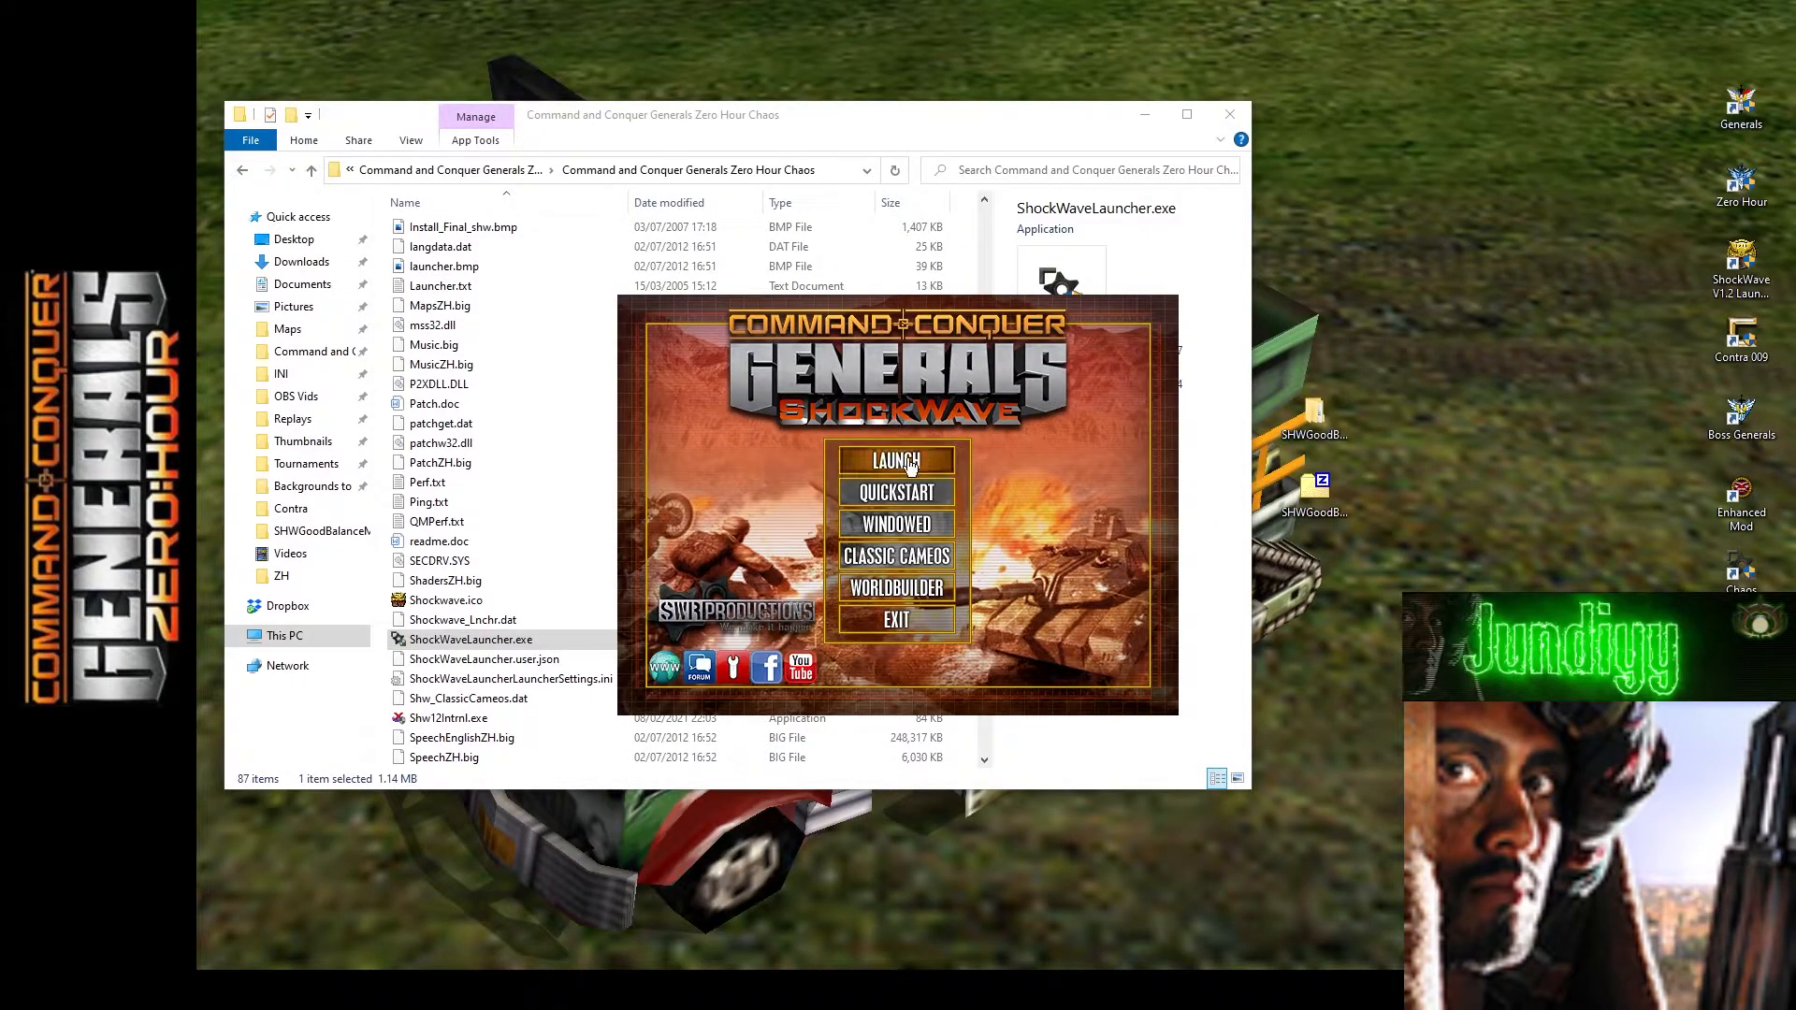
pyautogui.click(896, 460)
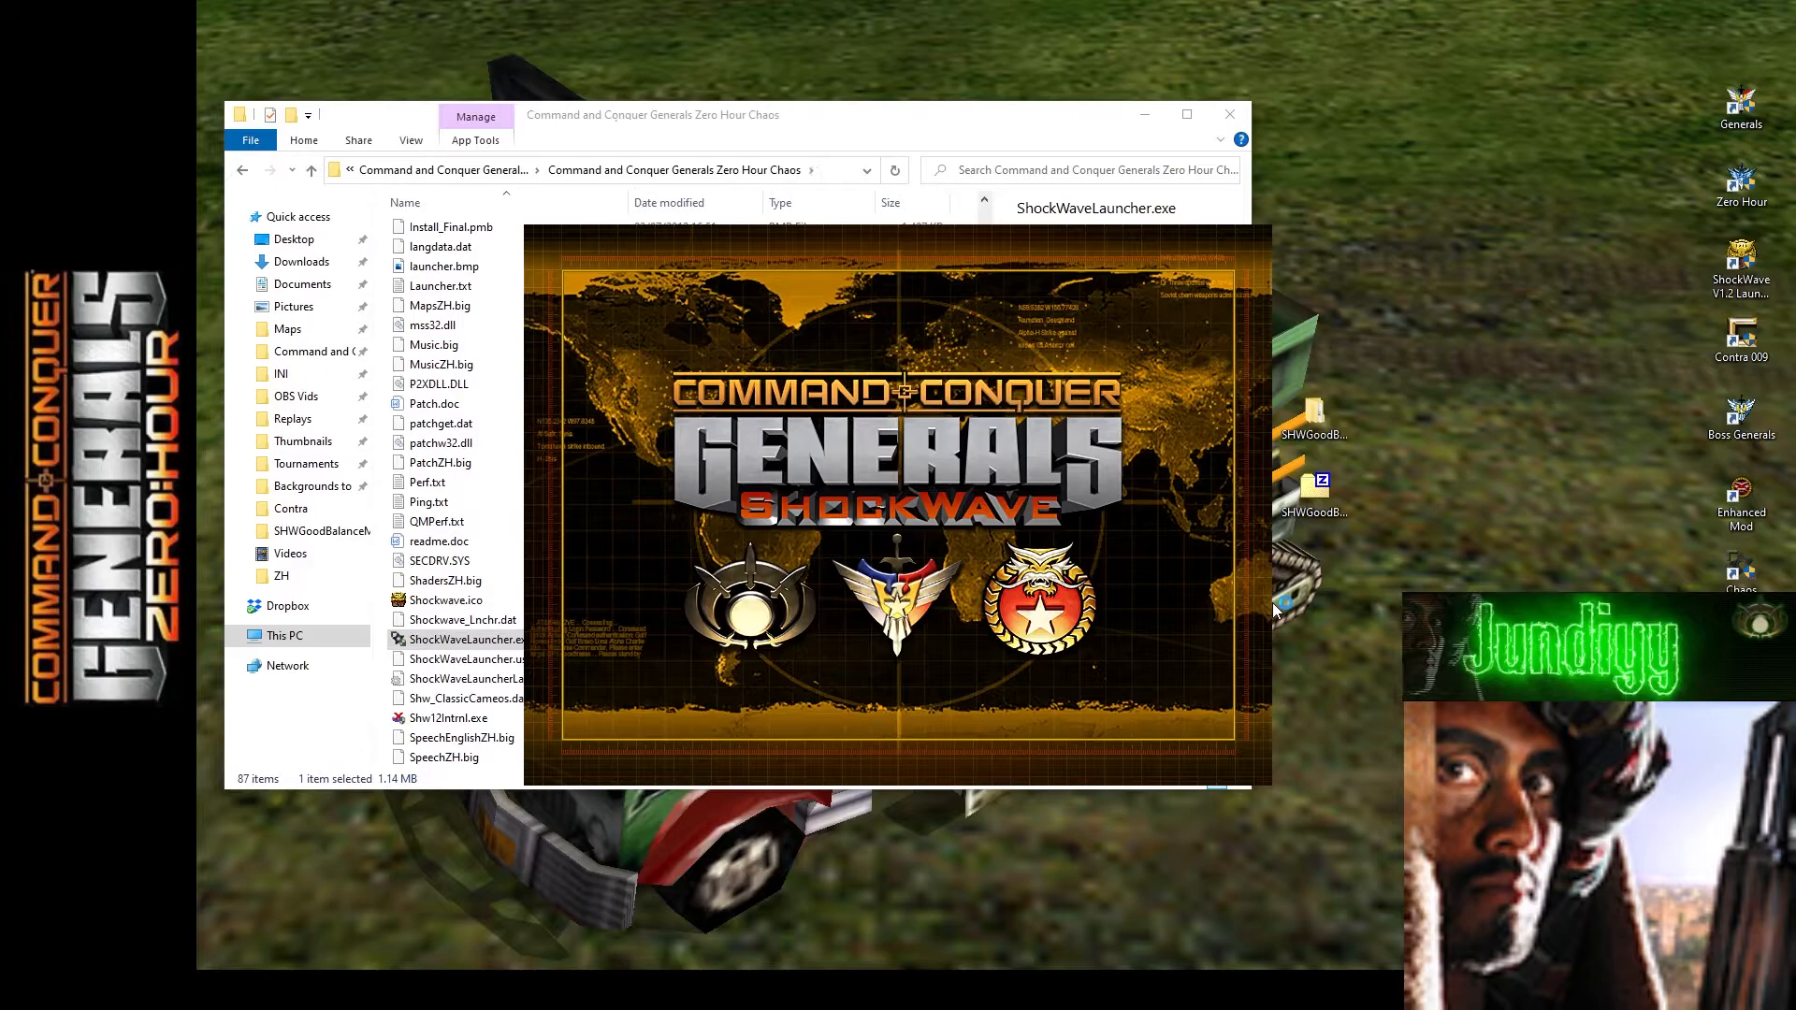
pyautogui.moveTo(1262, 582)
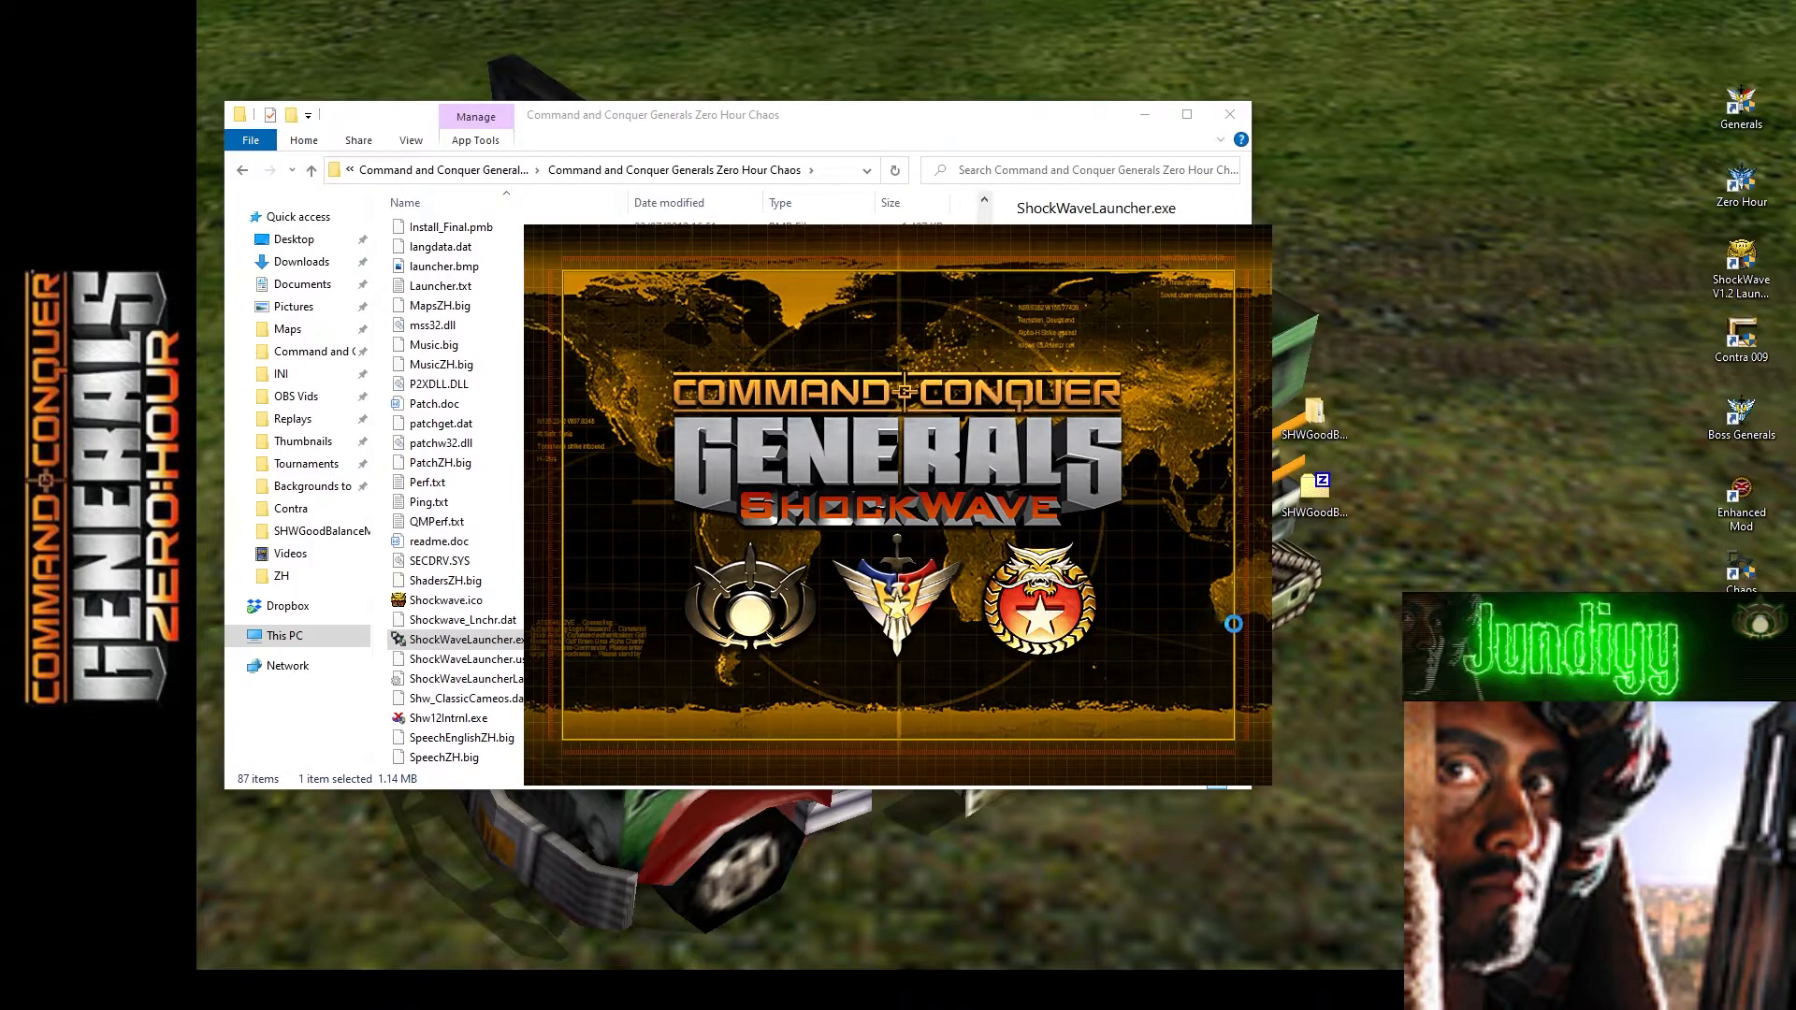
pyautogui.doubleClick(463, 619)
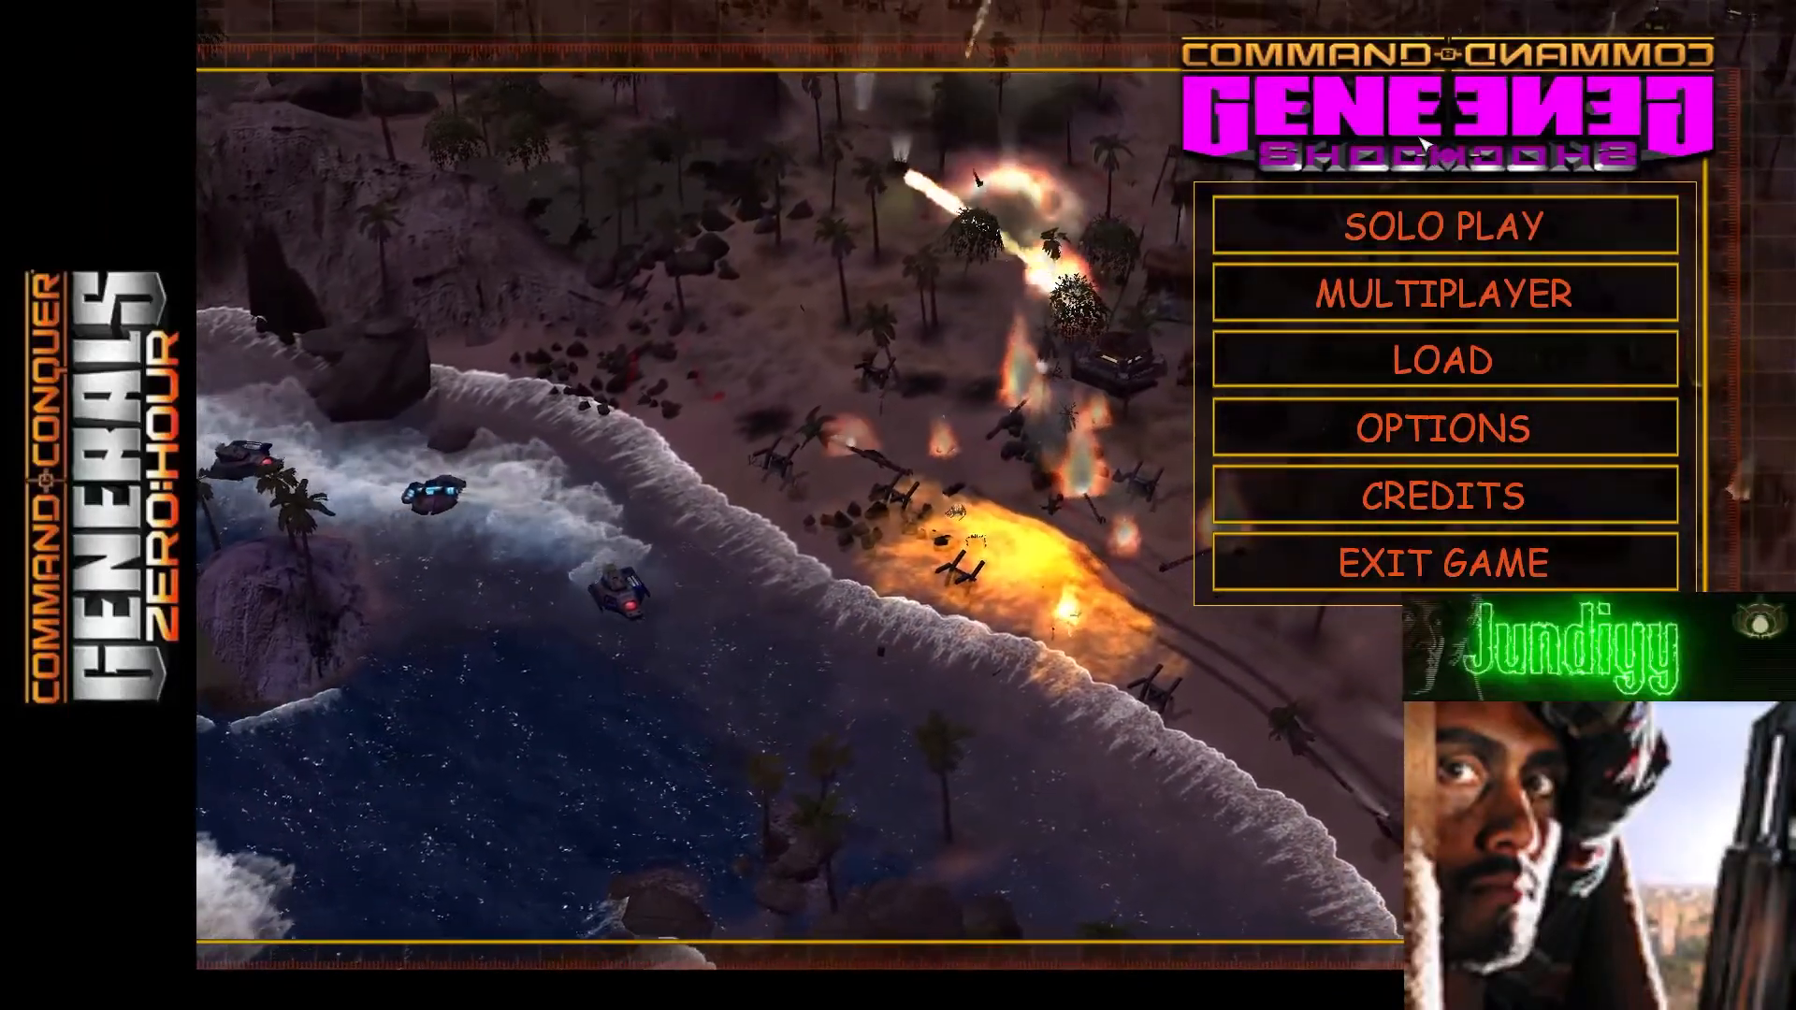
pyautogui.moveTo(1443, 562)
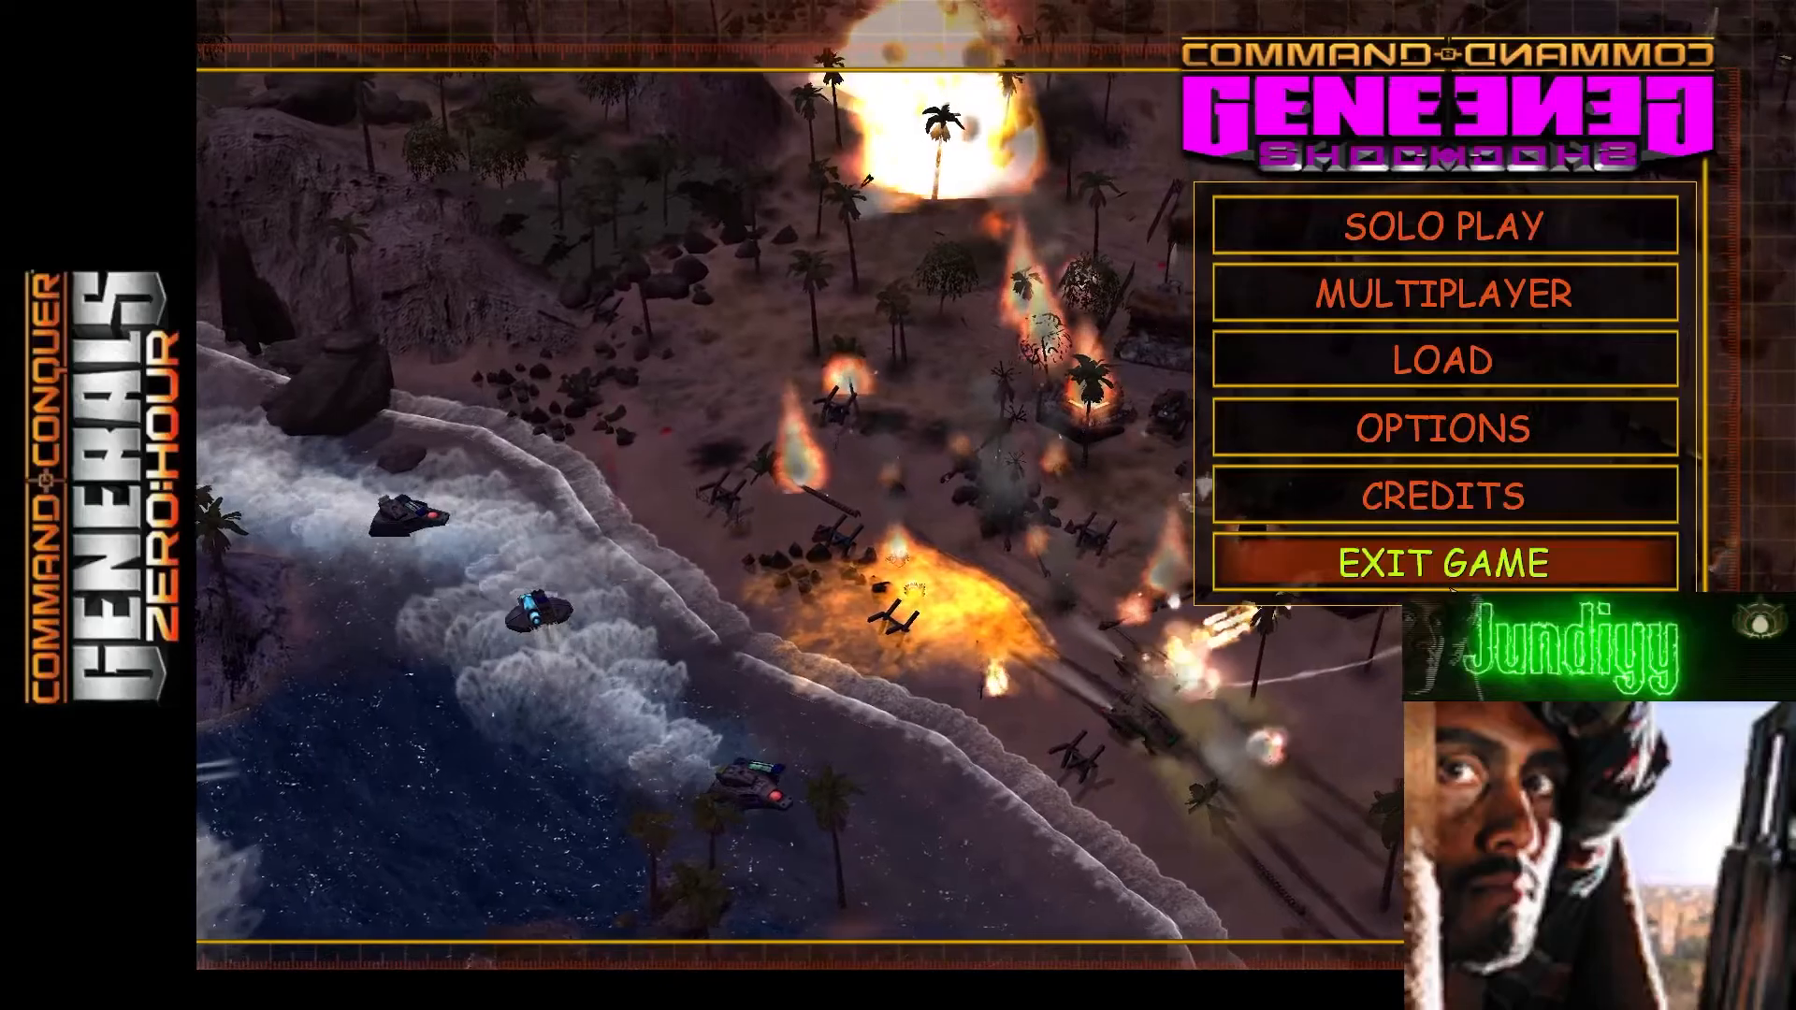
pyautogui.click(1443, 562)
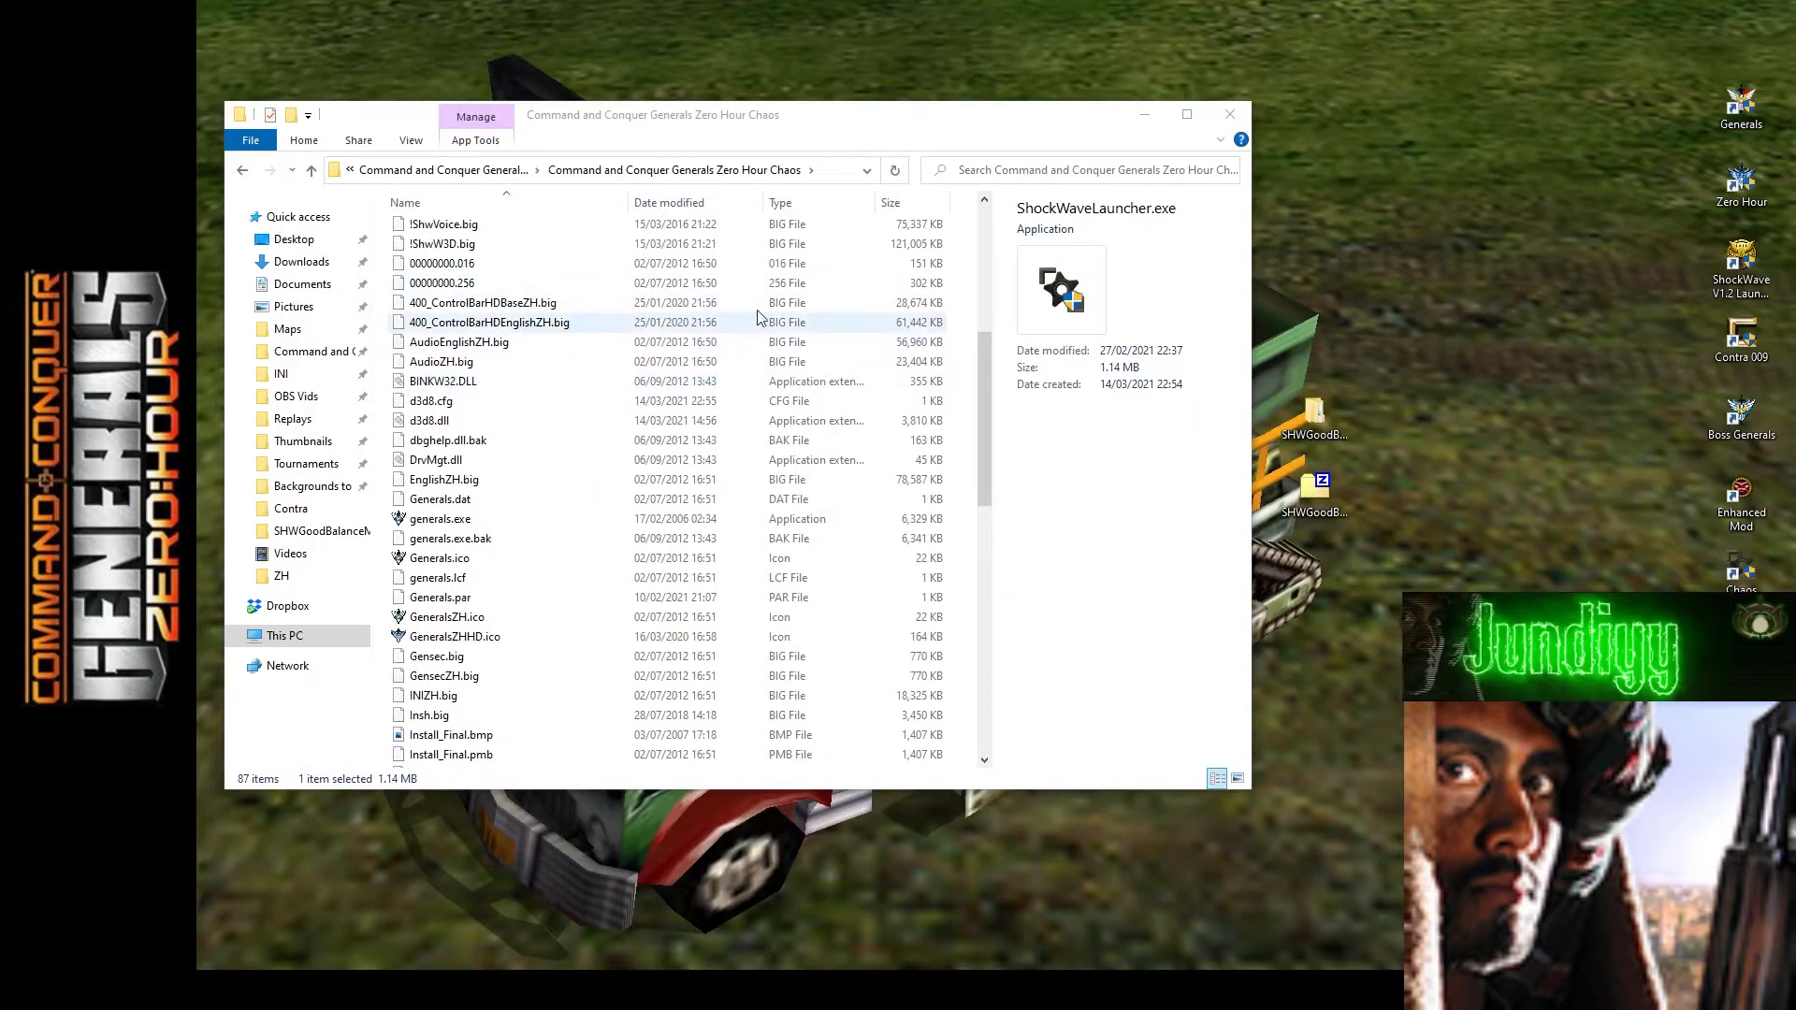
# Go up to the Zero Hour install folder listing the Chaos copy among the variant folders.
pyautogui.click(242, 169)
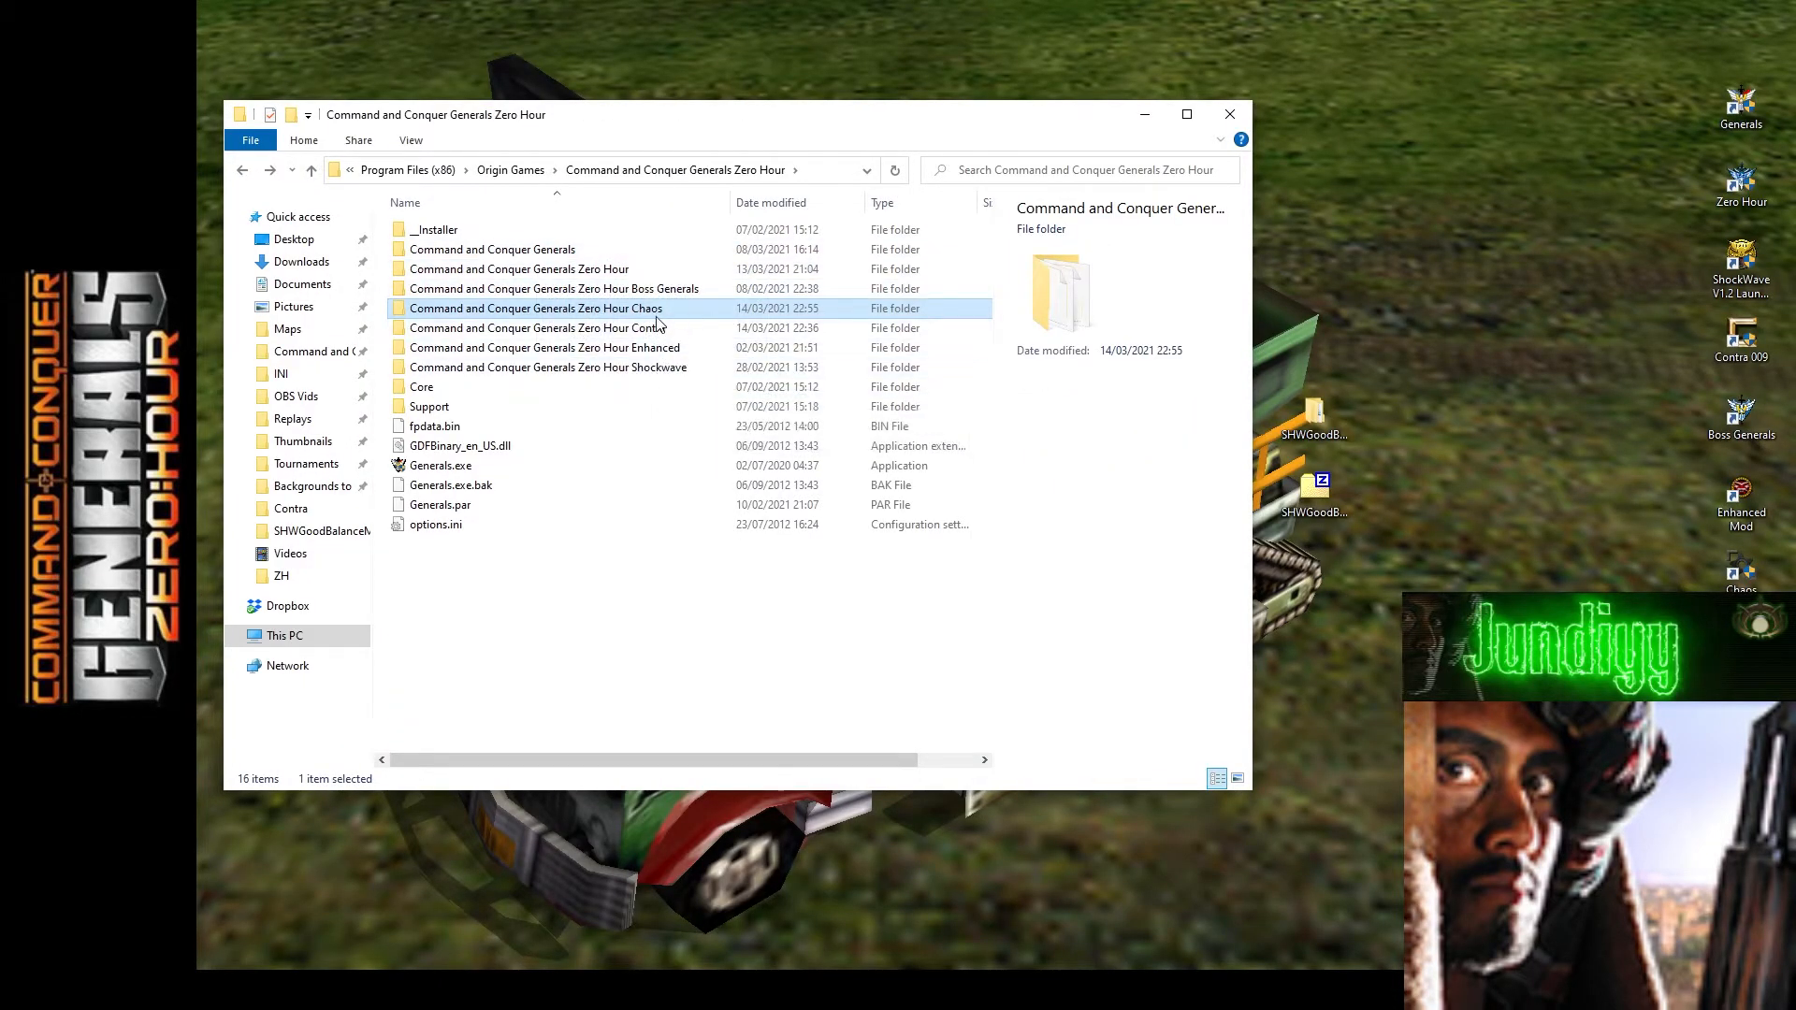
pyautogui.moveTo(639, 328)
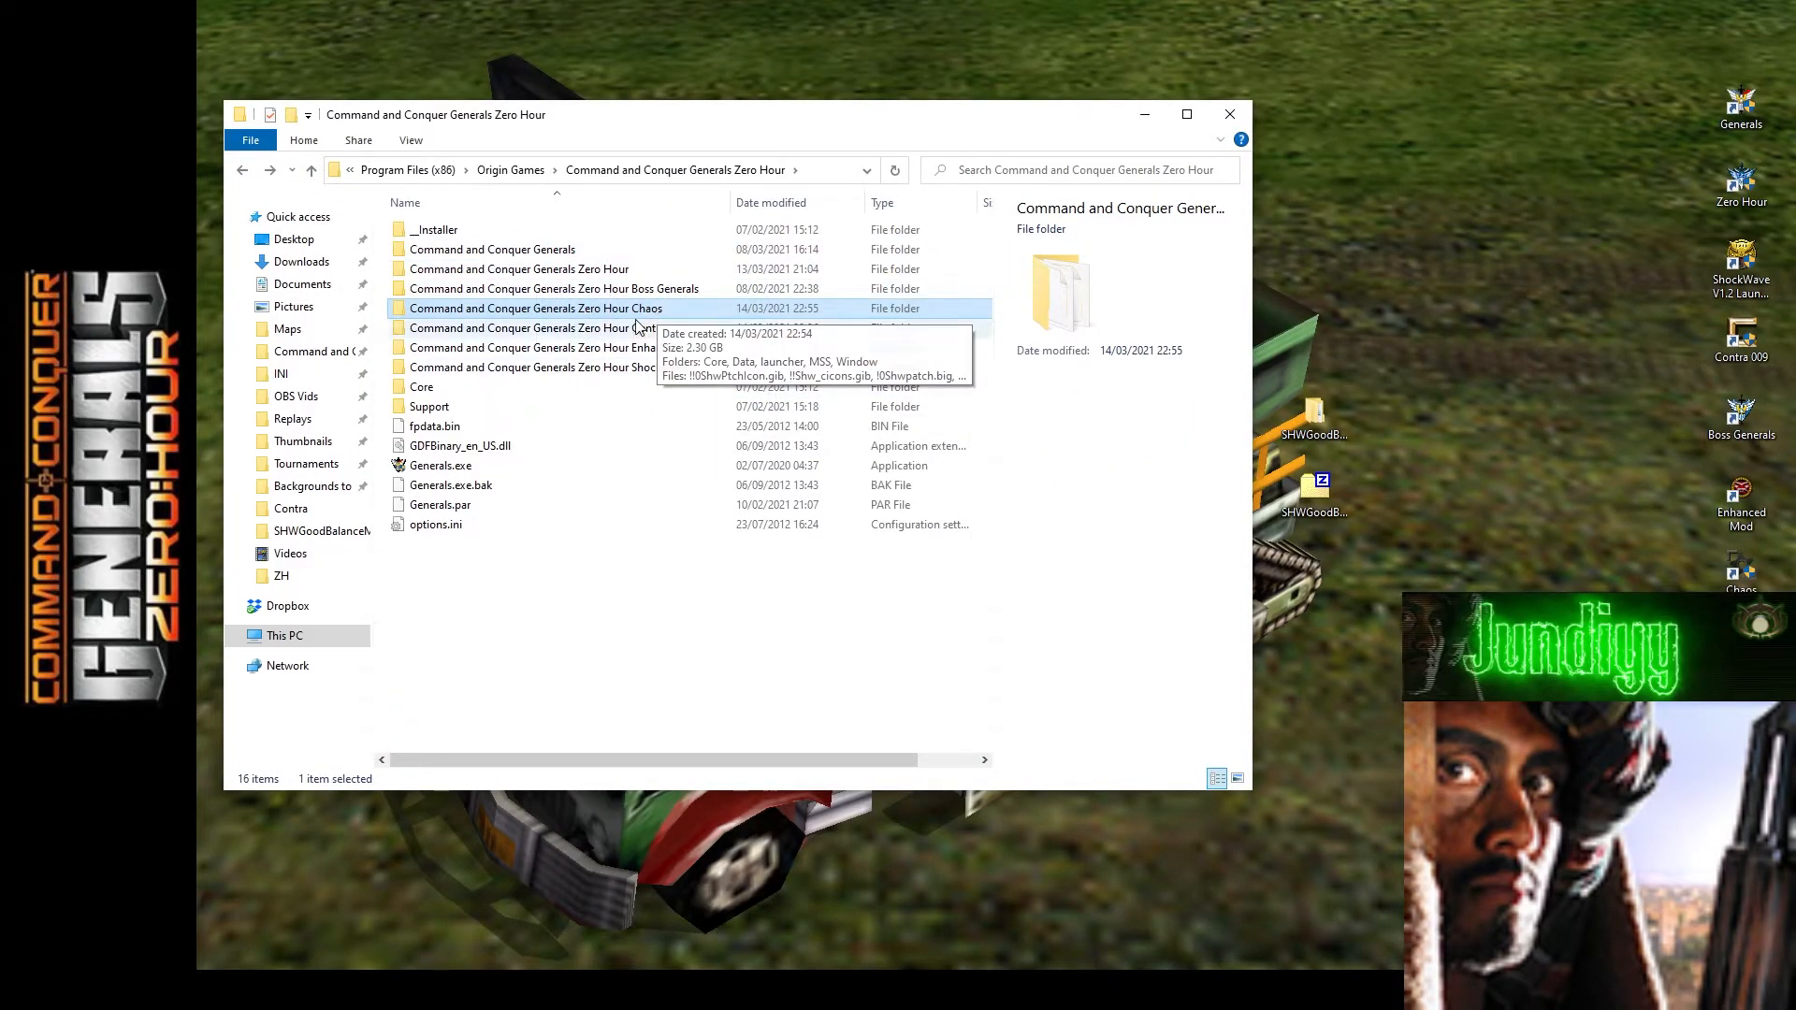
pyautogui.moveTo(655, 329)
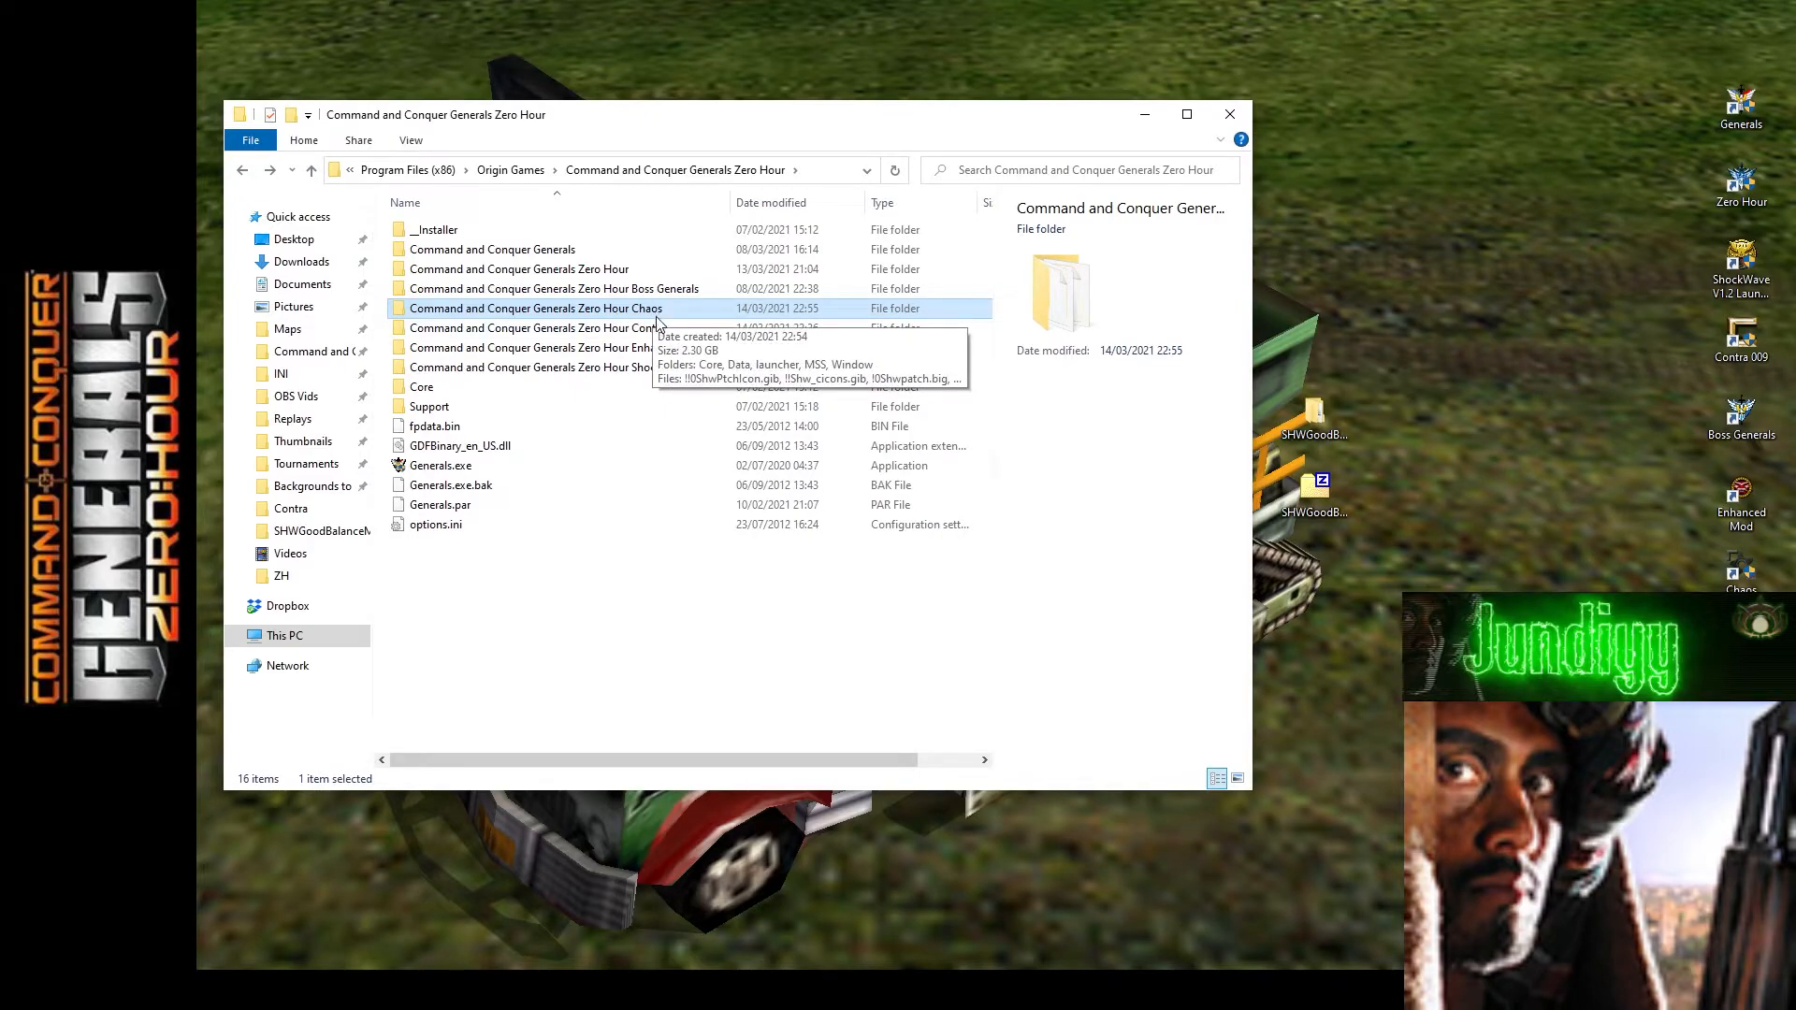